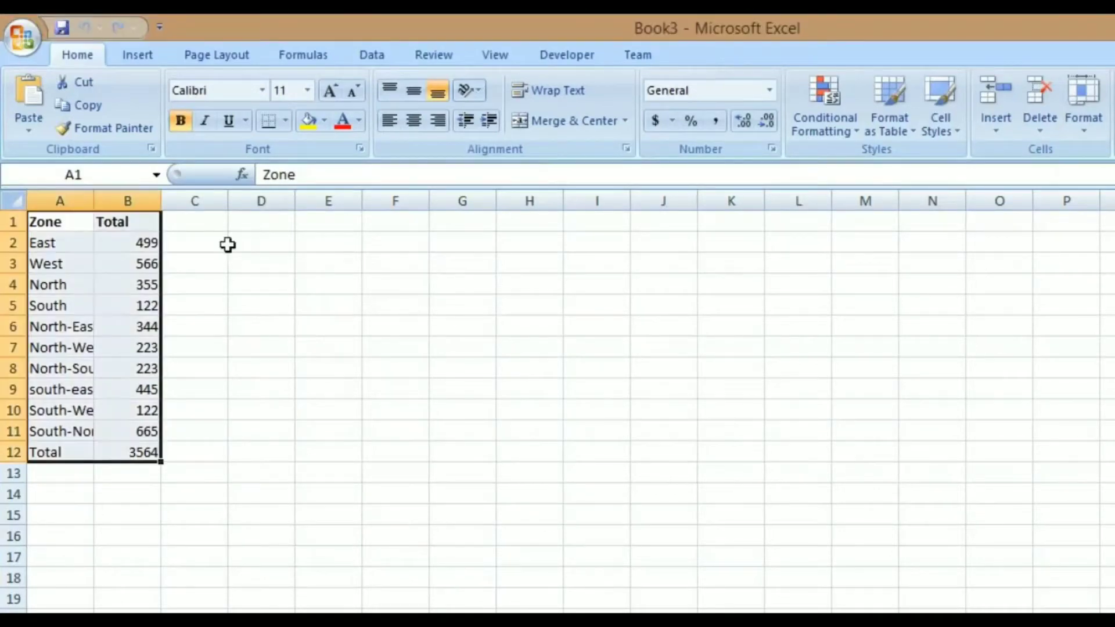
AutoFit columns A and B so names like North-East and South-North are fully visible.
drag(45, 221, 128, 452)
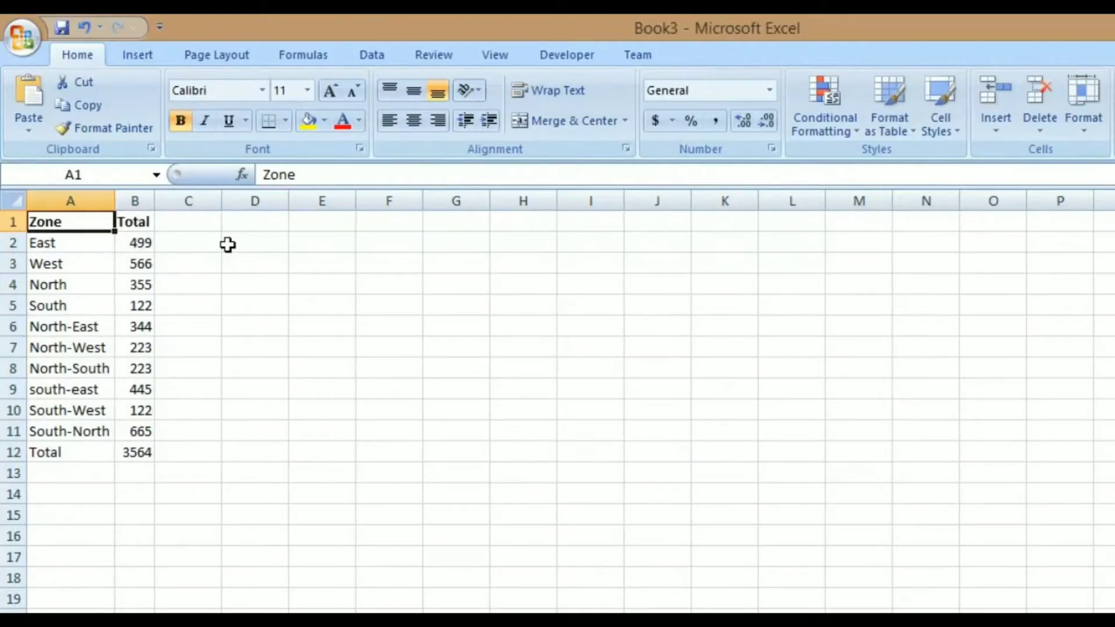
click(135, 221)
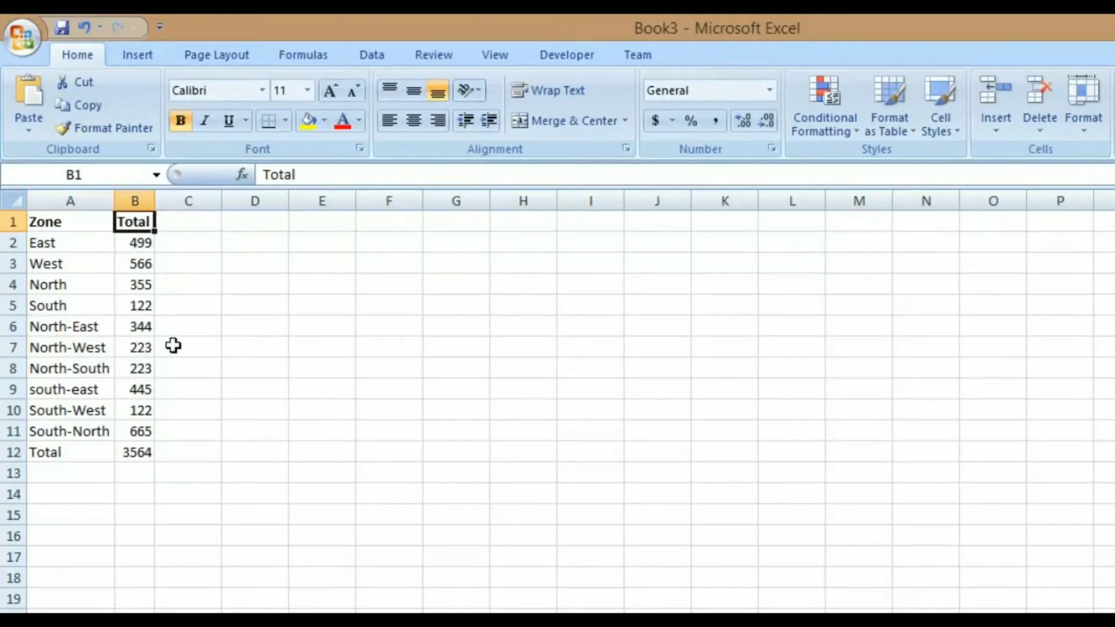
mouse_move(148, 573)
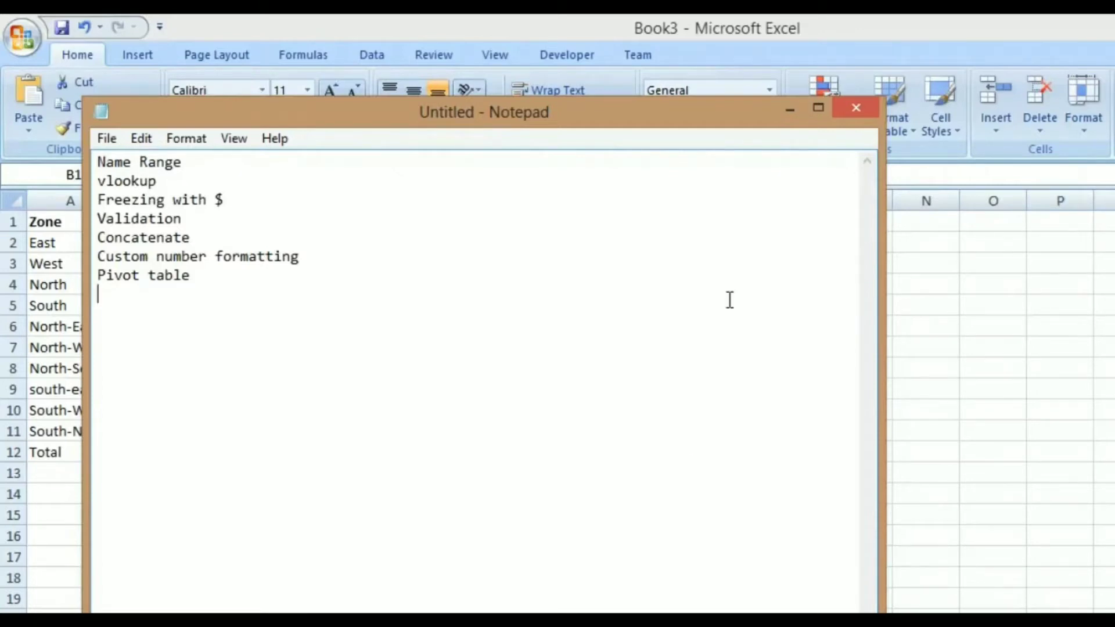
mouse_move(764, 196)
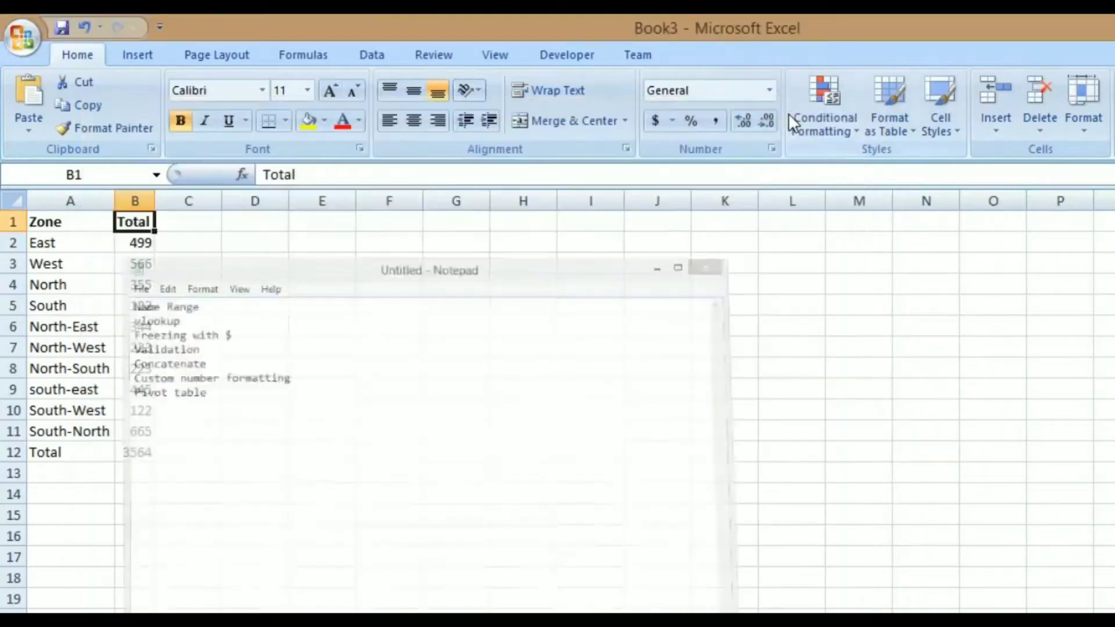
click(704, 269)
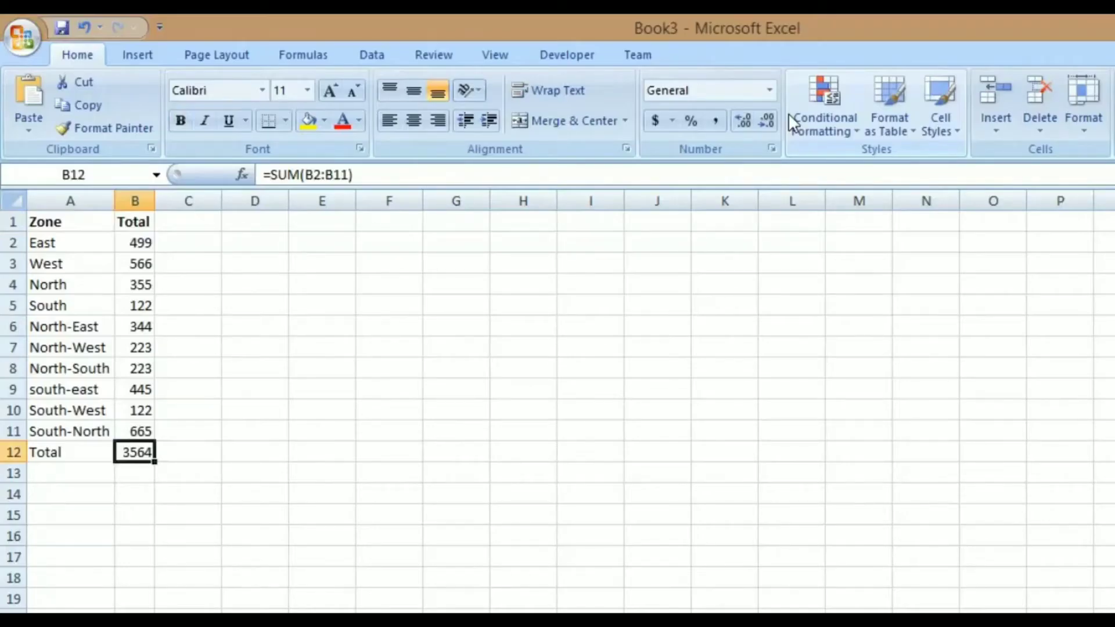
double_click(134, 452)
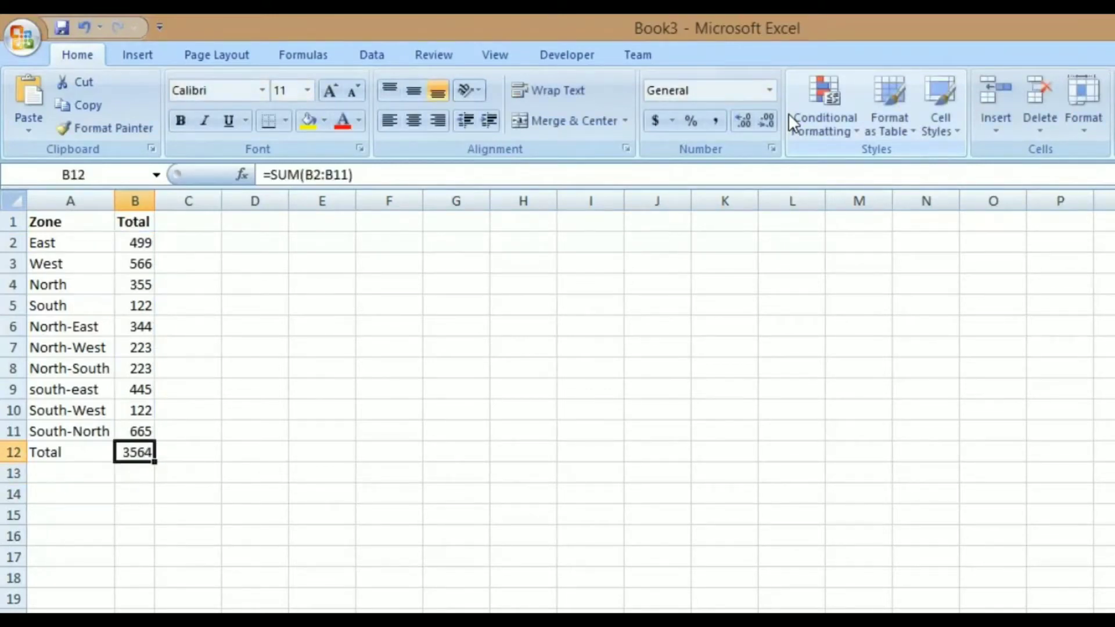
click(134, 242)
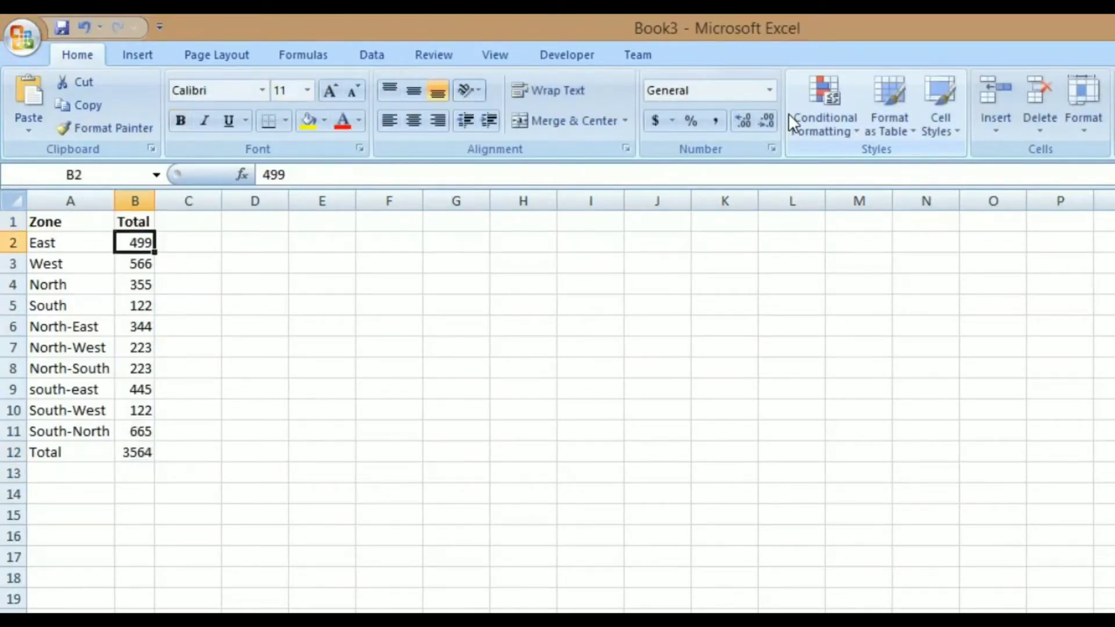
Name the zone totals range B2:B11 ZONETOTAL using the Name Box.
drag(134, 243, 134, 431)
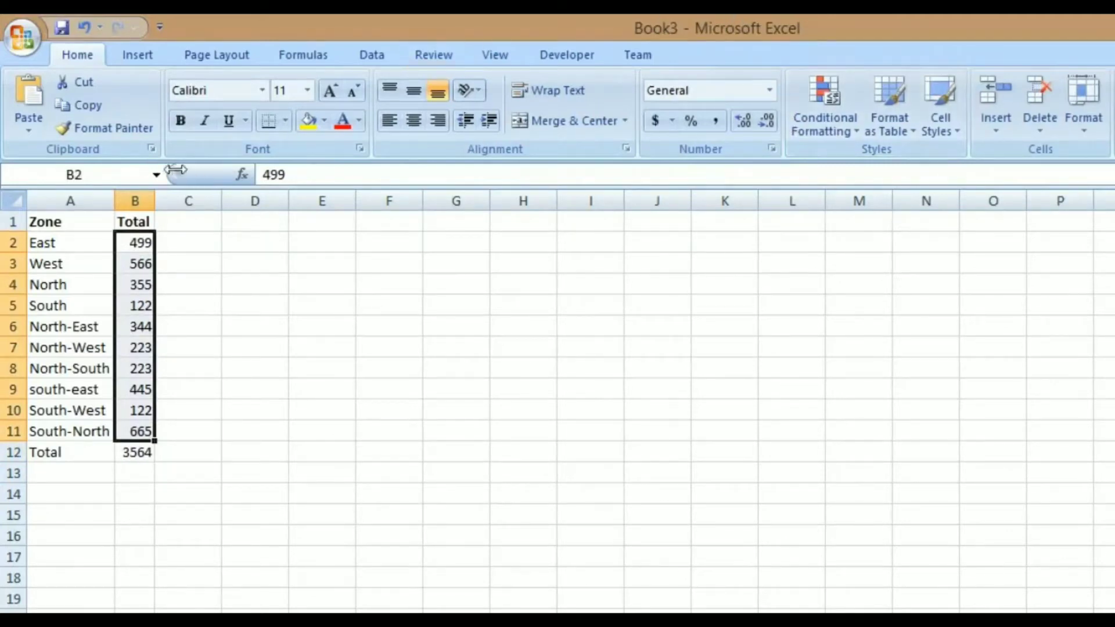
click(71, 174)
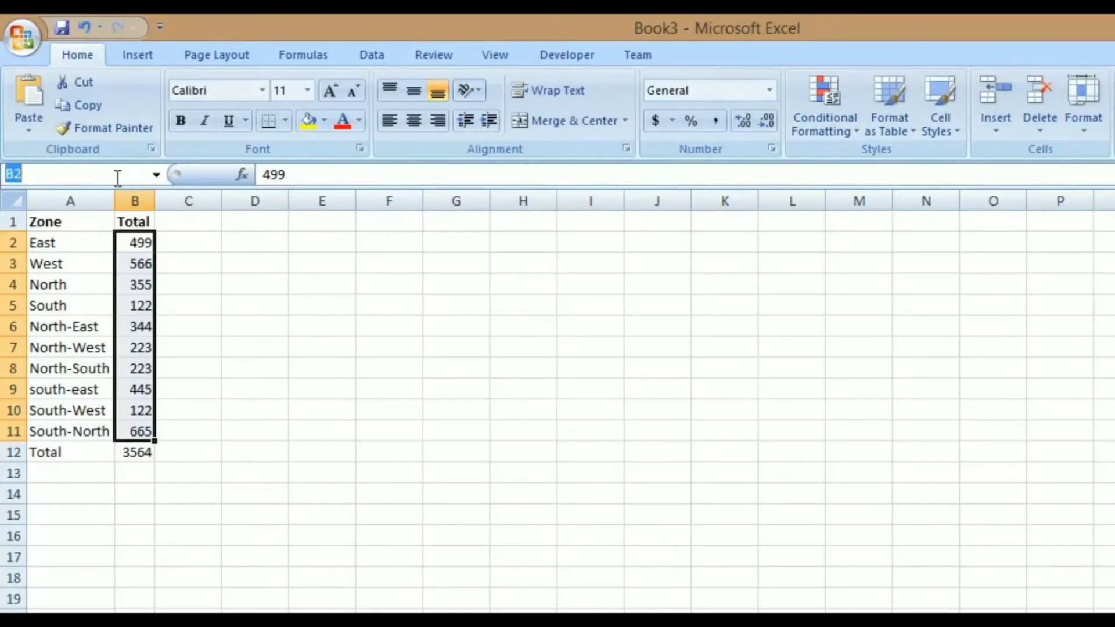
text(ZONETOT)
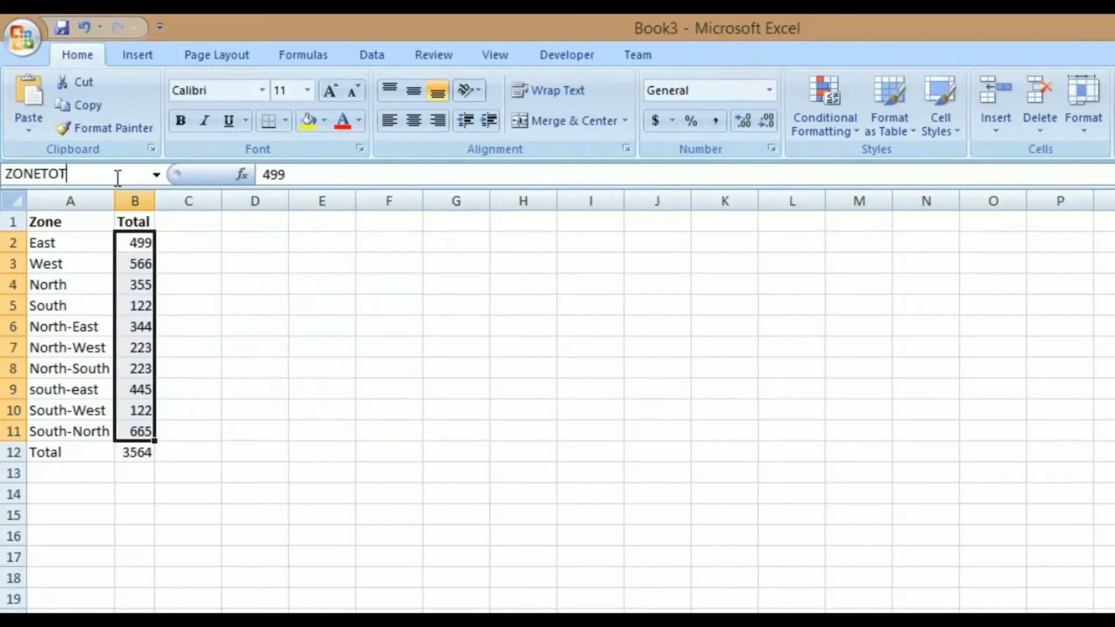
text(AL)
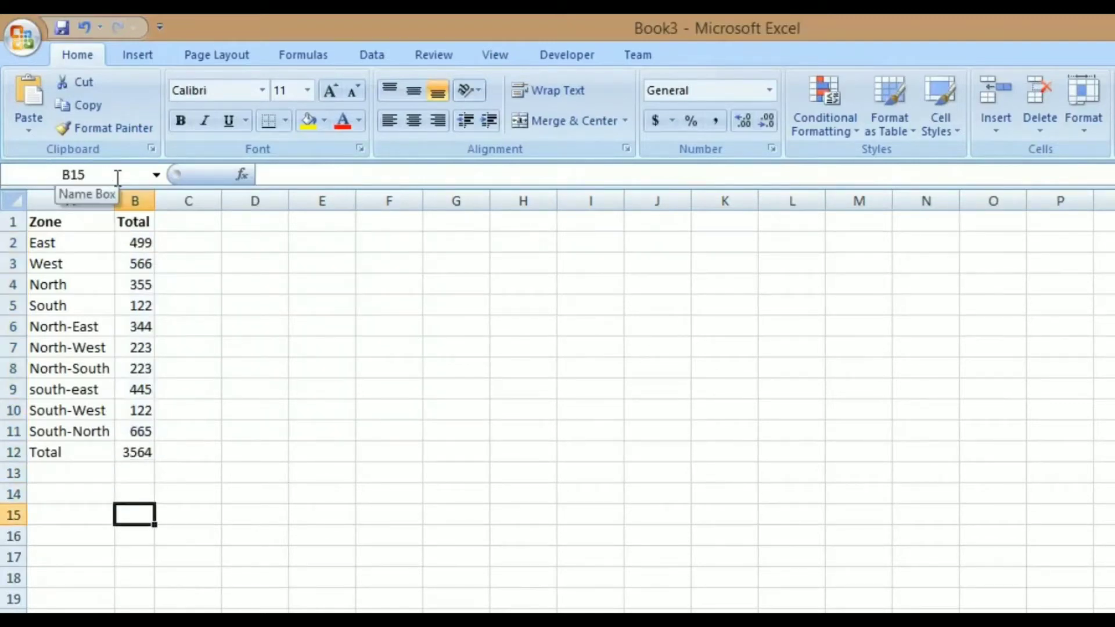
Enter =SUM(ZONETOTAL) in B15 so it returns 3564.
text(=SUM()
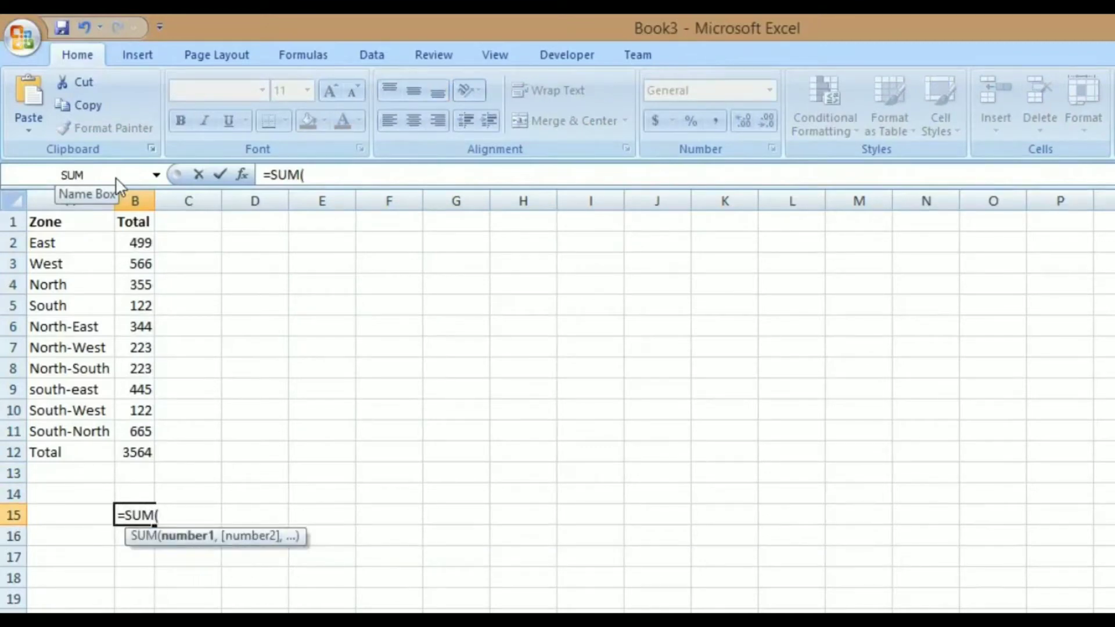
text(ZONETOTAL)
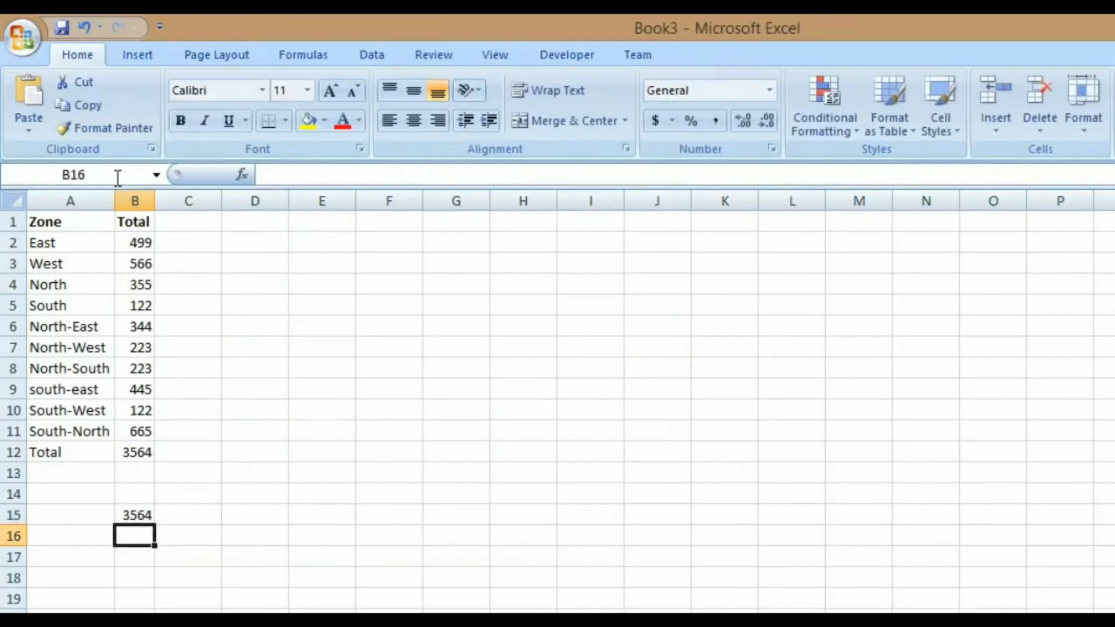
click(136, 515)
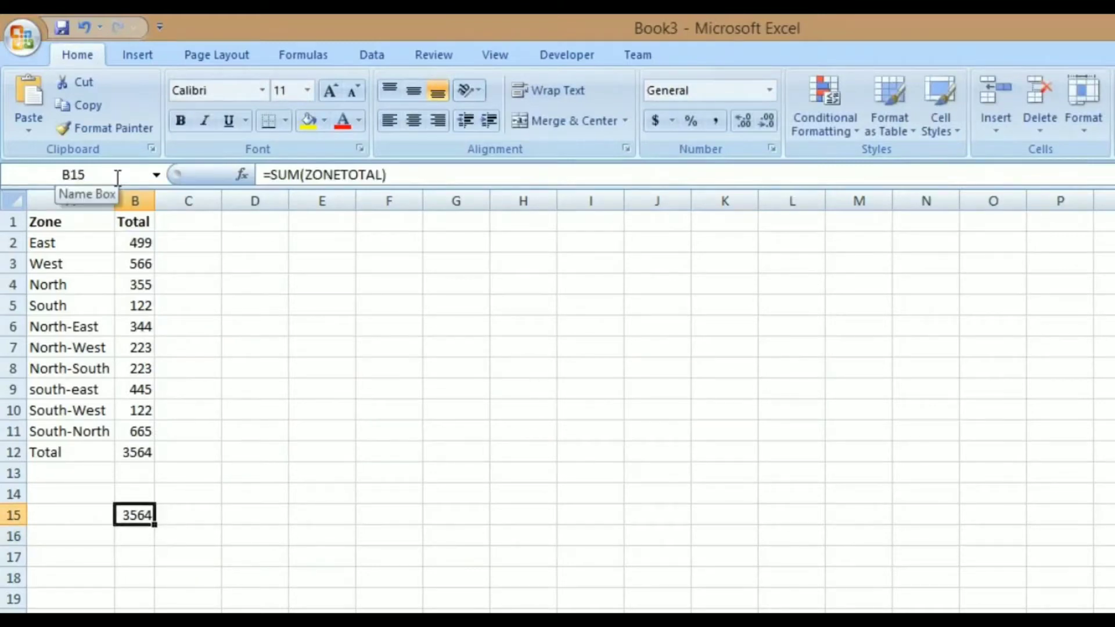
click(45, 222)
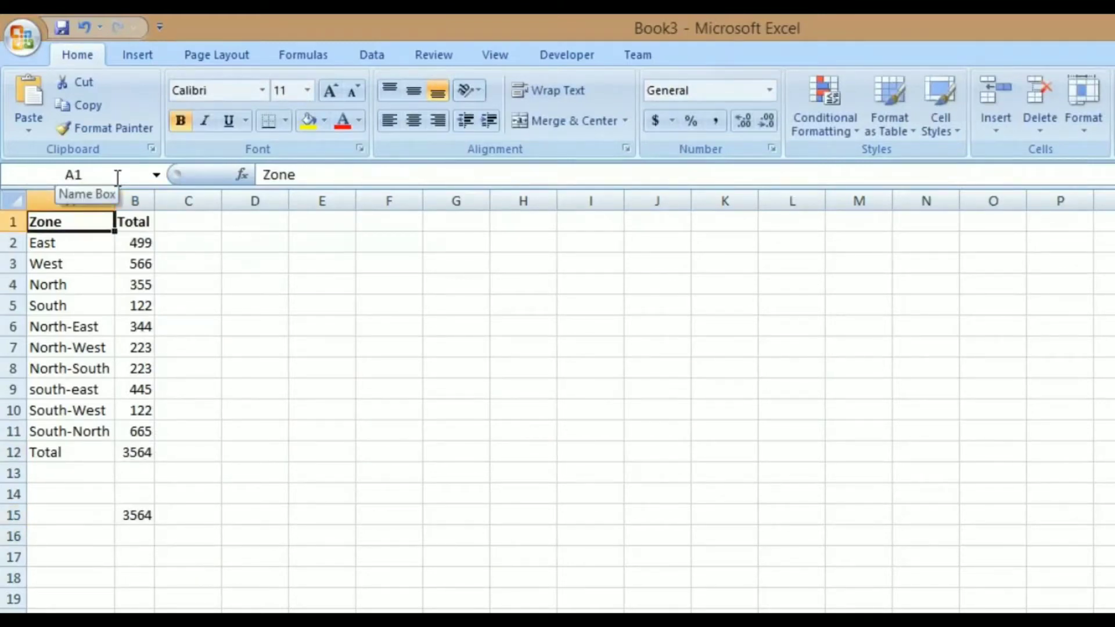
Copy the zone names East through North-East to column I starting at I1.
drag(45, 221, 140, 431)
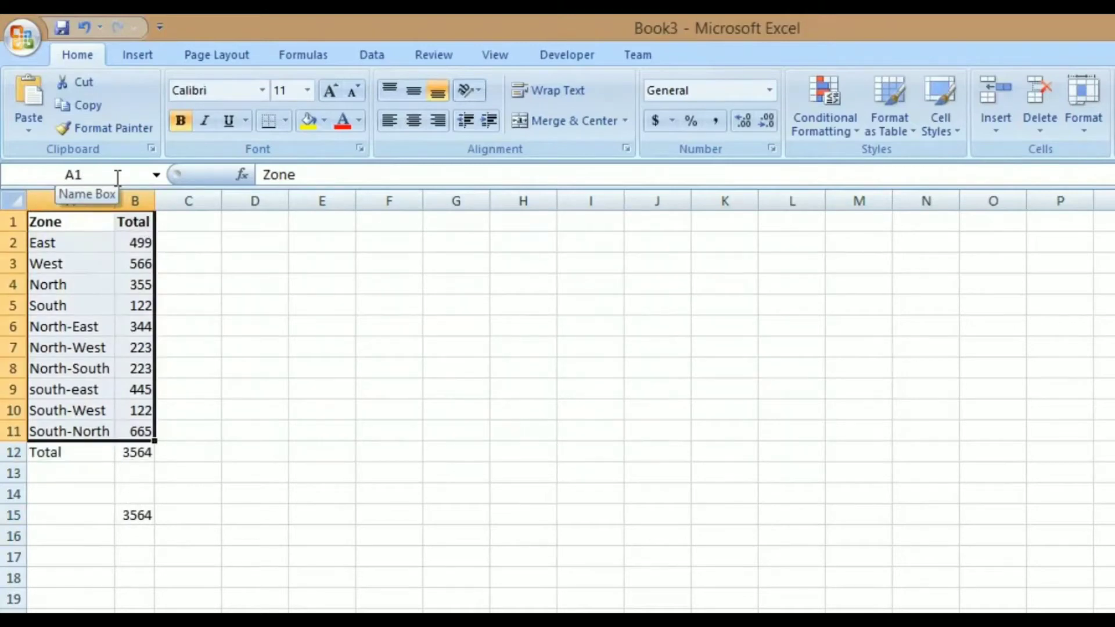
text(Z)
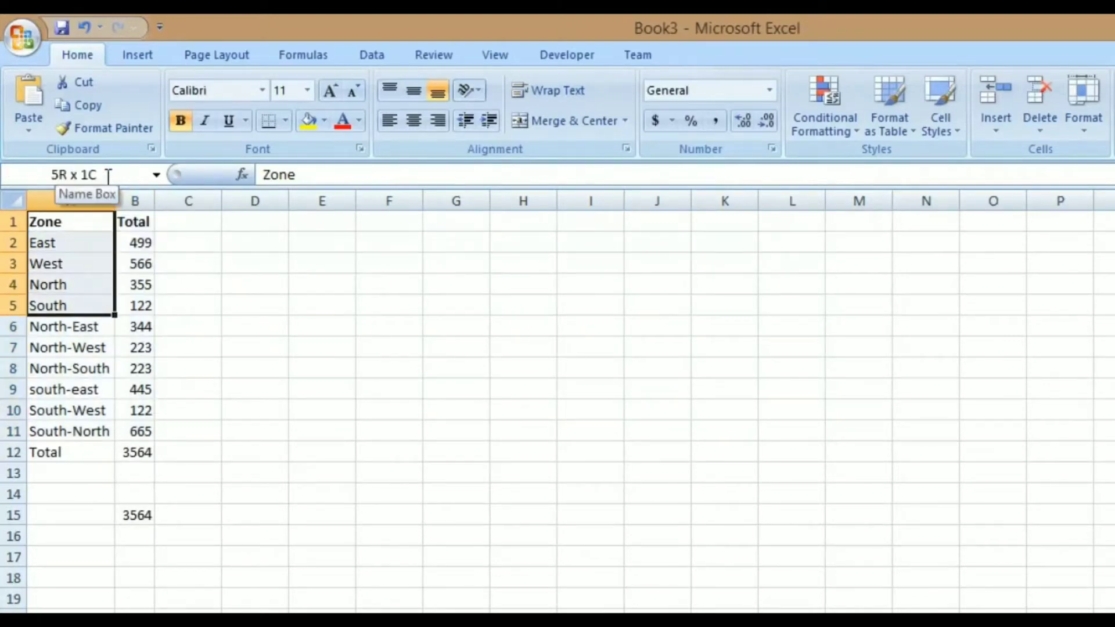
click(388, 221)
text(=)
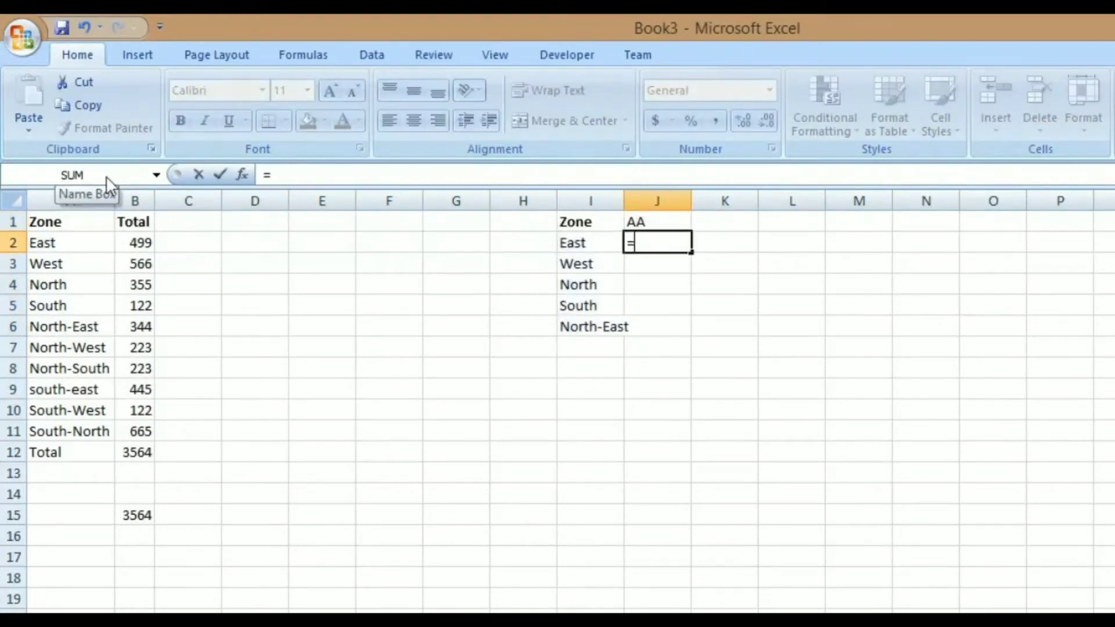
Build =VLOOKUP(I2,A1:B12,2,0) in J2 to look up East's total.
text(VLOOKUP()
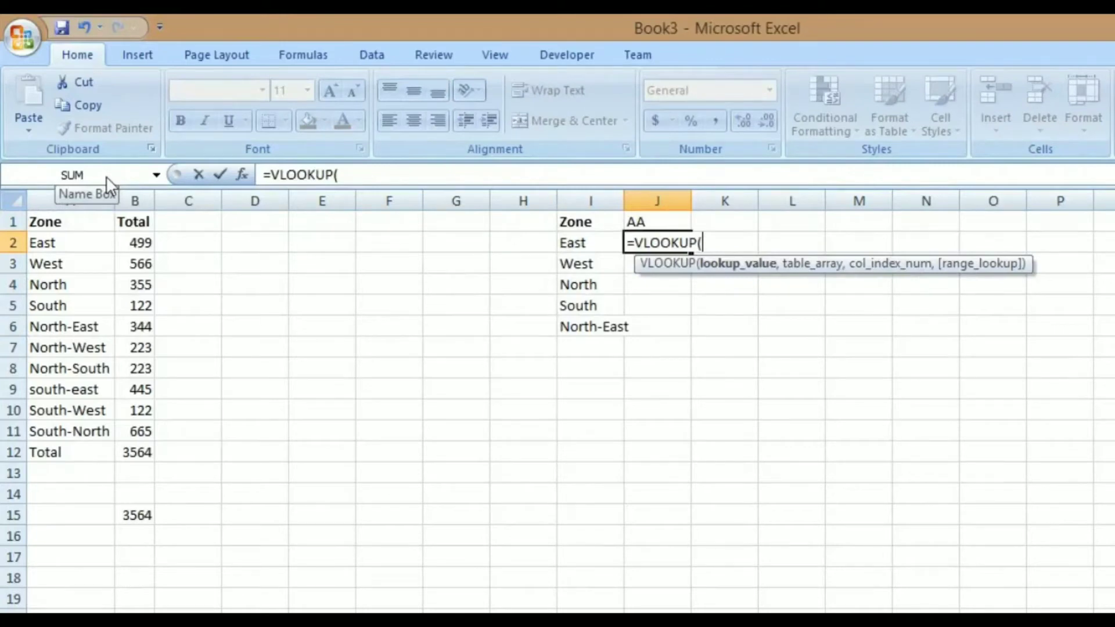
click(589, 243)
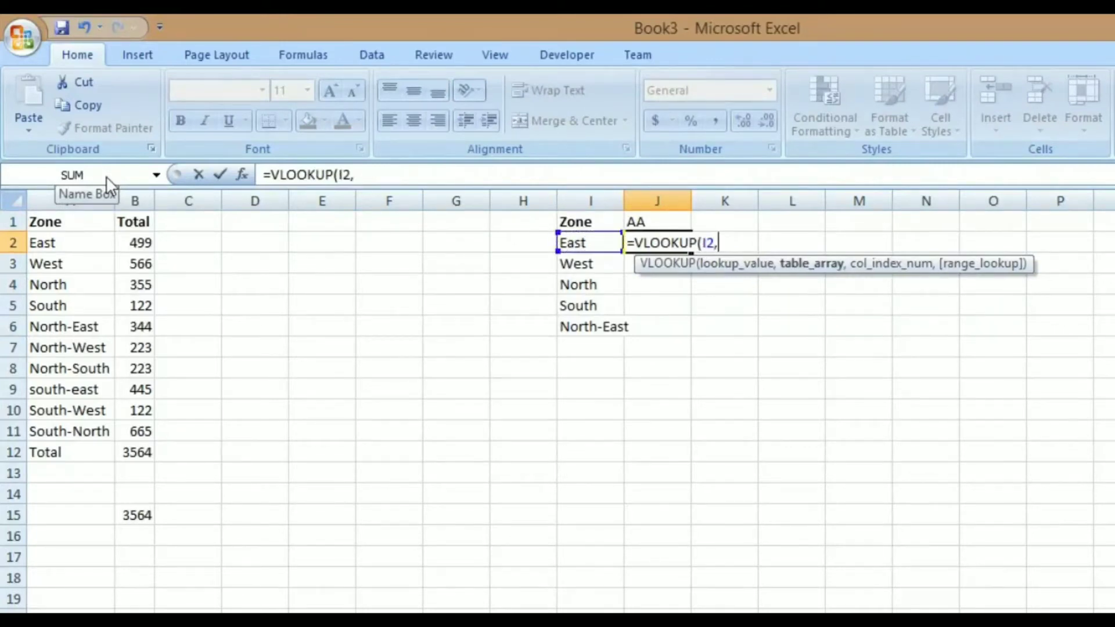
click(134, 221)
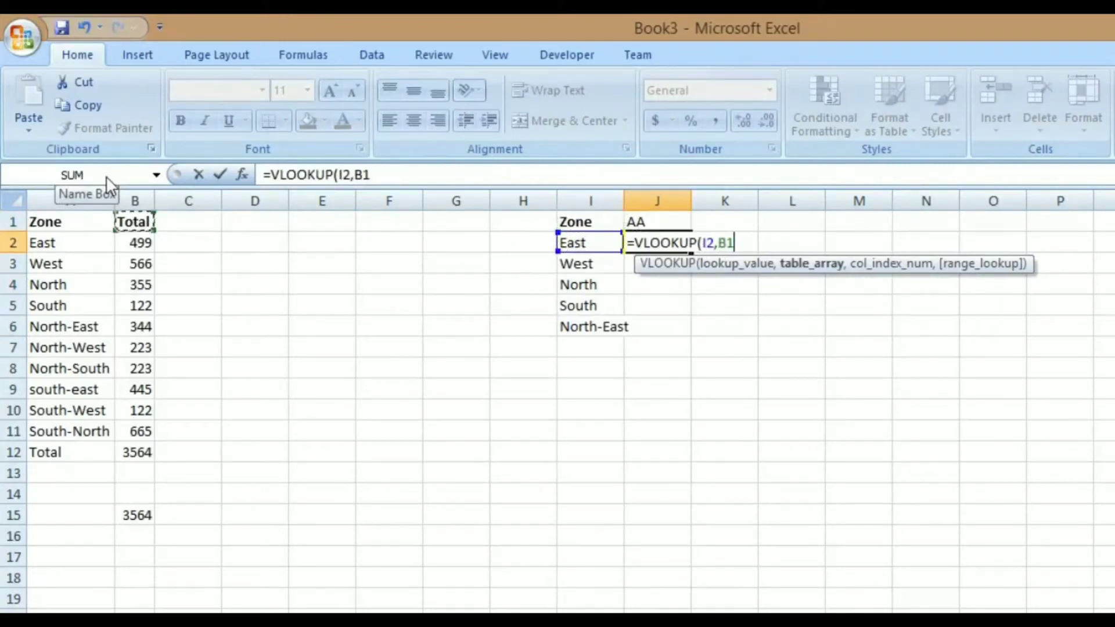
drag(47, 221, 134, 452)
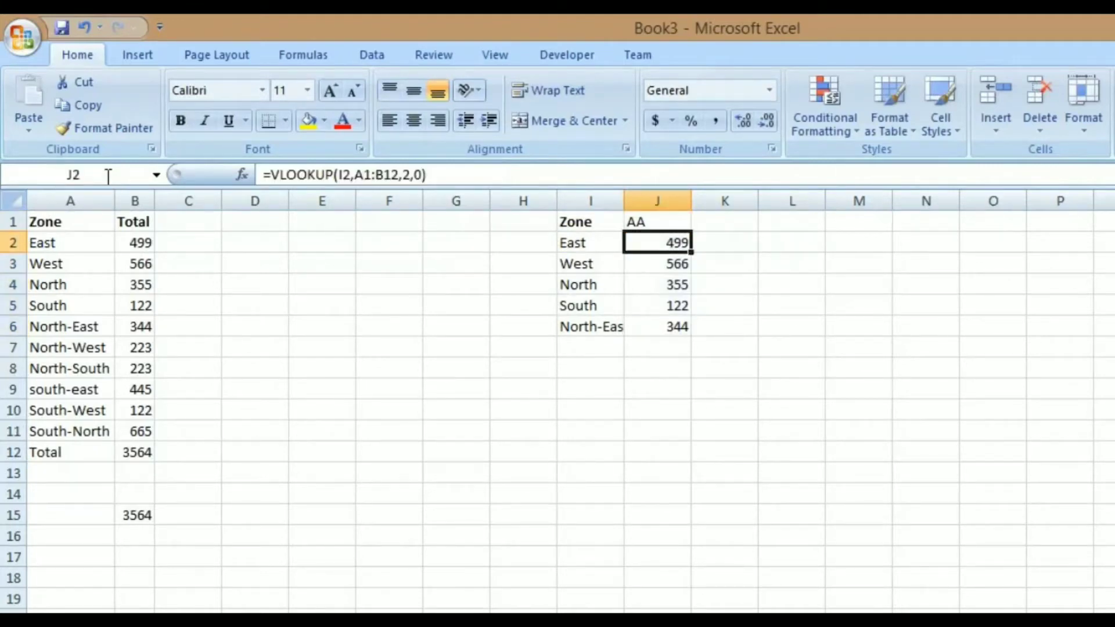
mouse_move(78, 175)
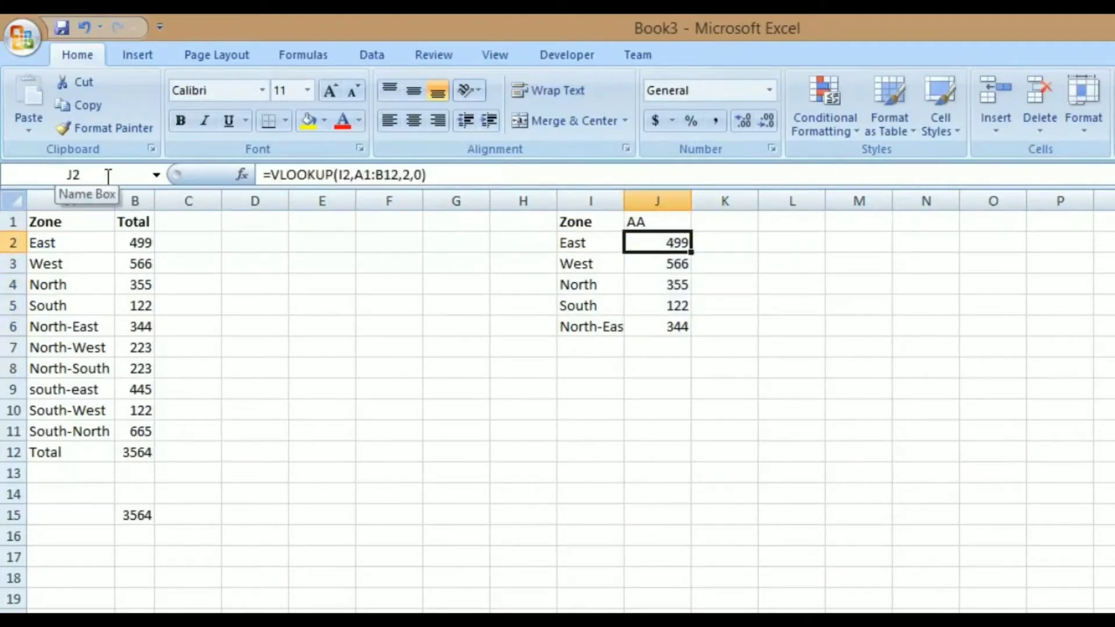
Clear J2:J6 and re-enter the lookup in J2 as =VLOOKUP(I2,ZONEDETAIL,2,0).
drag(656, 243, 655, 326)
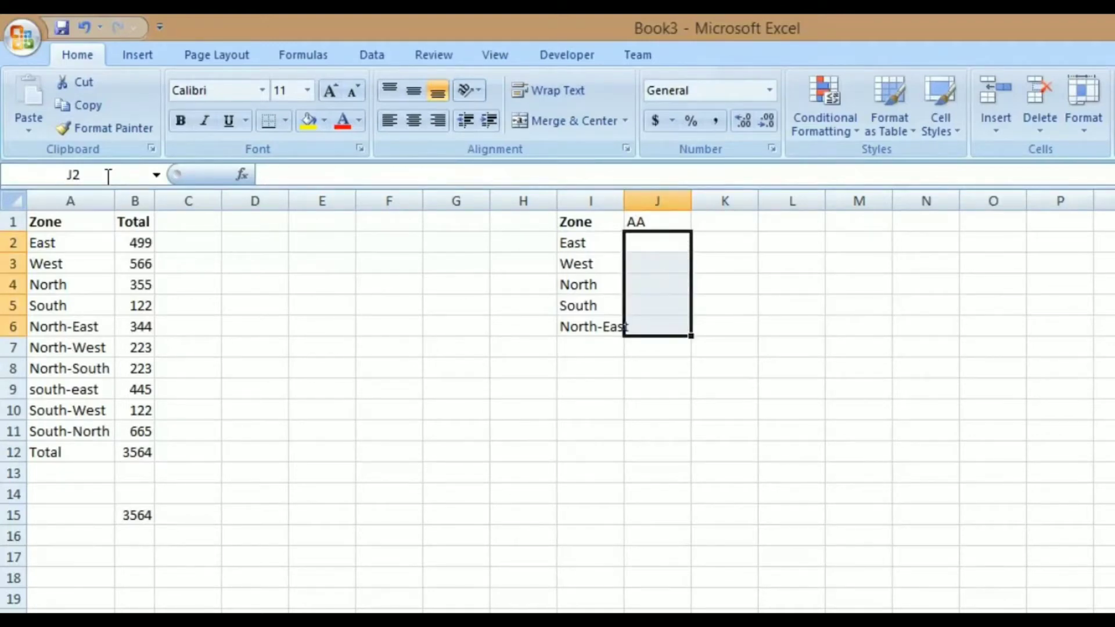
text(=)
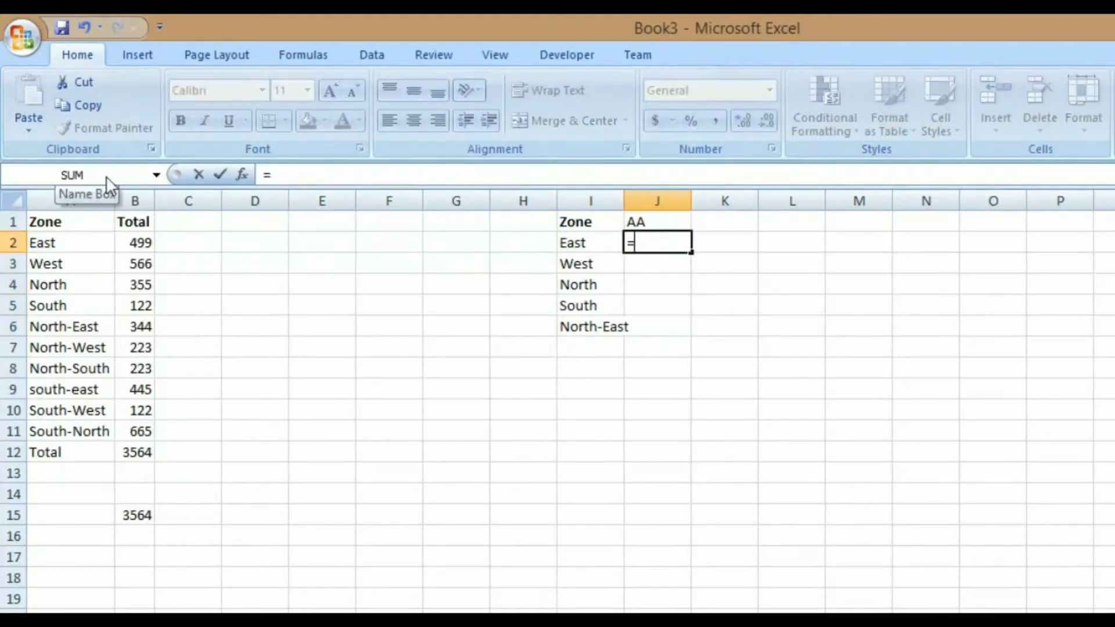
text(VLOOKUP()
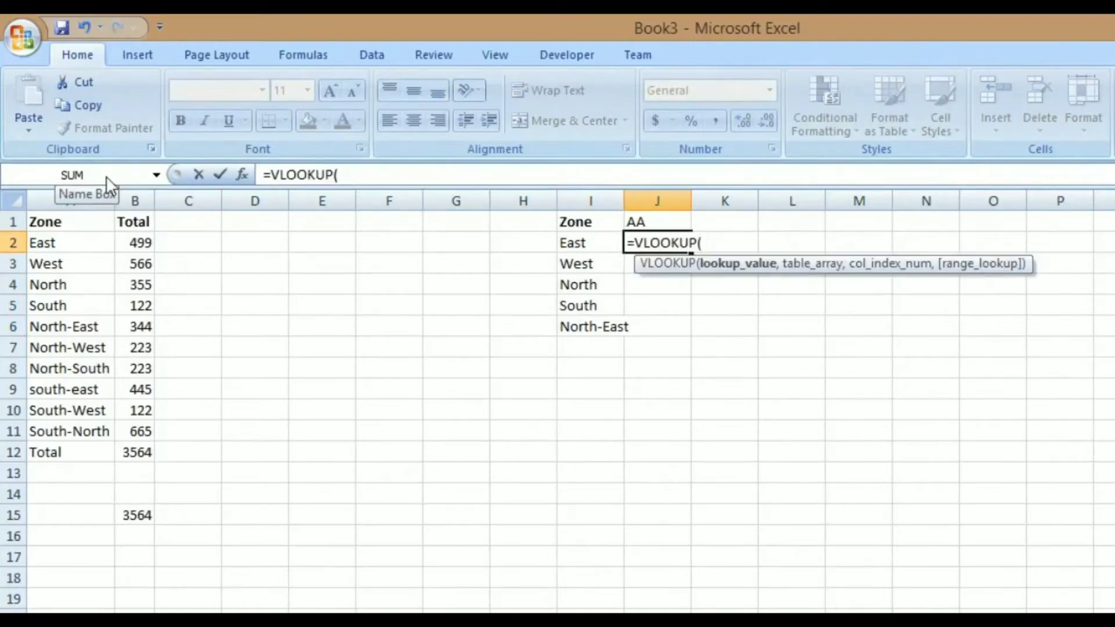
click(590, 243)
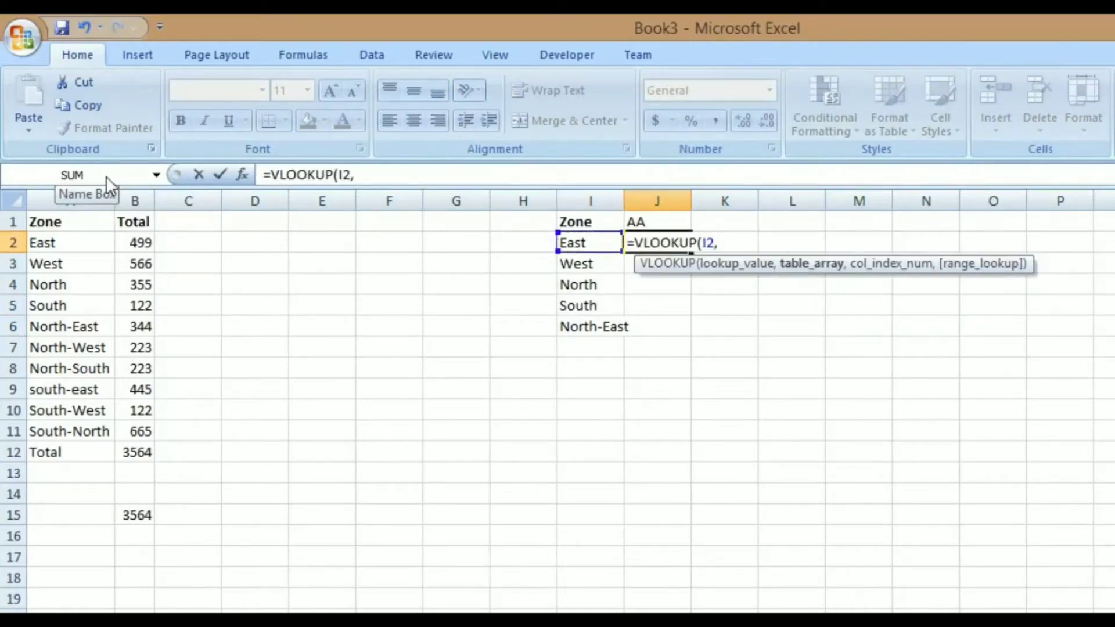
text(ZONEDETAIL)
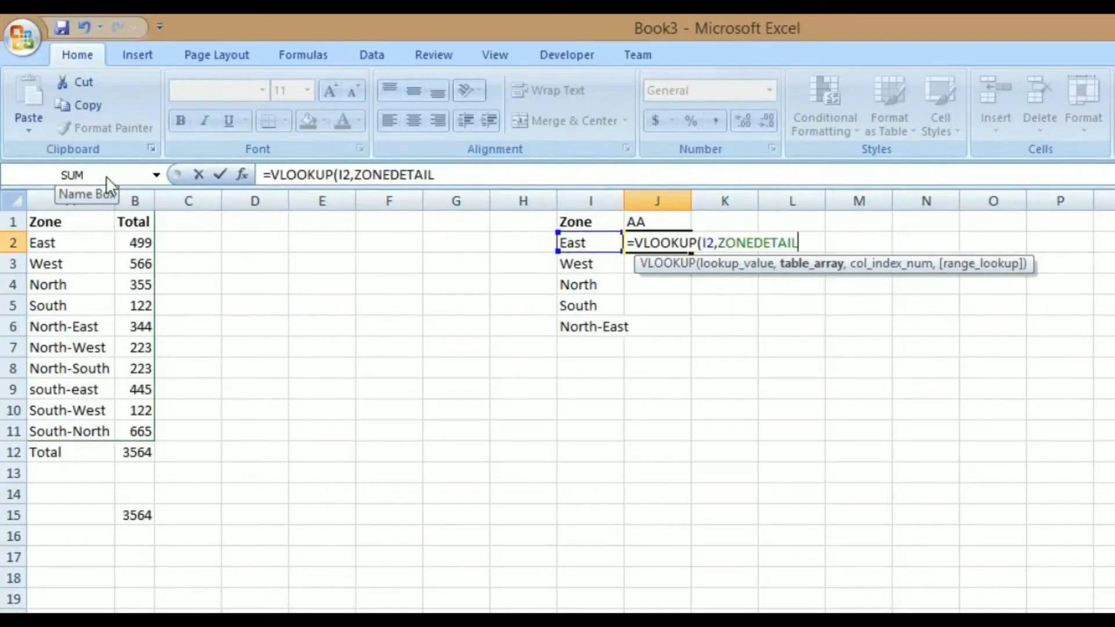
text(,2,0)
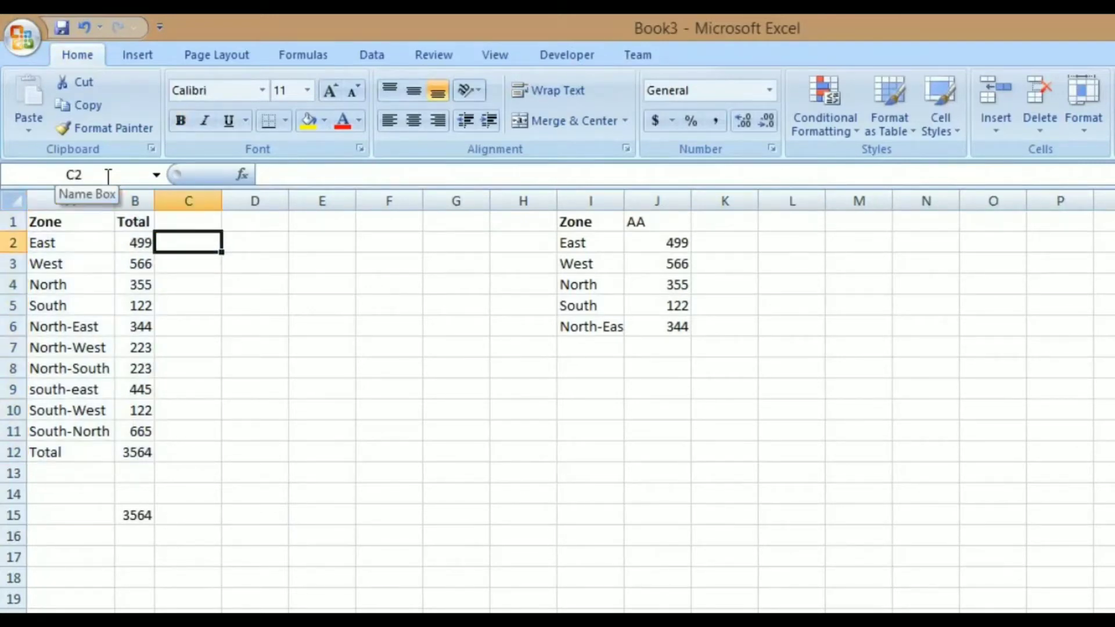
Enter =B2/B12 in C2, fill down to C12, and inspect the #DIV/0! results.
text(=B2/B12)
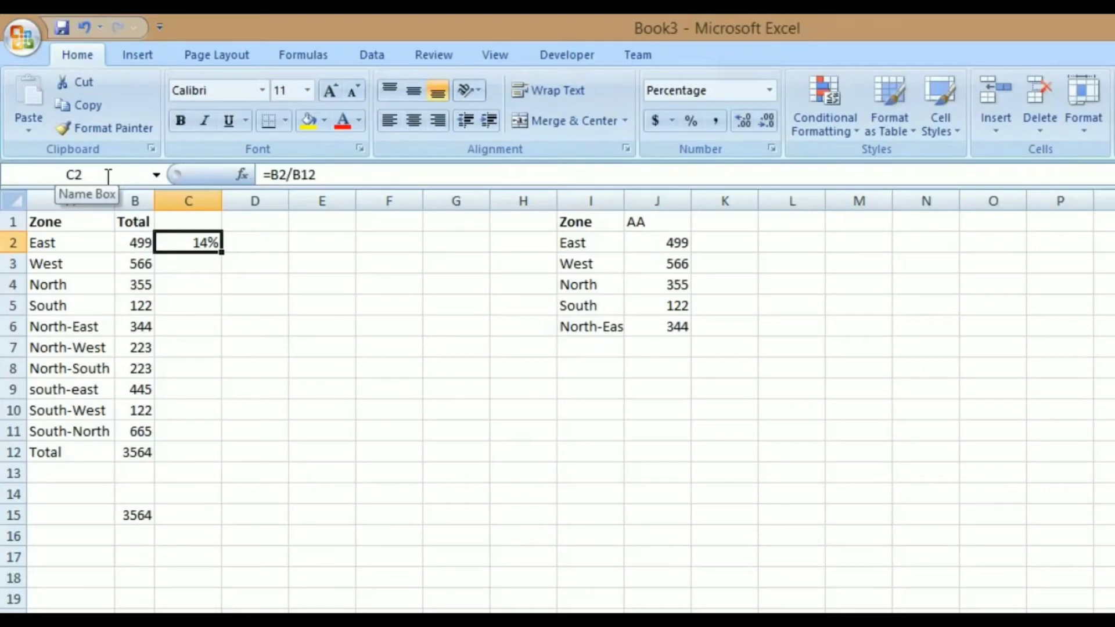
drag(188, 242, 188, 452)
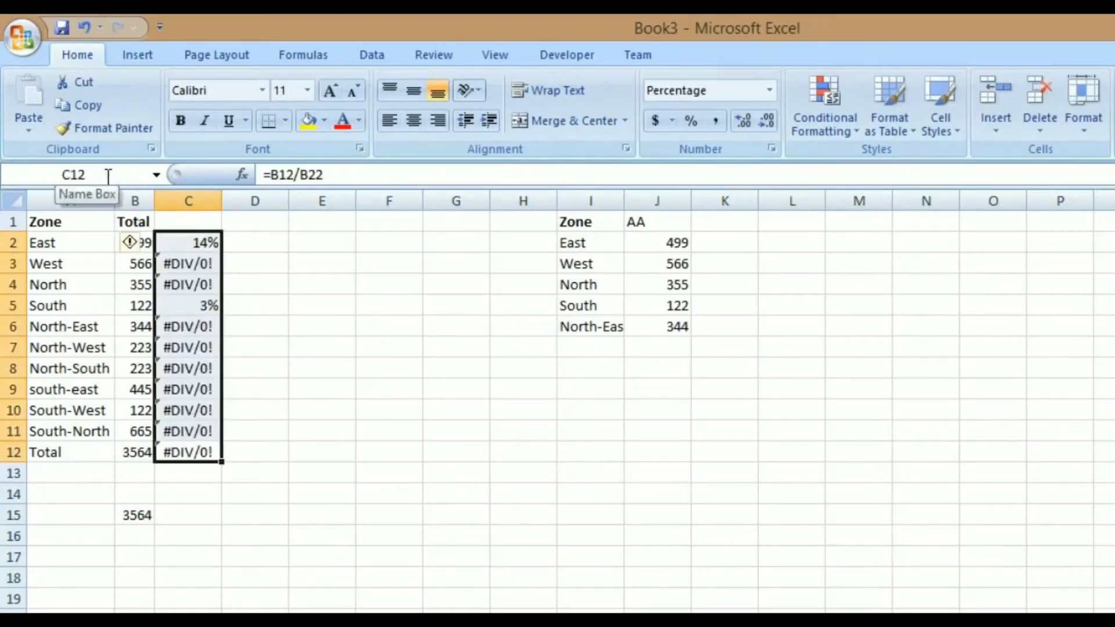
click(188, 347)
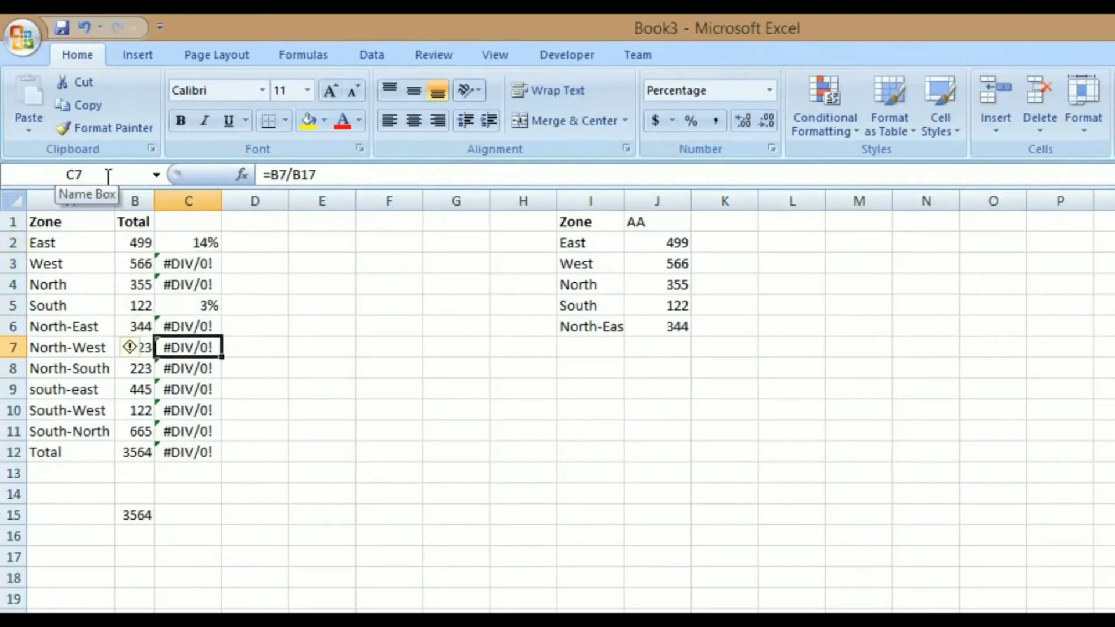
click(188, 452)
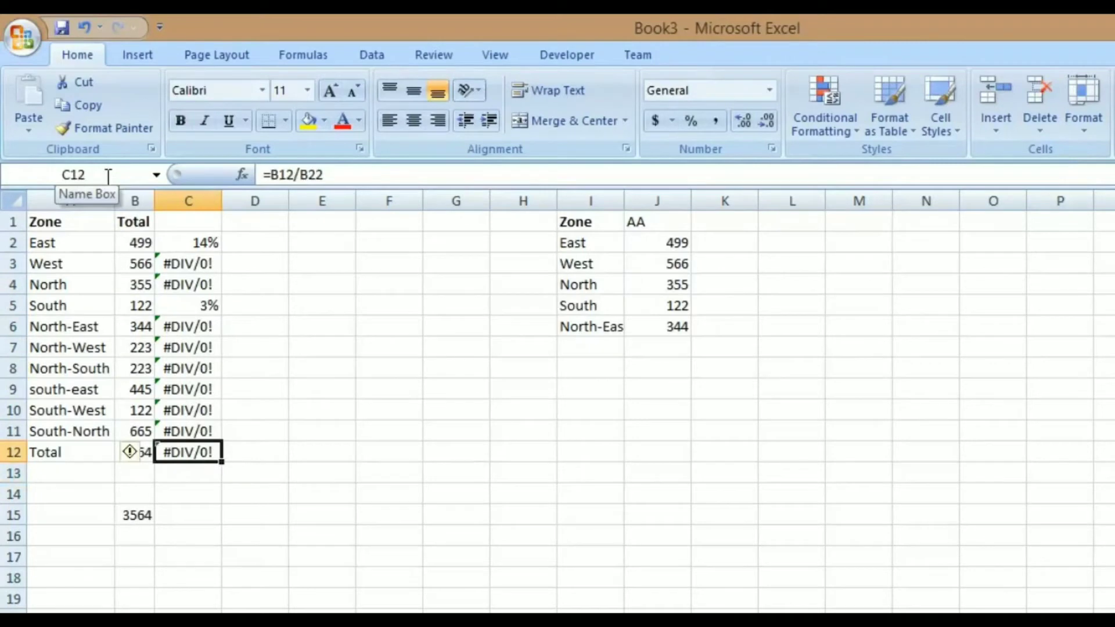
Change C2 to =B2/$B$12 and fill down to C12, giving East 14% to Total 100%.
click(188, 242)
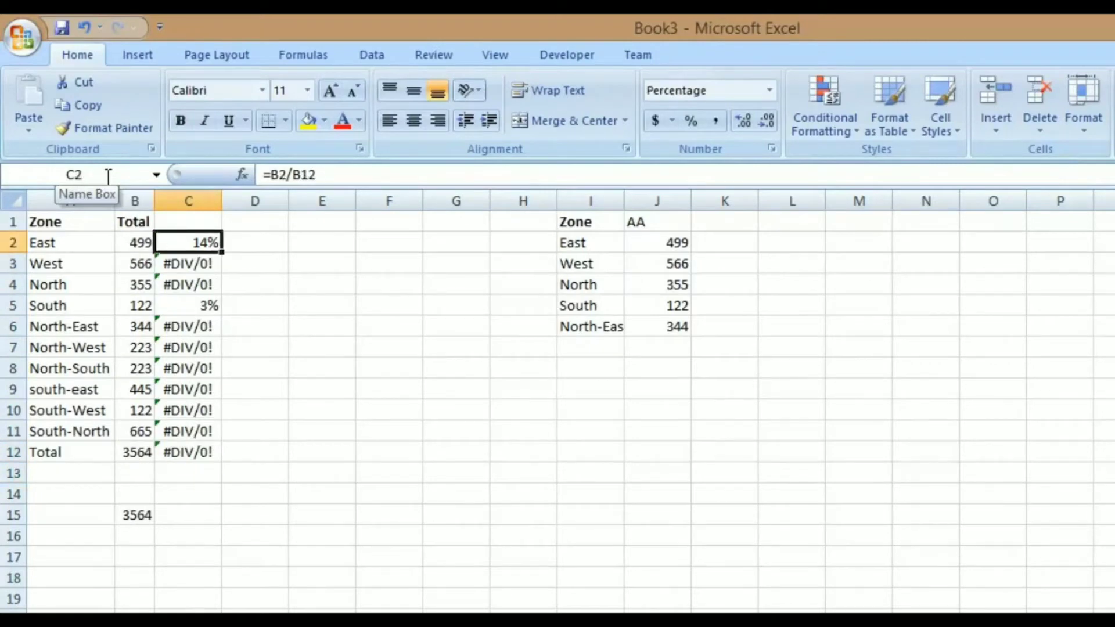
double_click(188, 242)
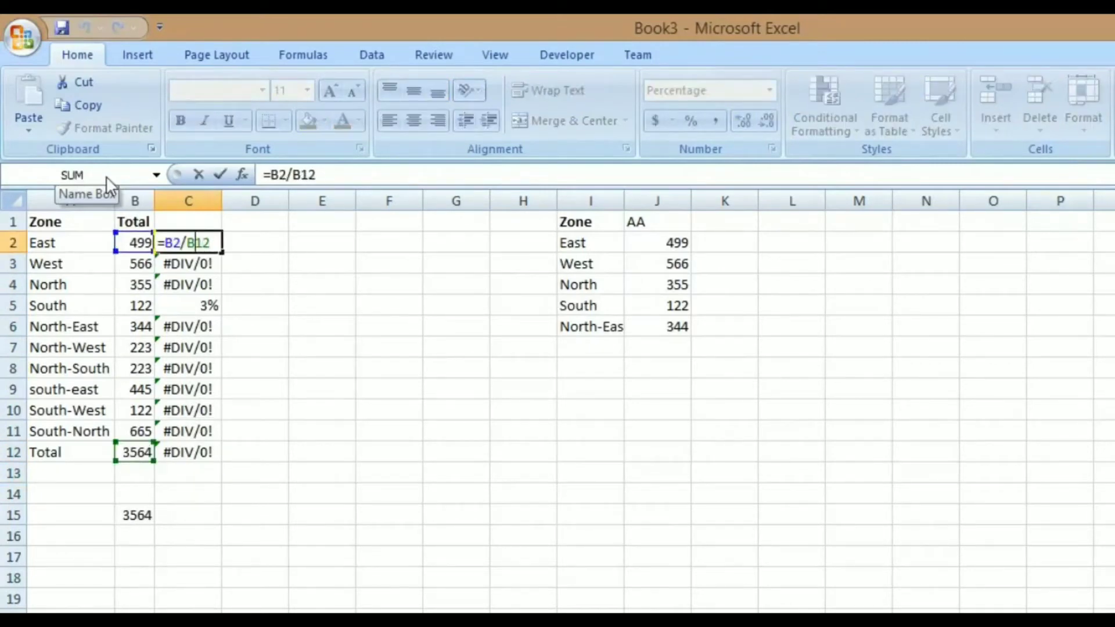
key(f4)
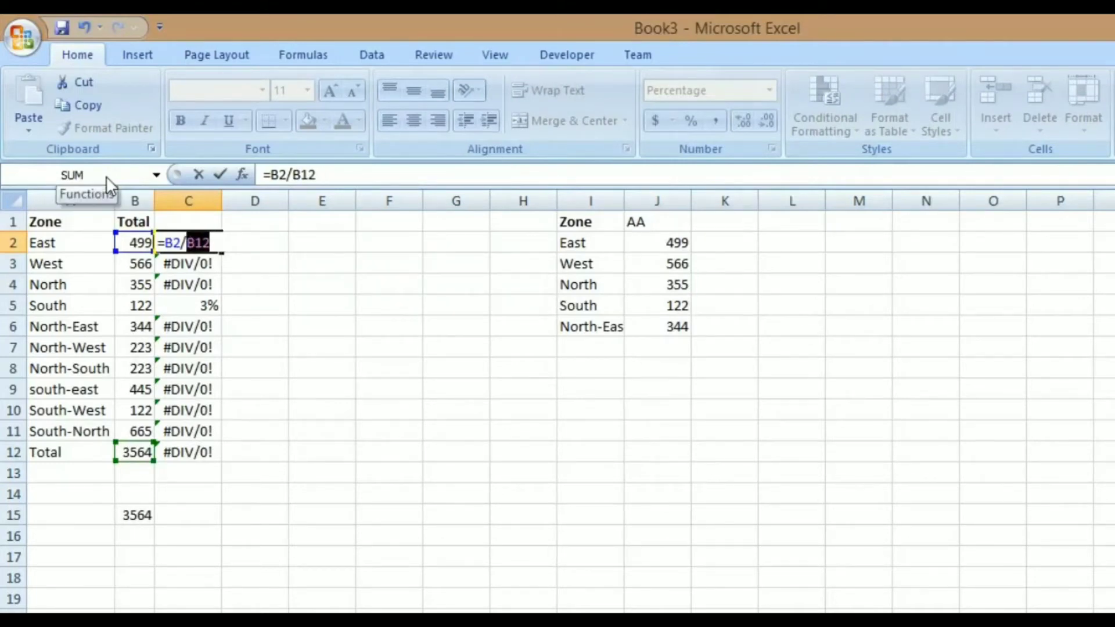
key(F4)
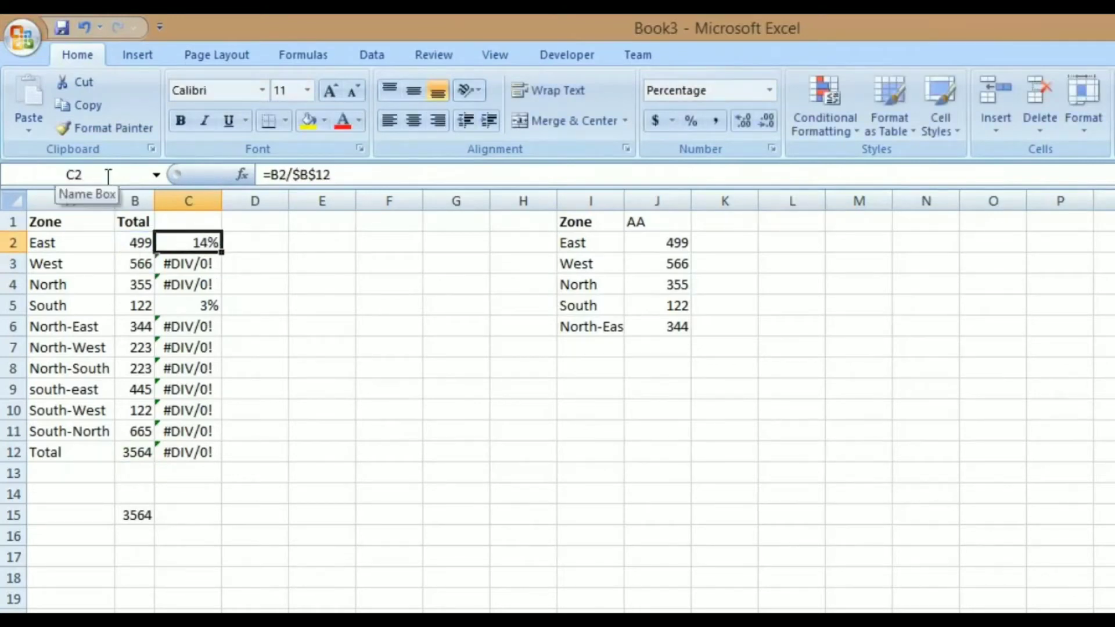
drag(189, 241, 189, 453)
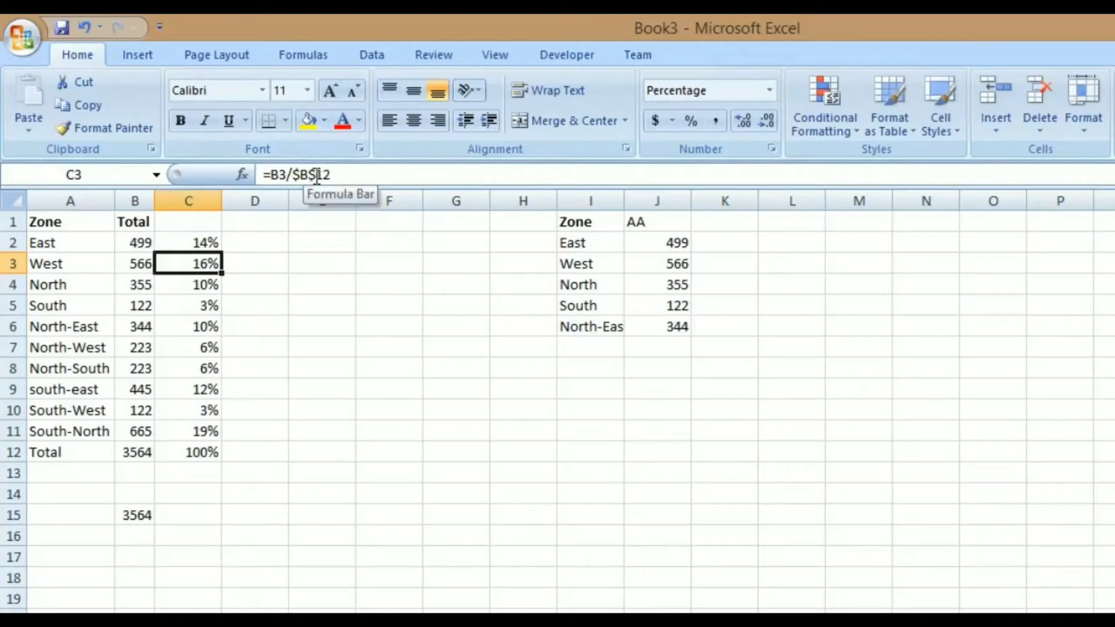
click(189, 347)
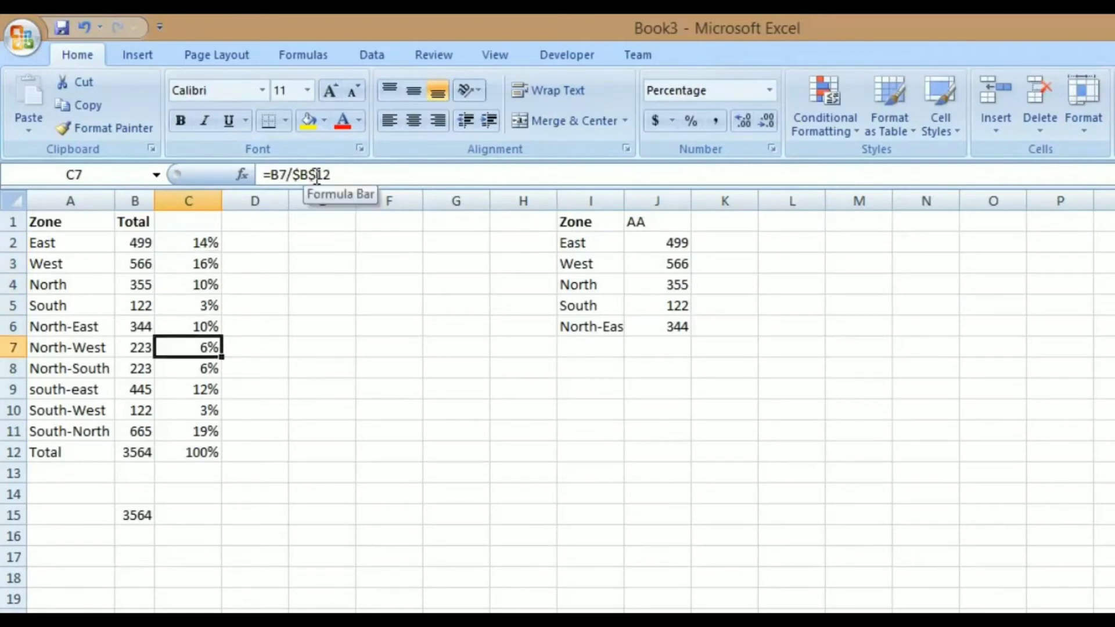
click(187, 452)
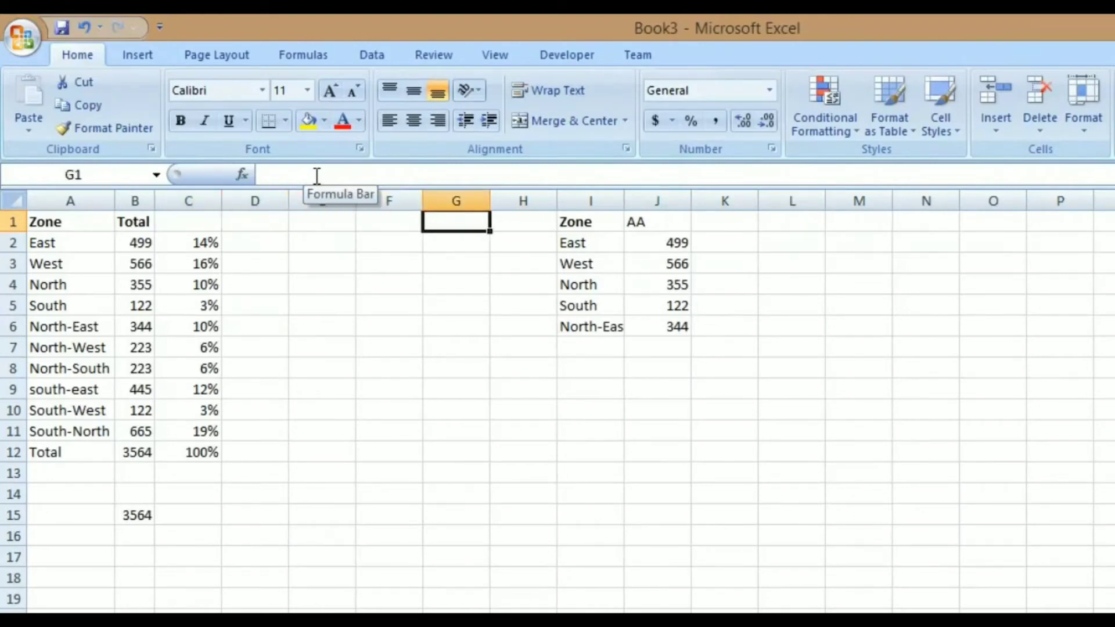
Paste the Zone heading and East at M1 and add the AA heading in N1.
click(656, 221)
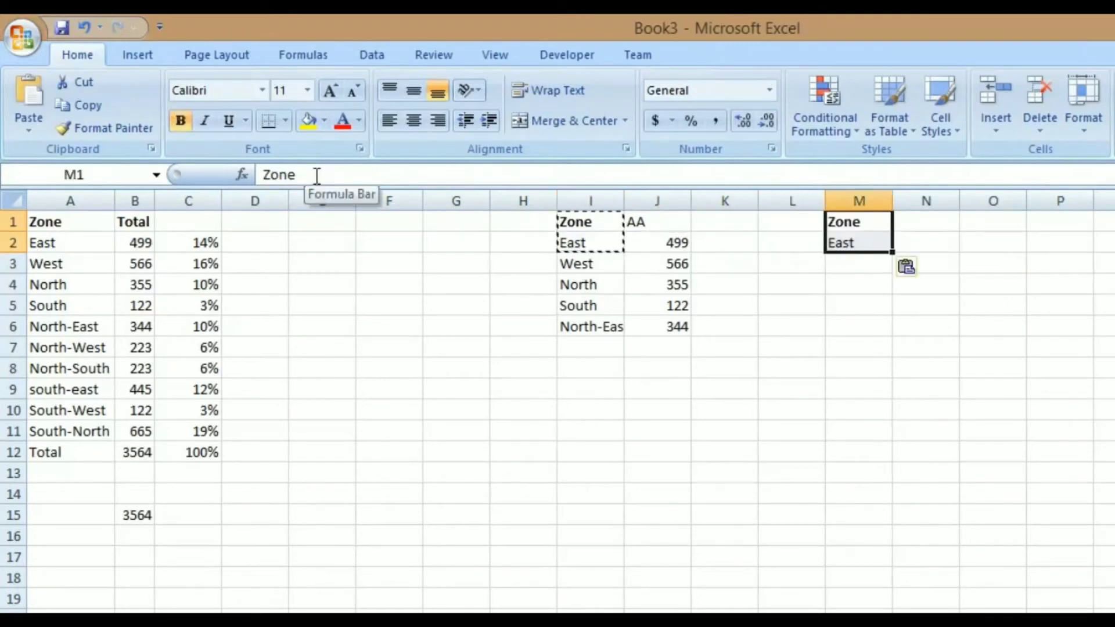
click(858, 243)
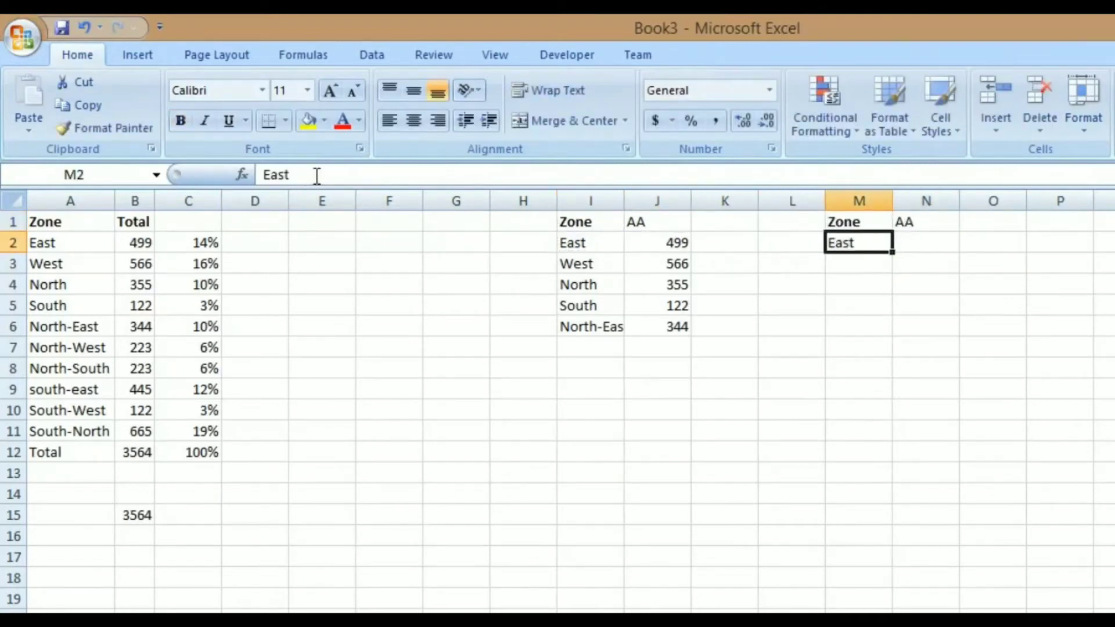
click(925, 243)
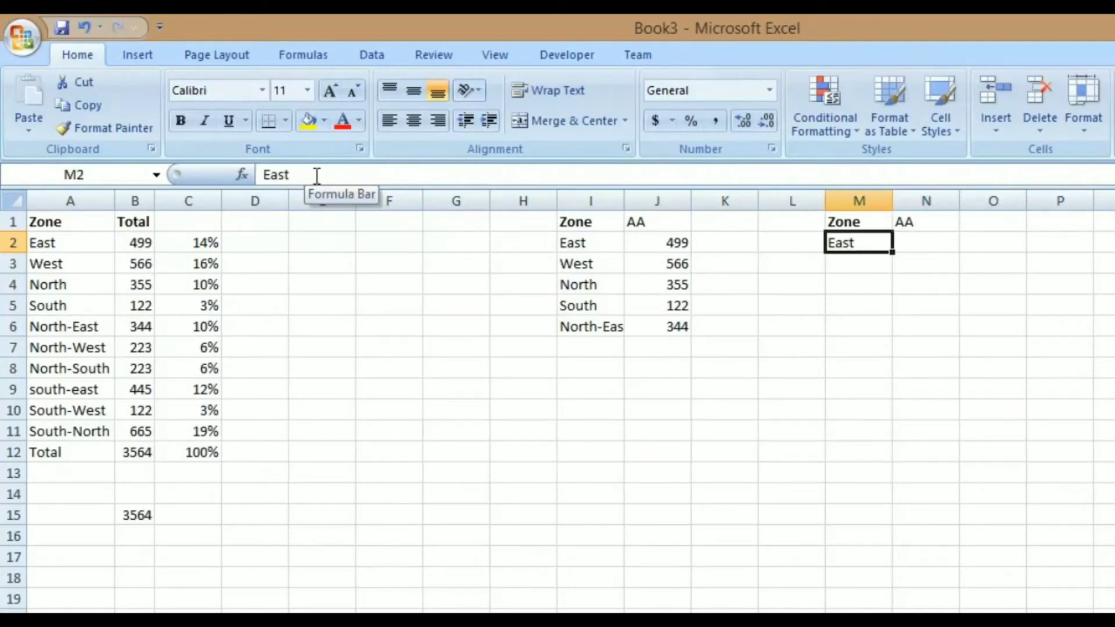
mouse_move(743, 75)
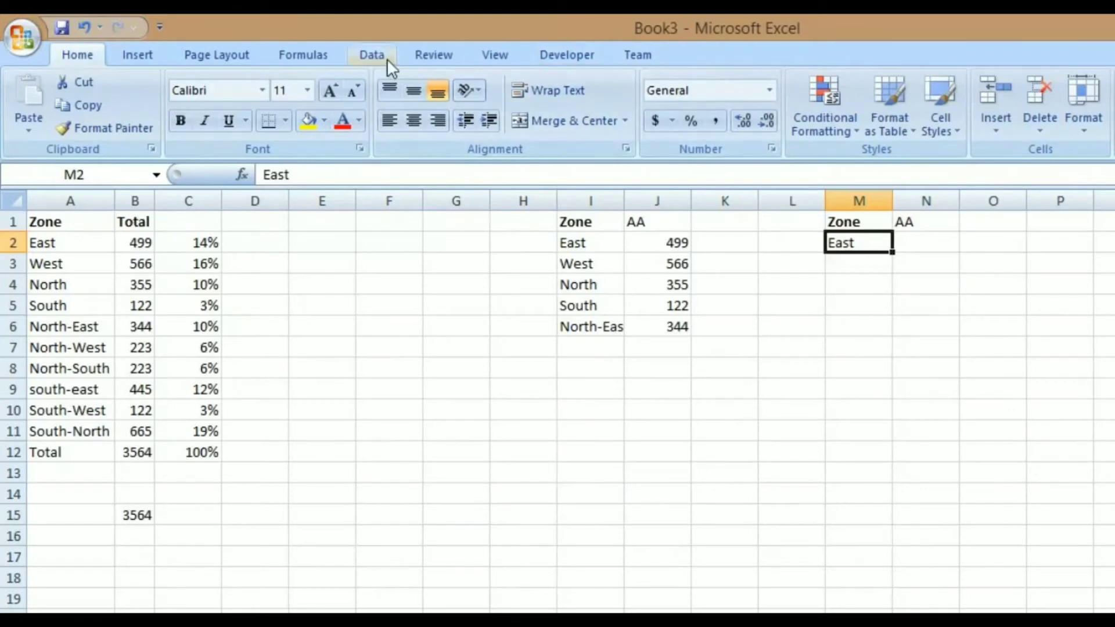
Give the East cell a List validation with source East,West,North,South.
click(370, 54)
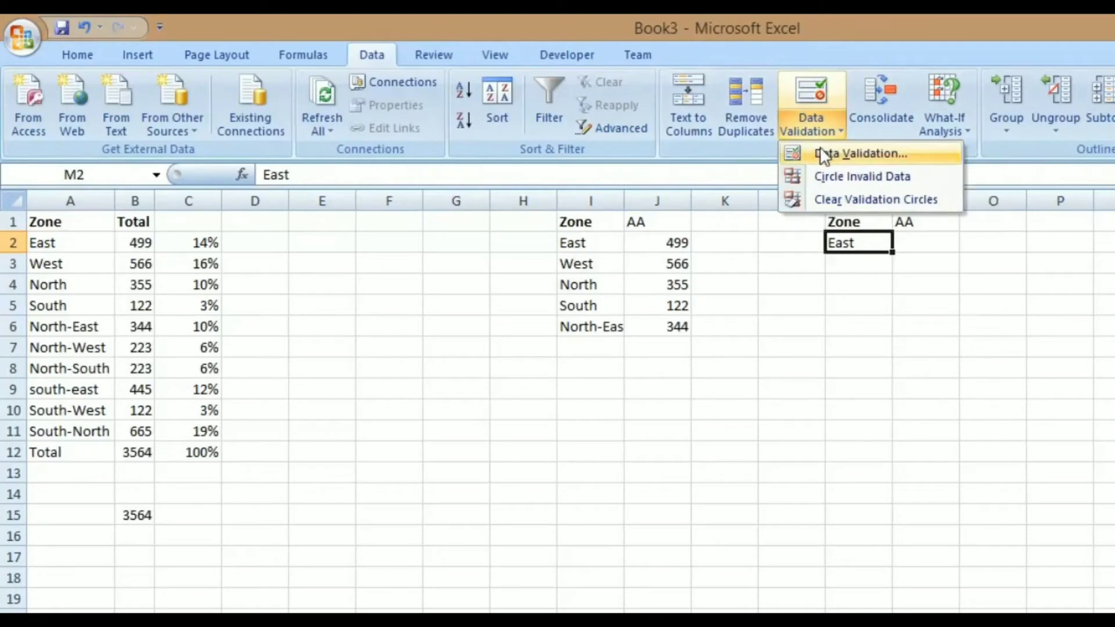
click(861, 153)
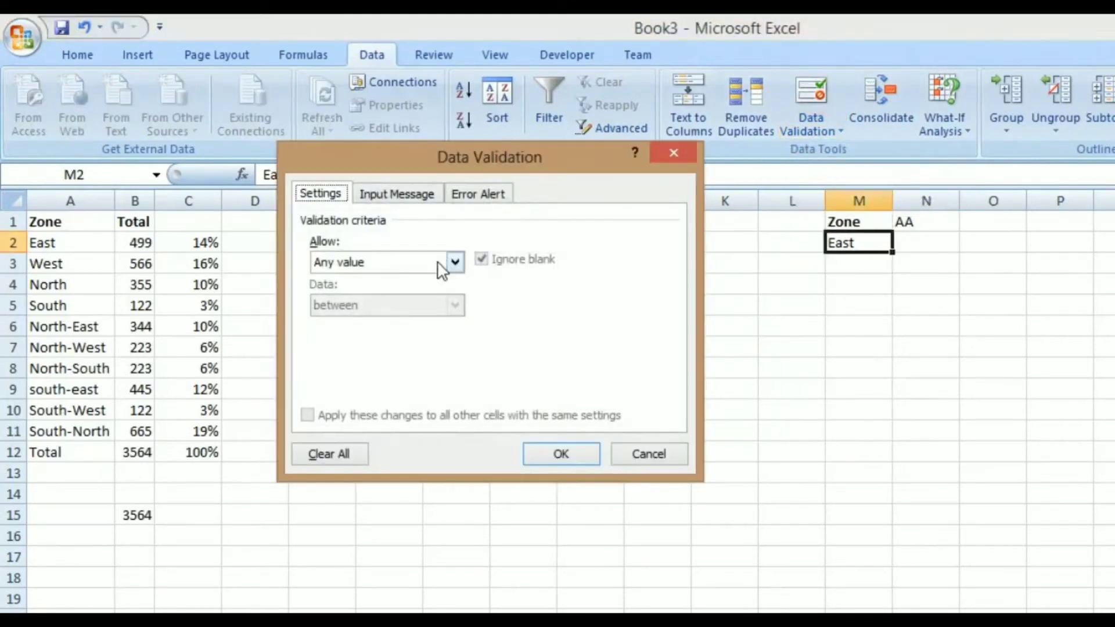
click(455, 262)
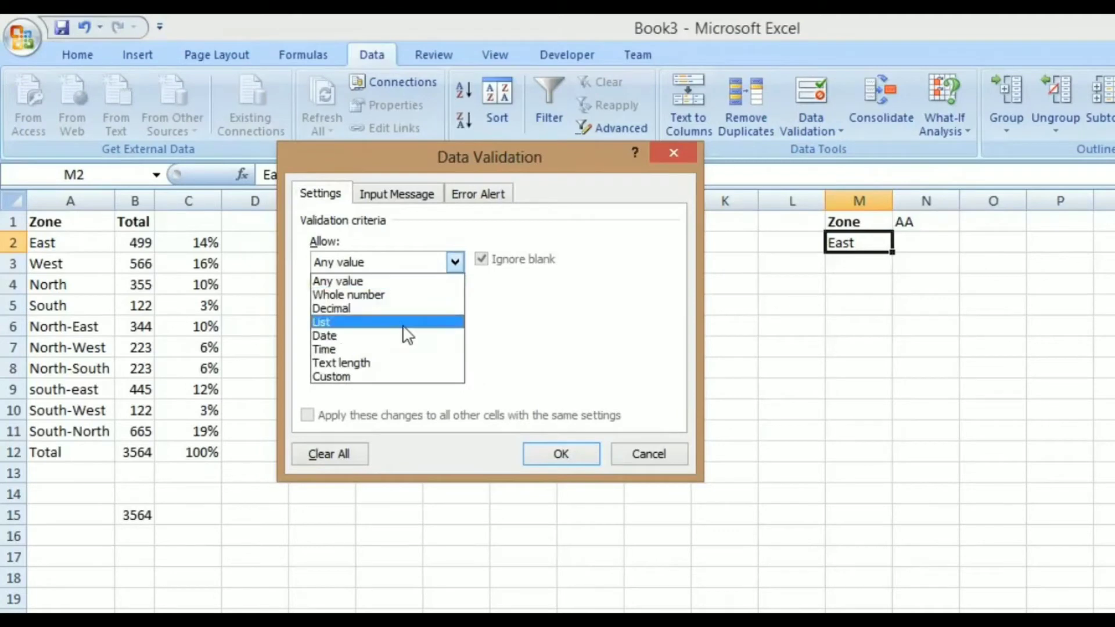
click(321, 321)
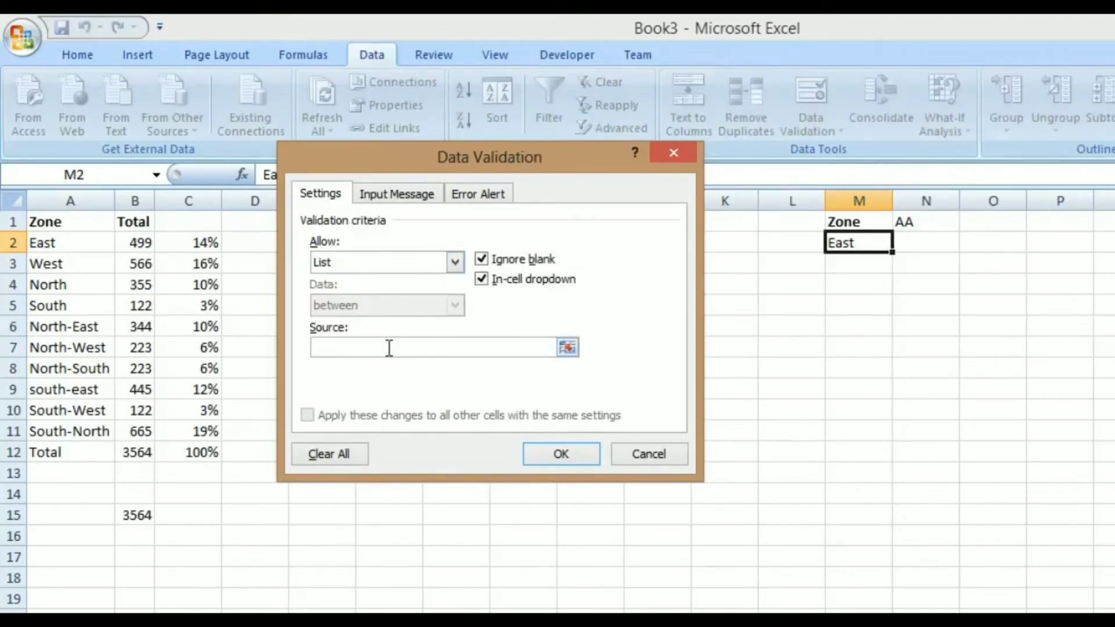
text(E)
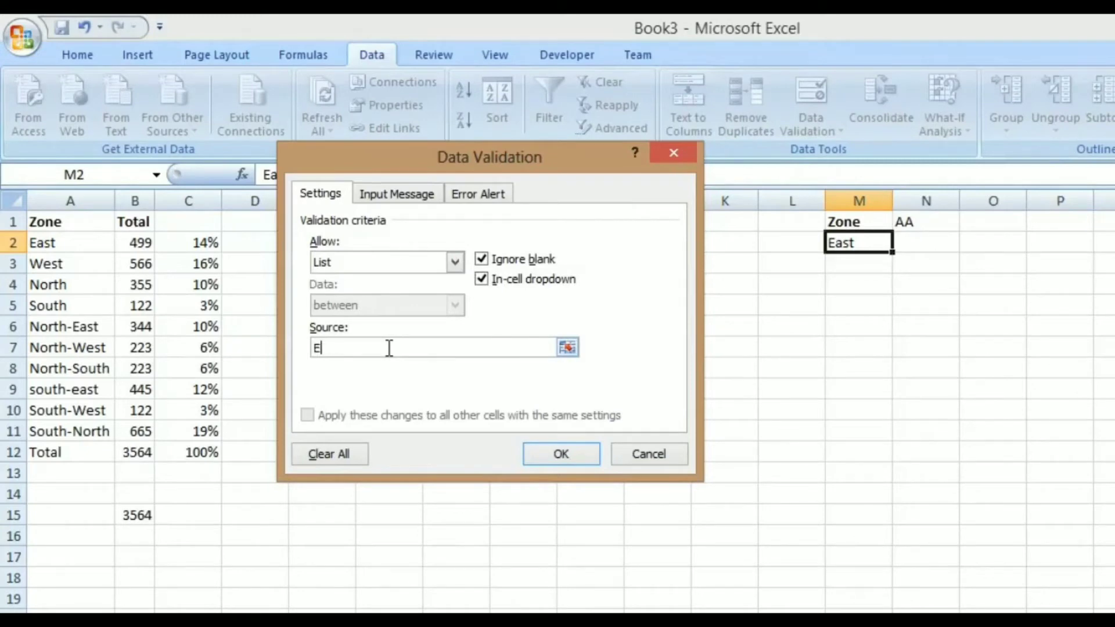
text(ast,West,North,South)
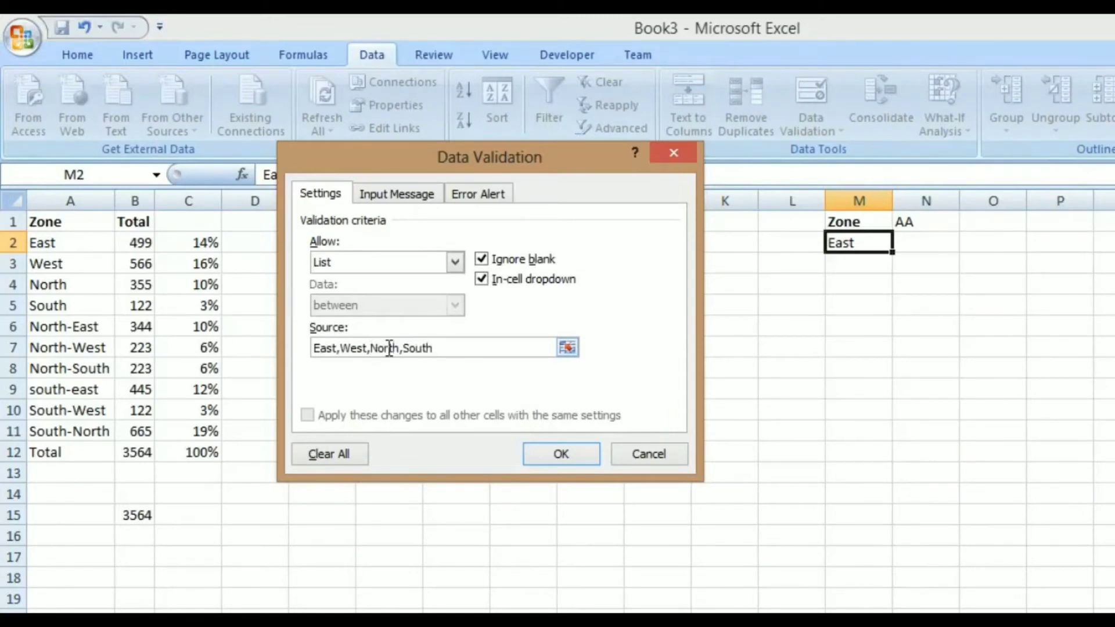
click(561, 453)
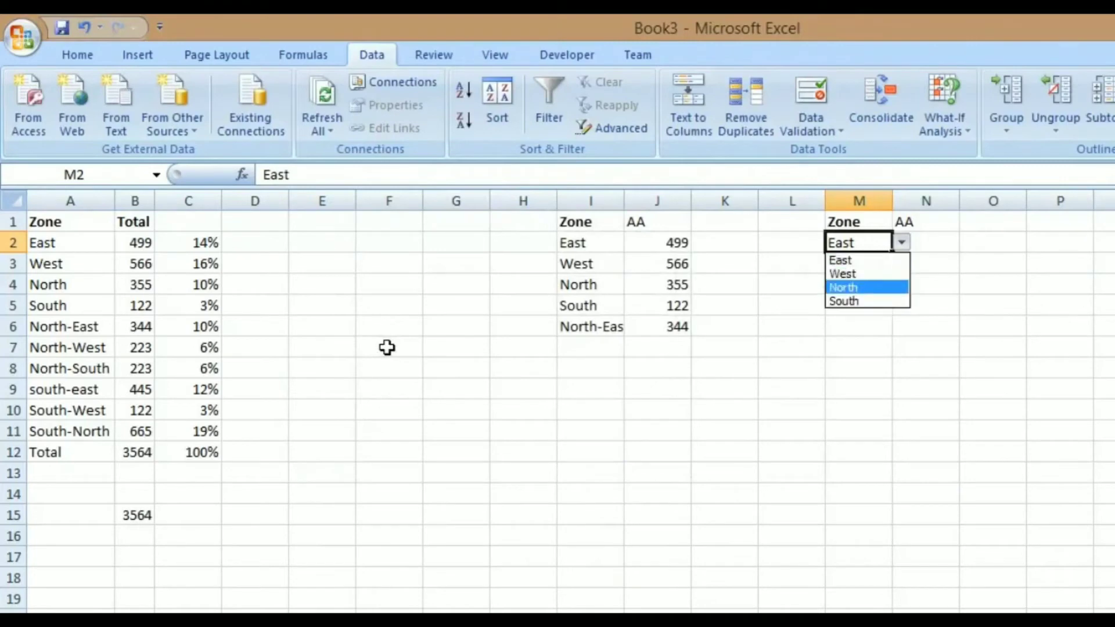
Enter a VLOOKUP in N2 that looks up the M2 zone in ZONEDETAIL.
click(843, 301)
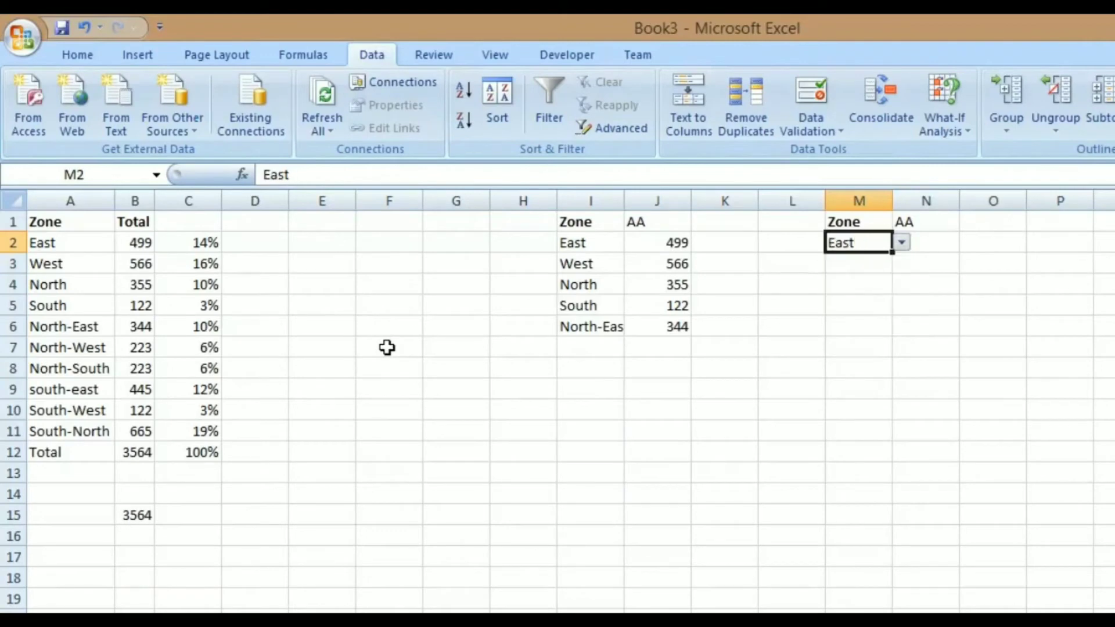
text(=VLOOKUP()
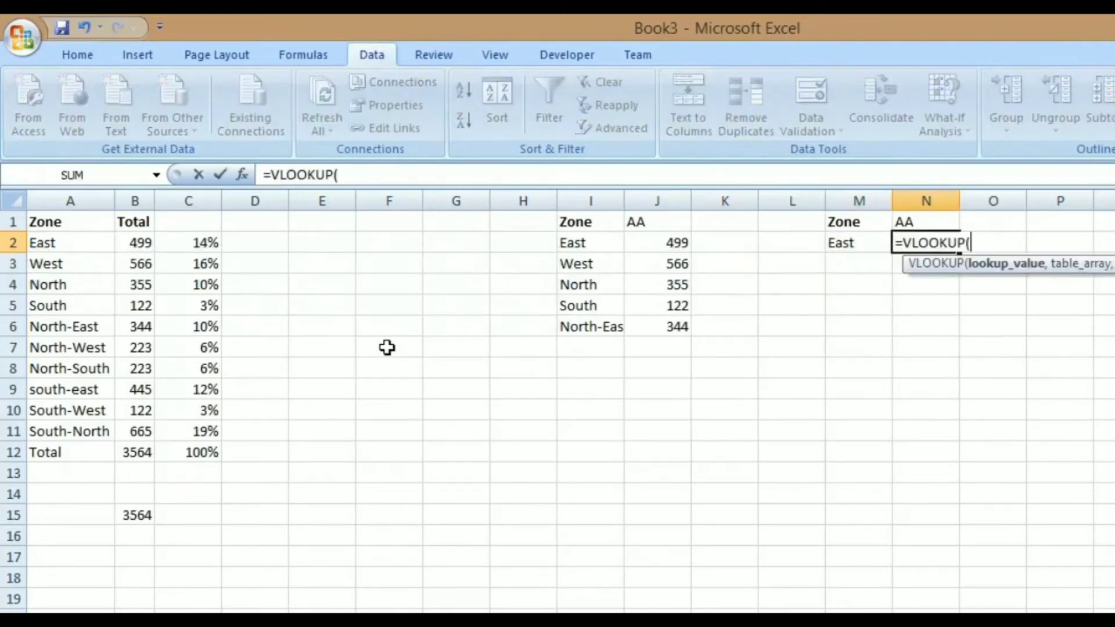
click(859, 243)
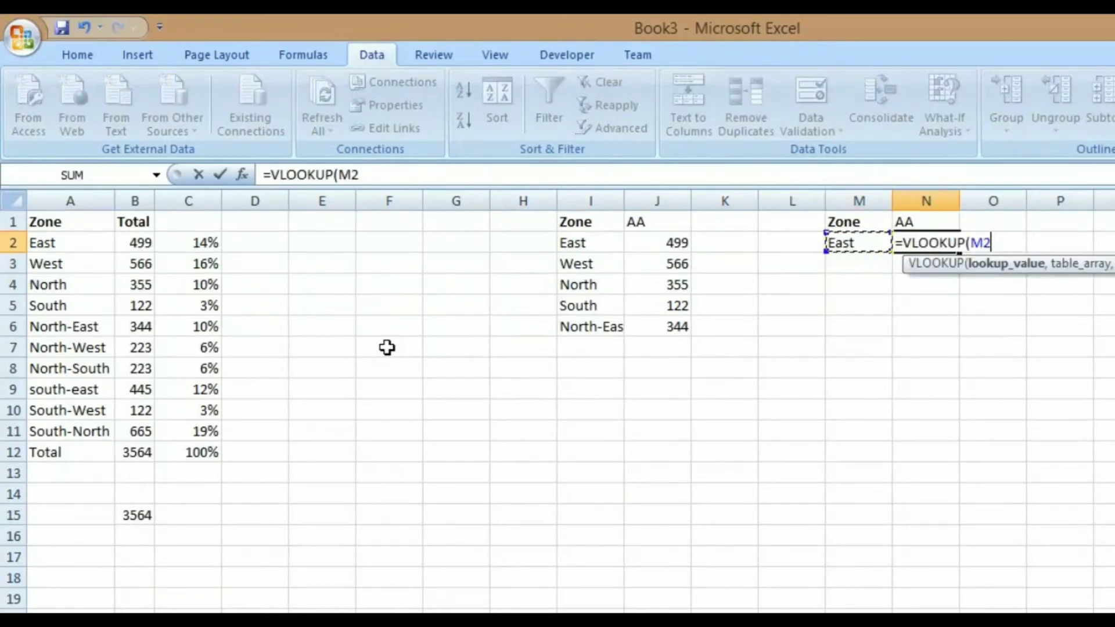
text(,)
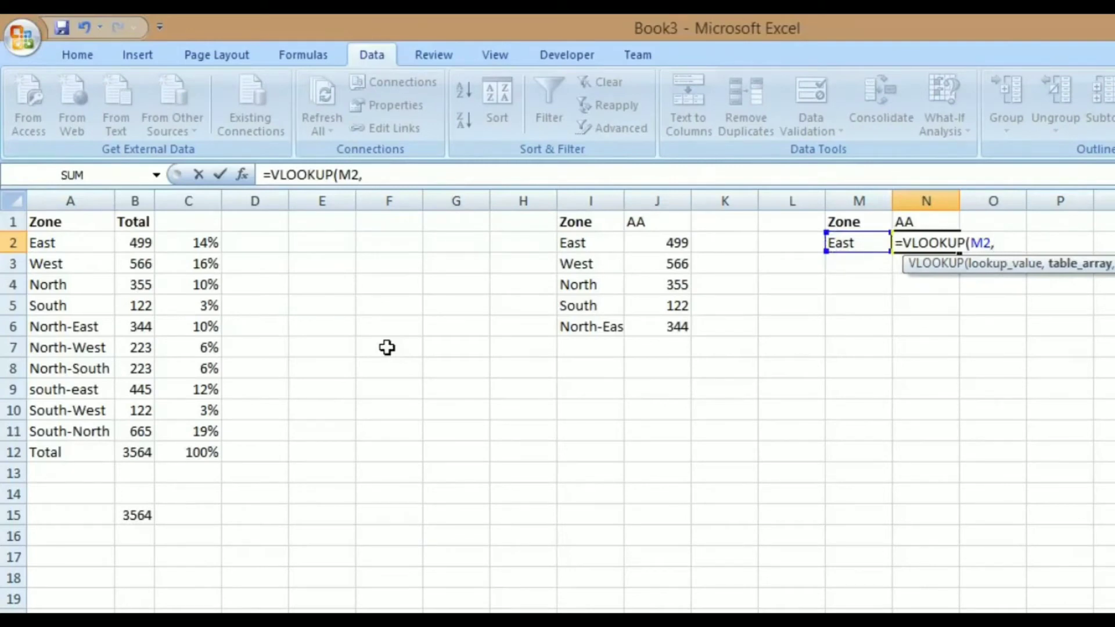
text(ZONEDETAIL)
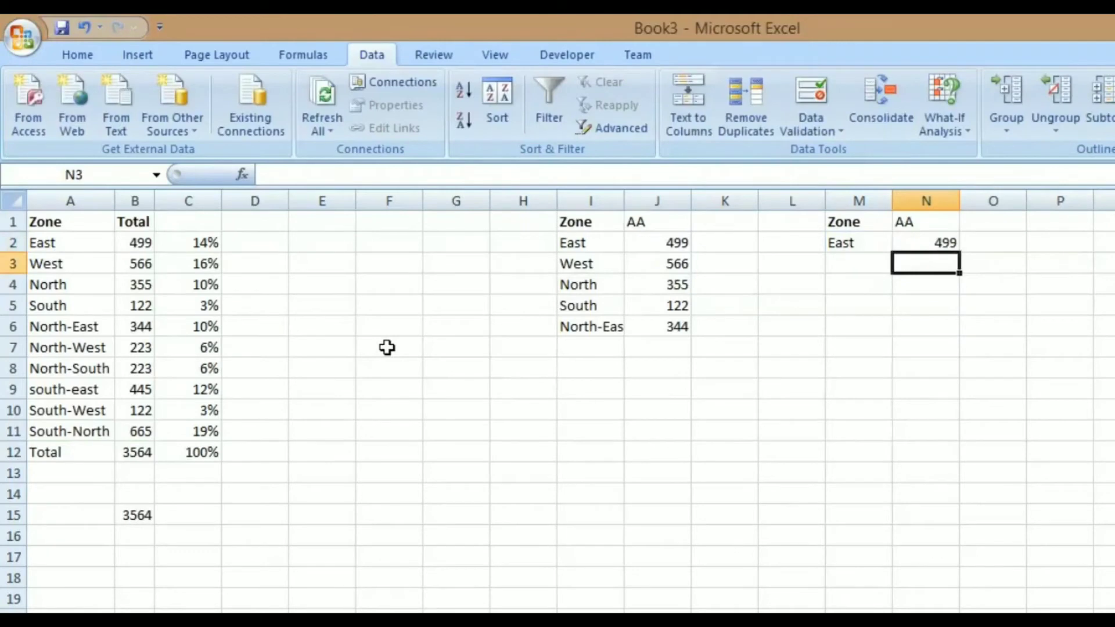
Pick West, then South, from the M2 dropdown so N2 shows 122.
click(901, 243)
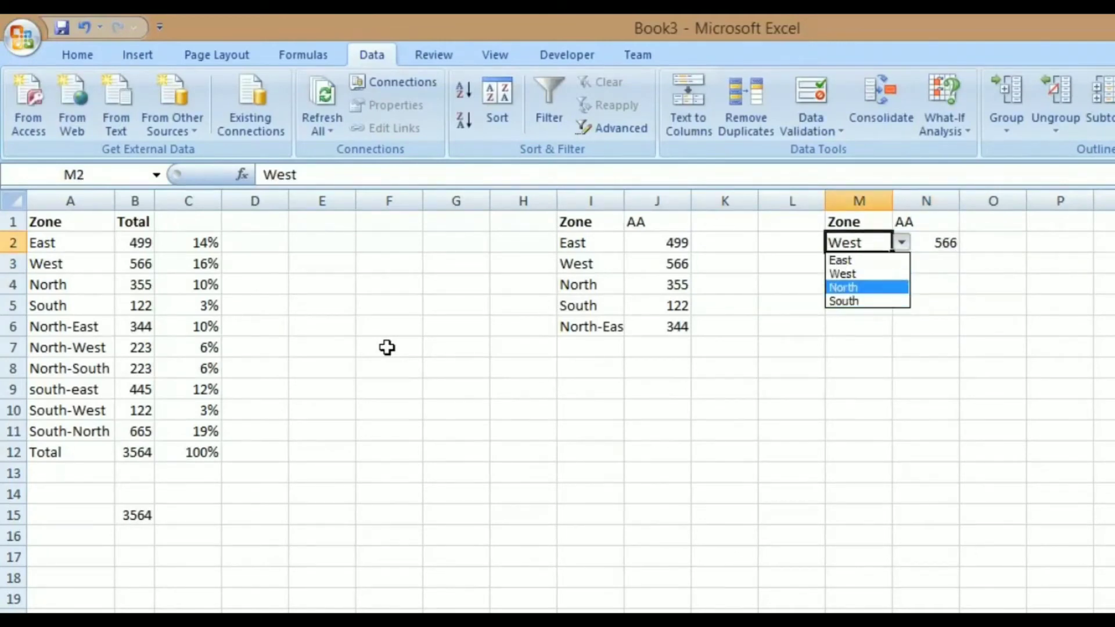
click(843, 301)
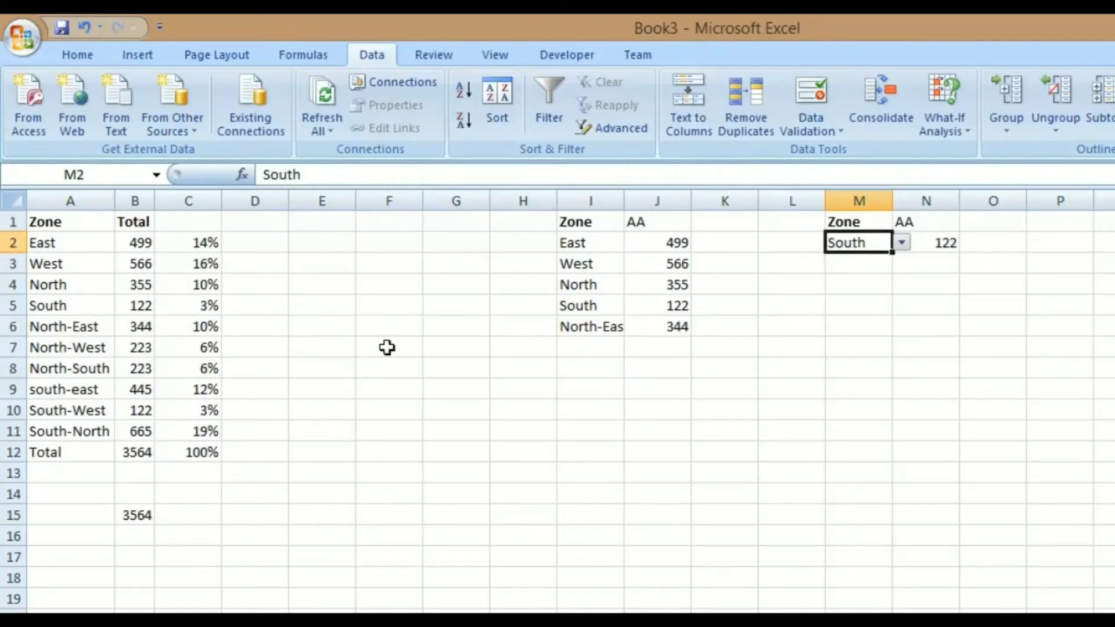
click(792, 243)
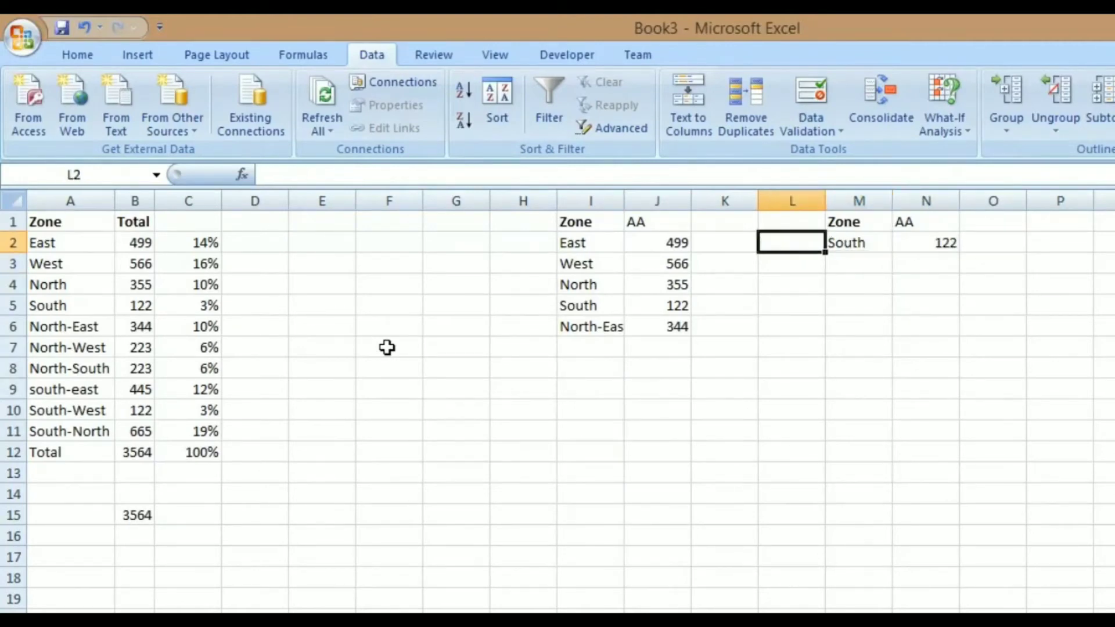
click(255, 243)
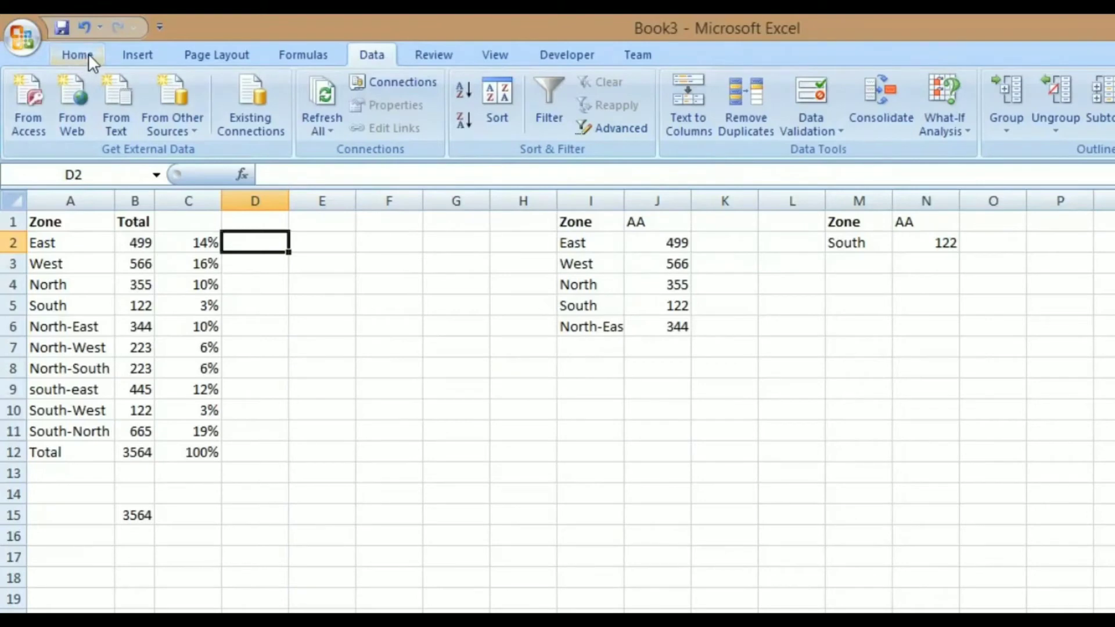
click(77, 55)
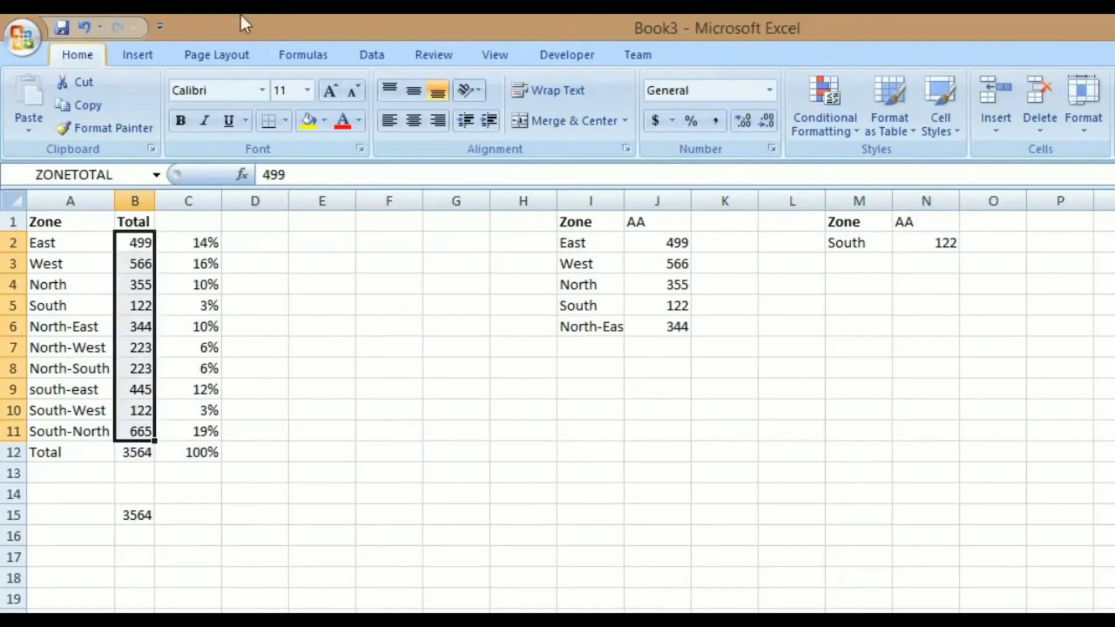
mouse_move(660, 121)
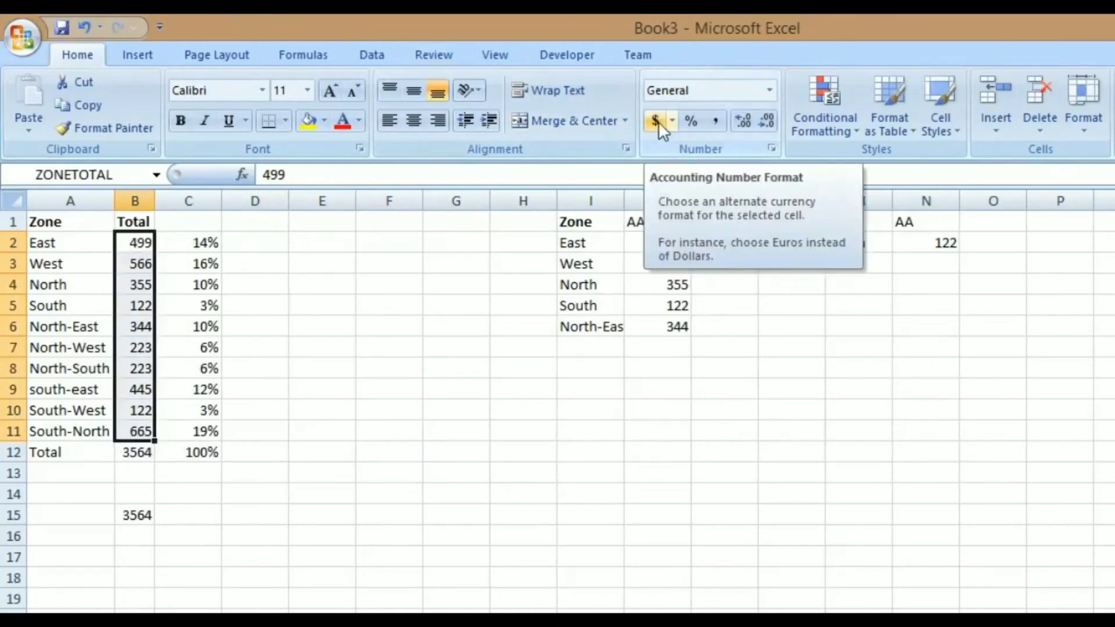
click(654, 120)
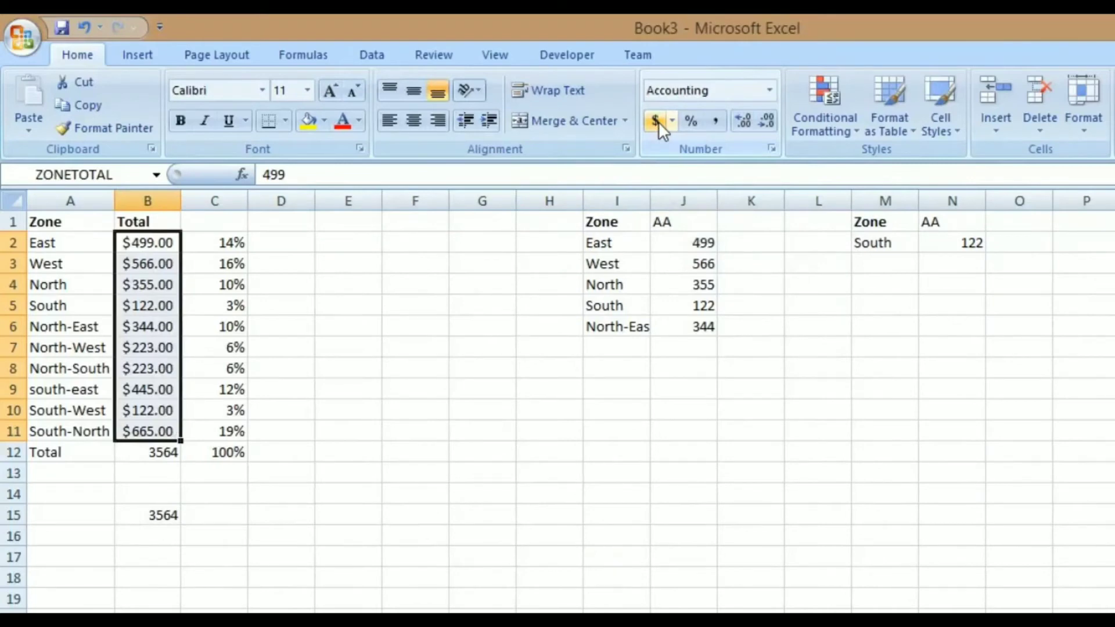
click(281, 243)
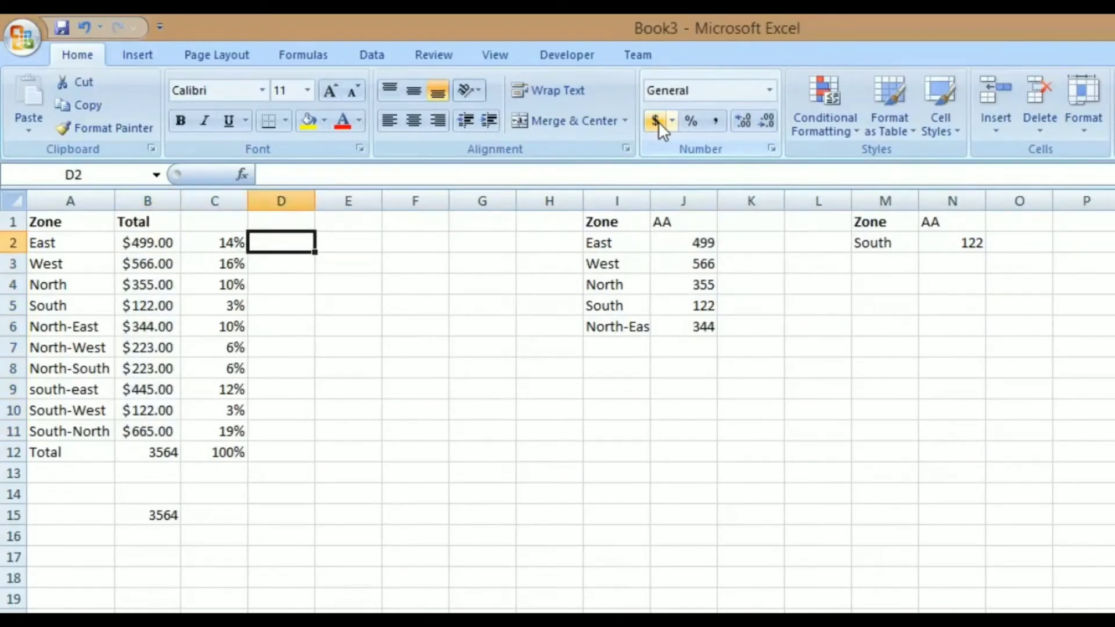
text(=)
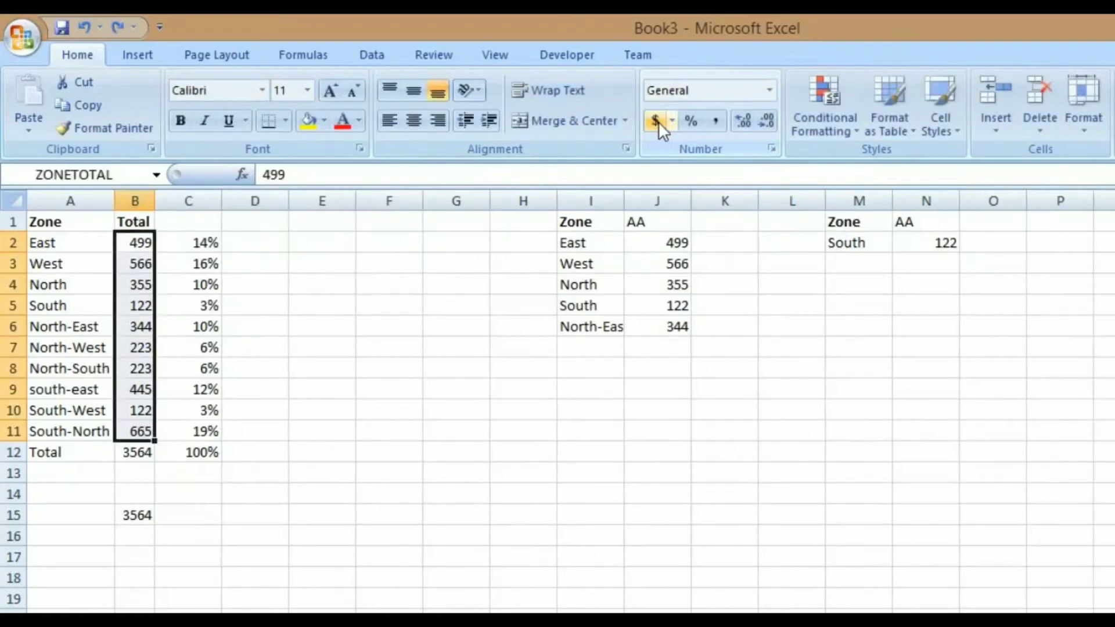
click(255, 241)
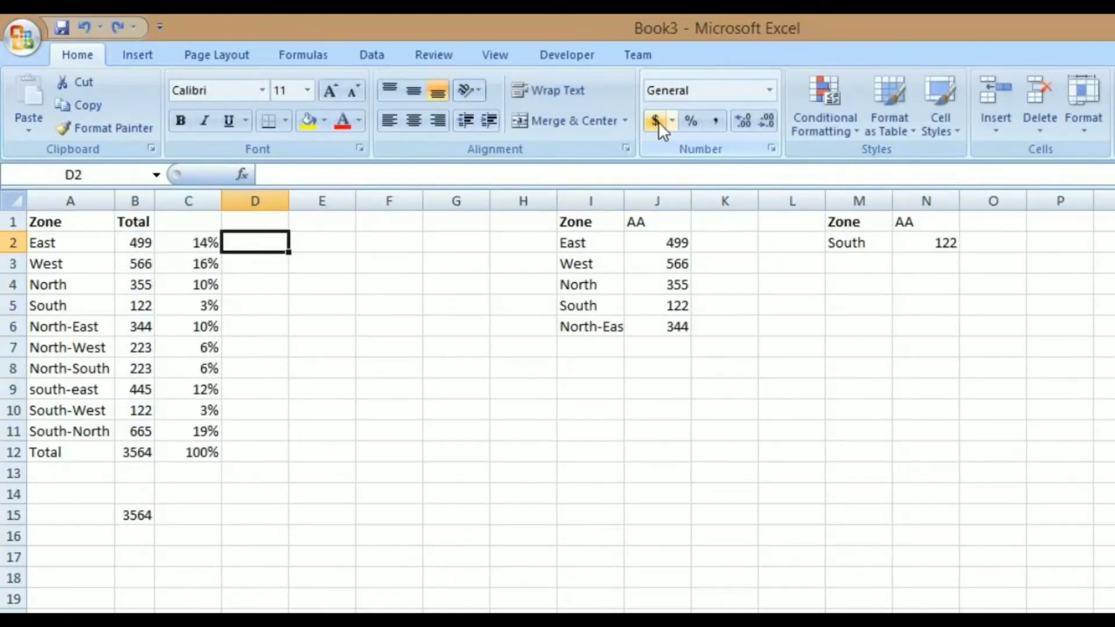
text(=)
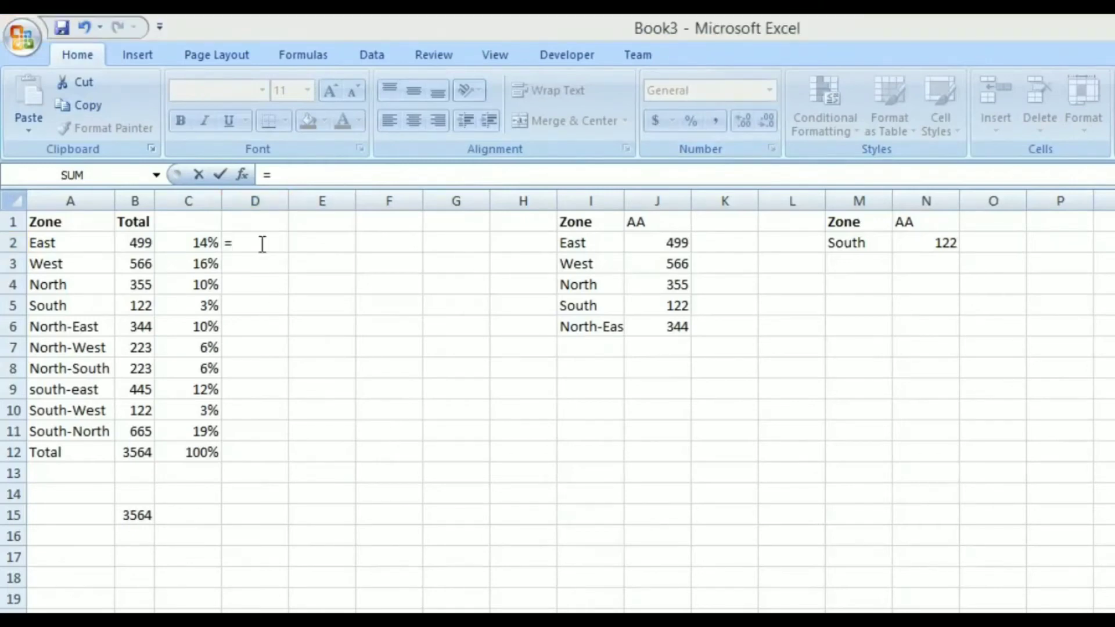
Enter =CONCATENATE("Rs. ",B2) in D2 and fill it down to D11.
text(con)
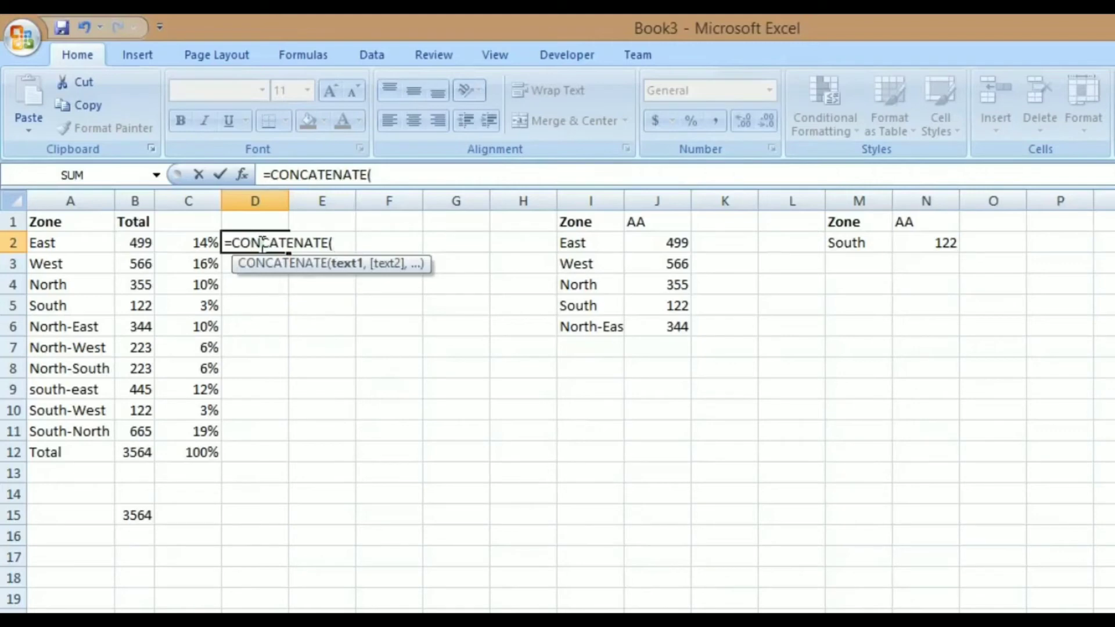
text("Rs)
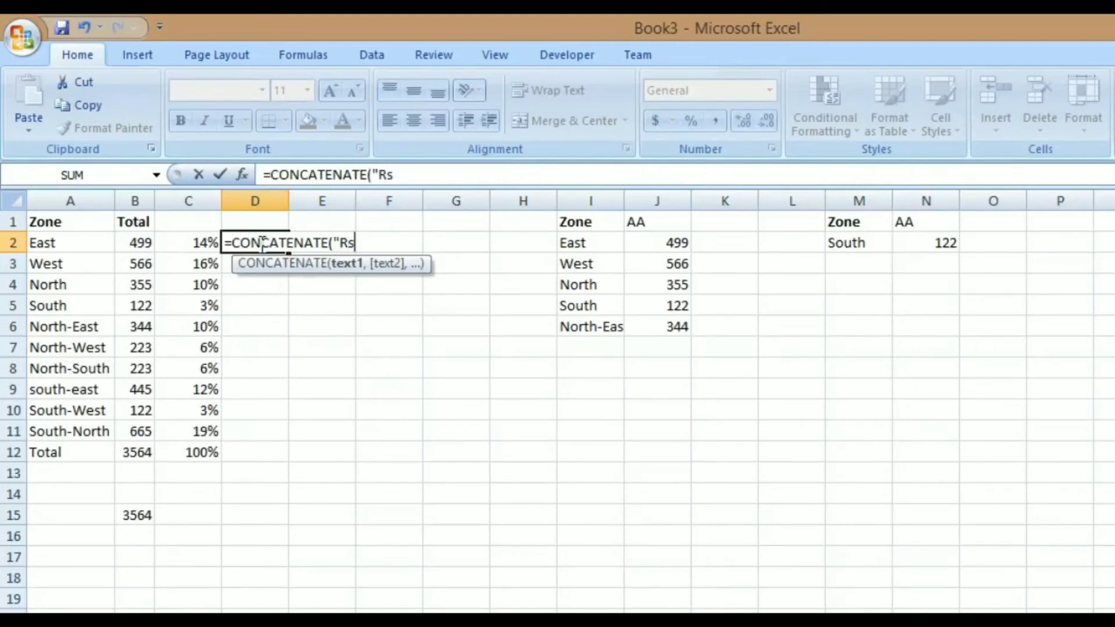
text(.)
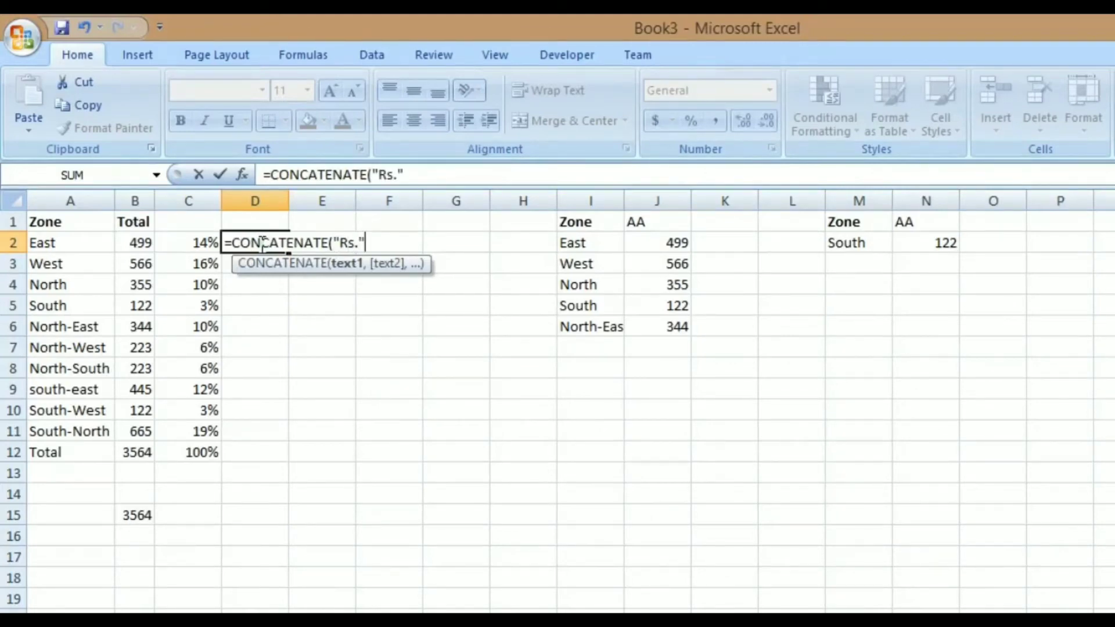
key(Backspace)
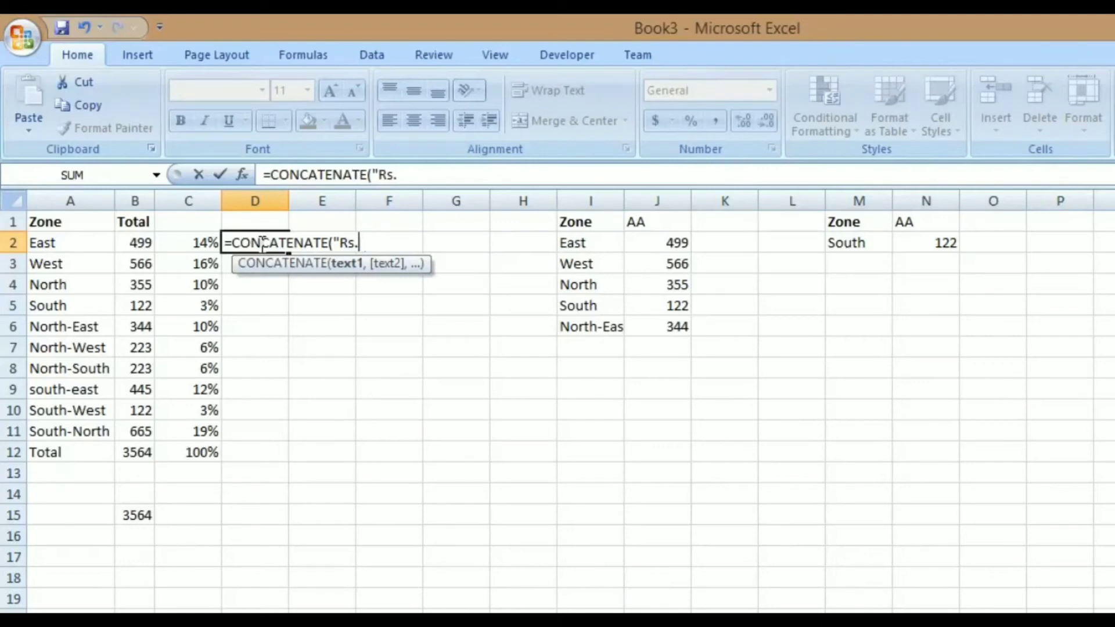
text(" ")
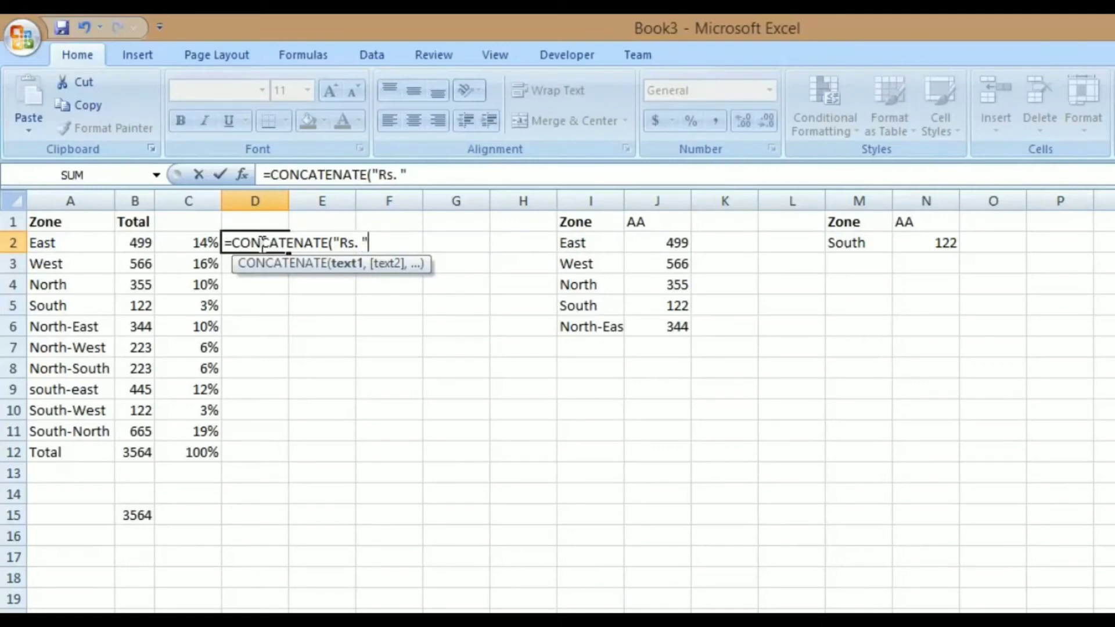
text(,)
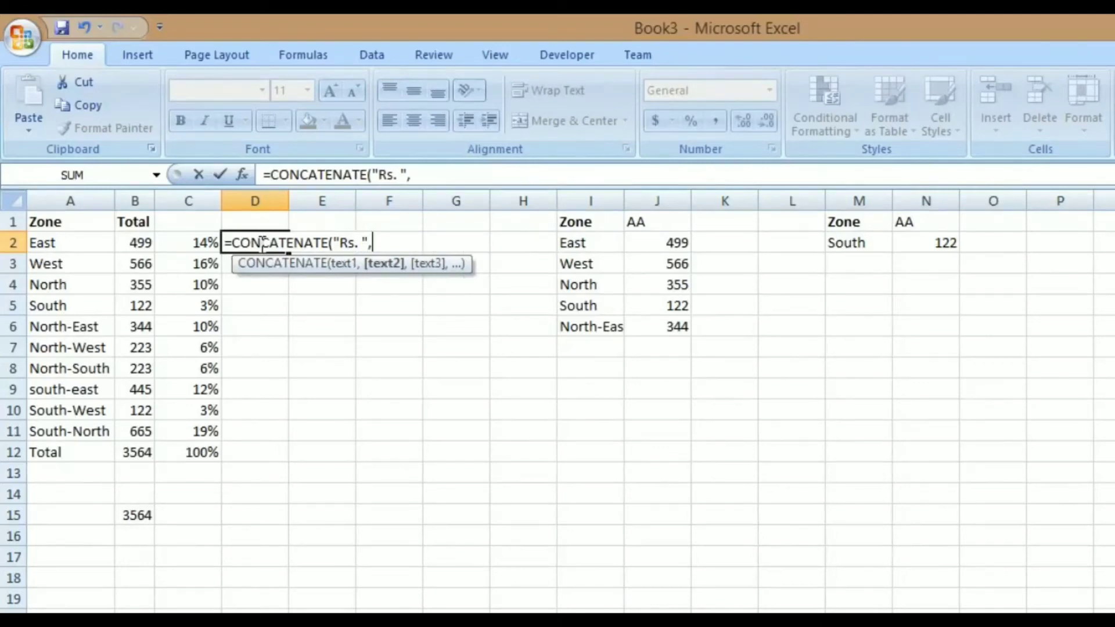
text(B2))
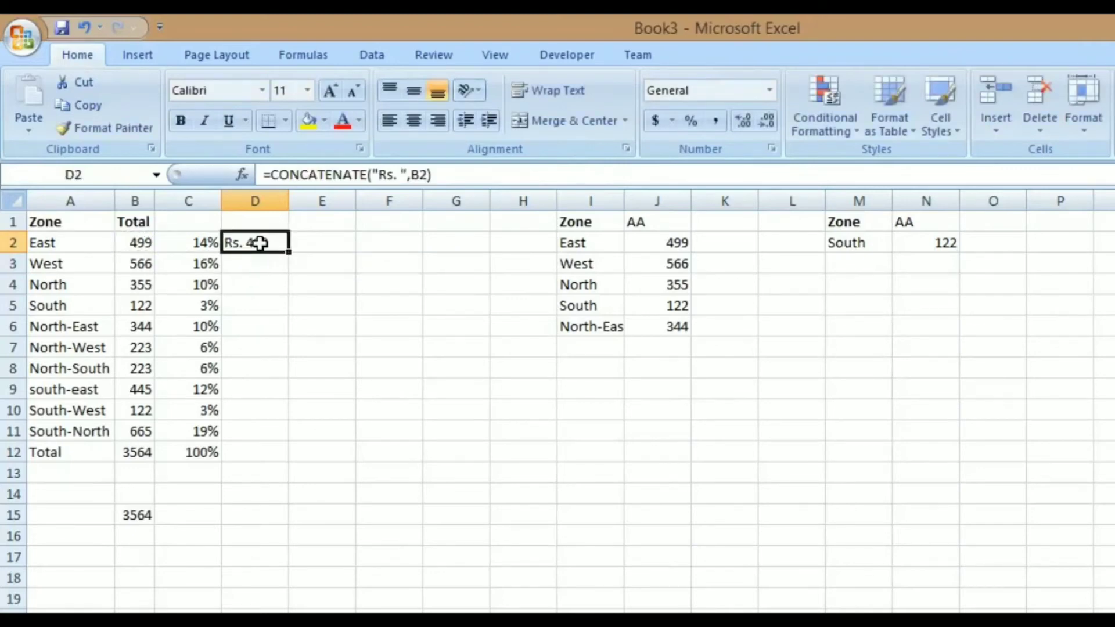
drag(286, 253, 286, 441)
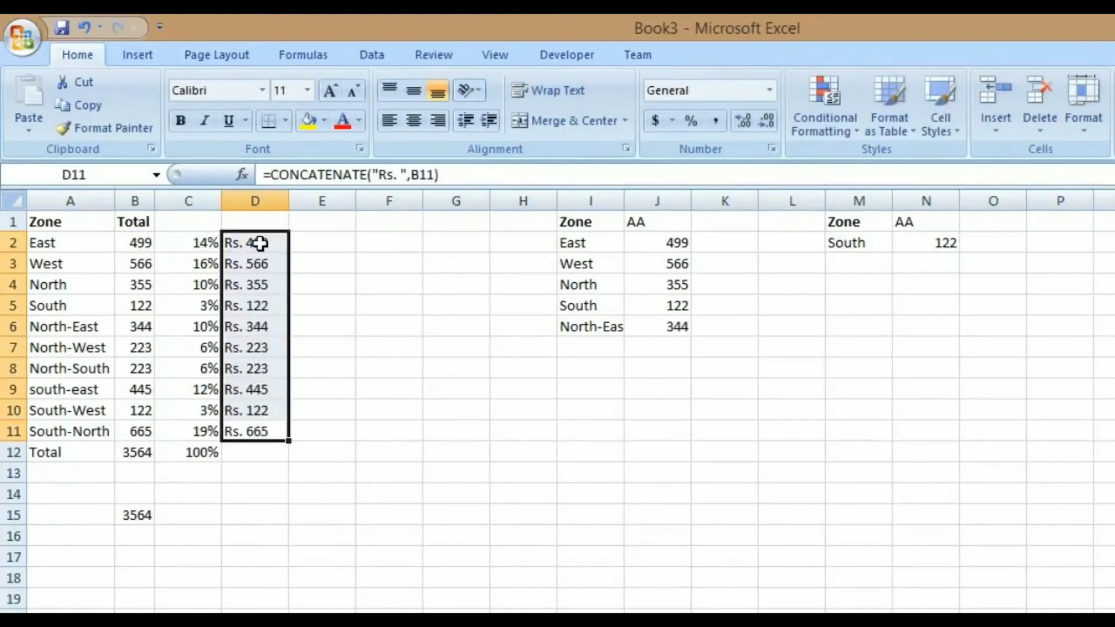
scroll(down, 3)
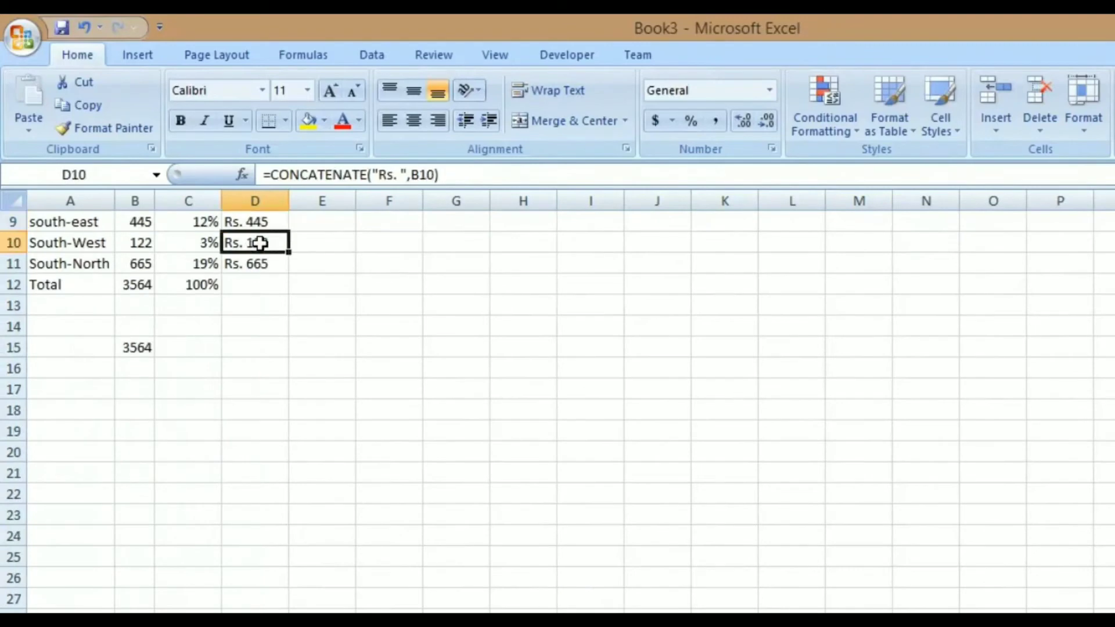
Add a =SUM total of D2:D11 in D12, which shows 0.00.
text(=sum)
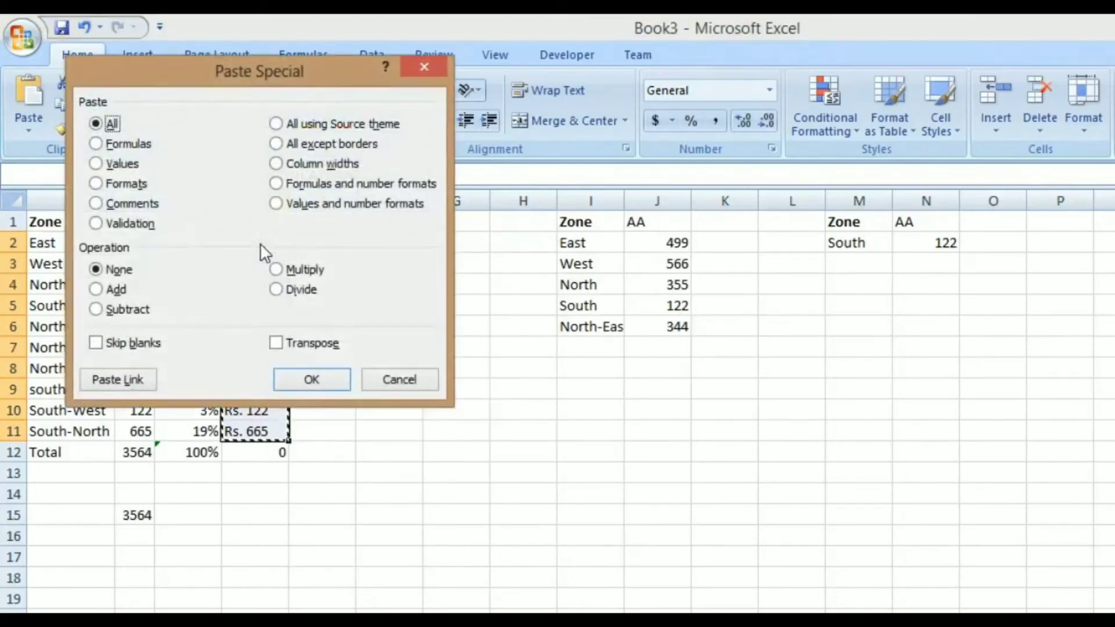
click(310, 379)
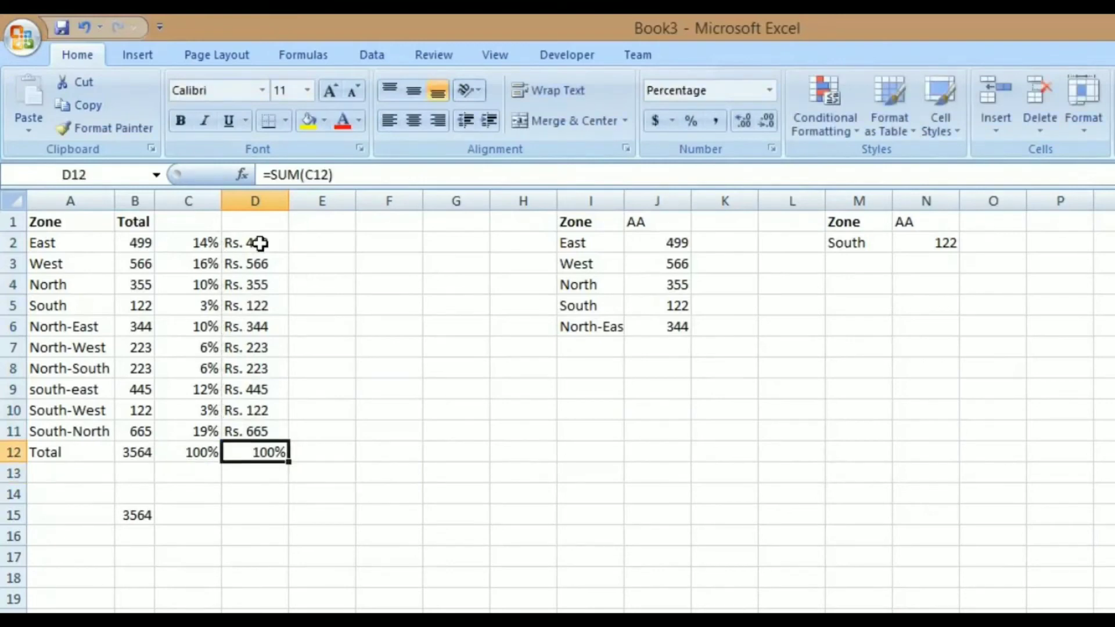
double_click(254, 452)
text(D2:D11)
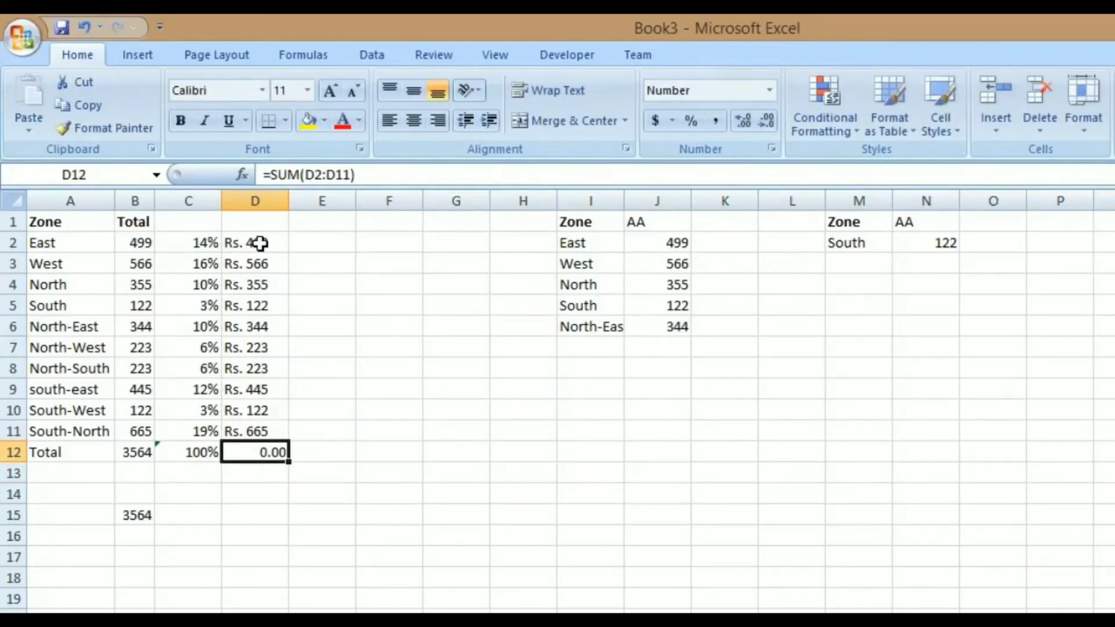
click(254, 264)
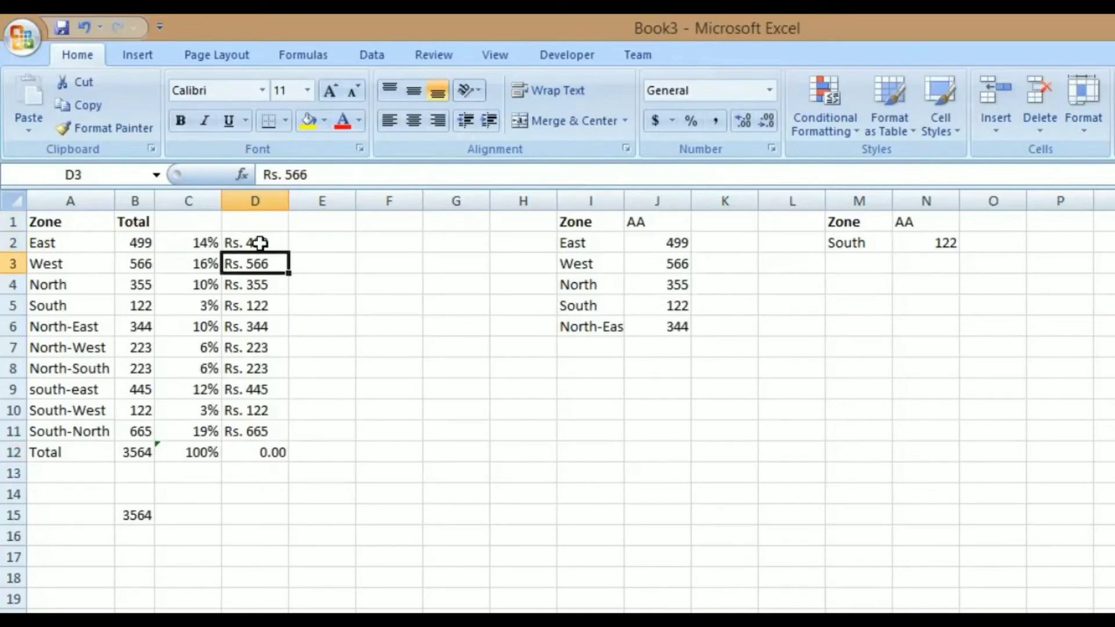
Copy the zone totals from B2:B11 into column E starting at E2.
click(134, 242)
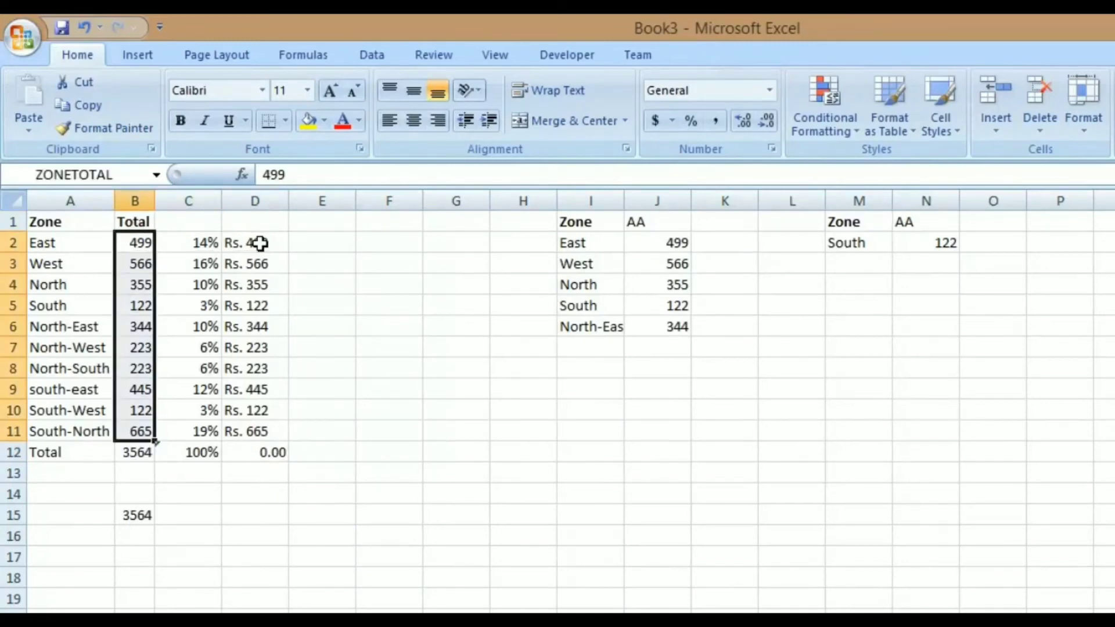
click(322, 243)
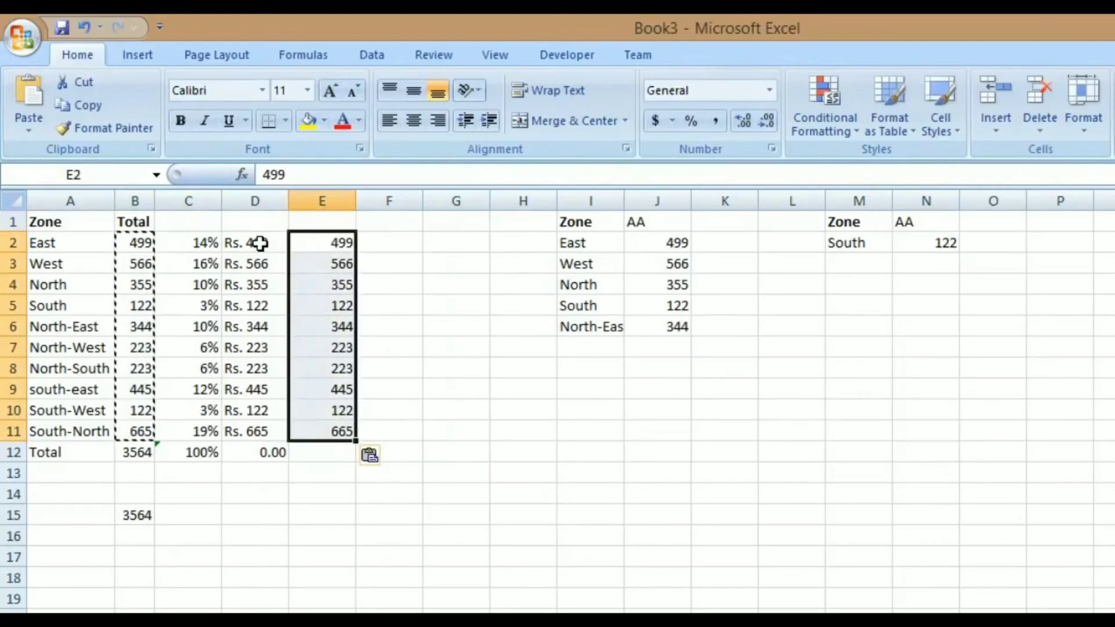
key(Escape)
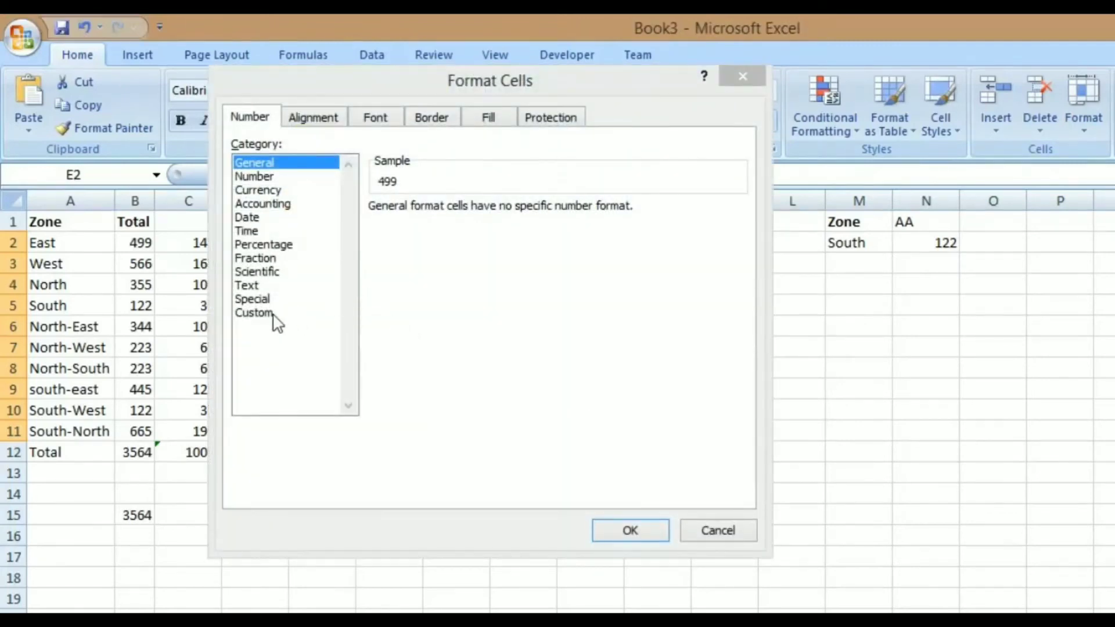
Apply the custom number format "Rs. "0.00 to the column E amounts.
click(254, 313)
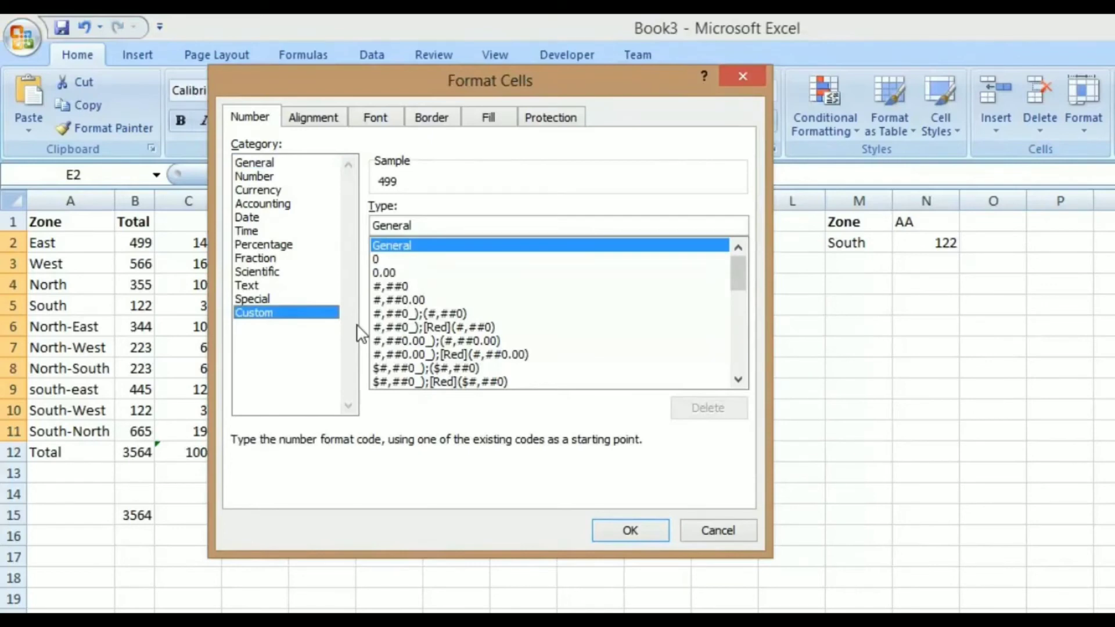
mouse_move(395, 278)
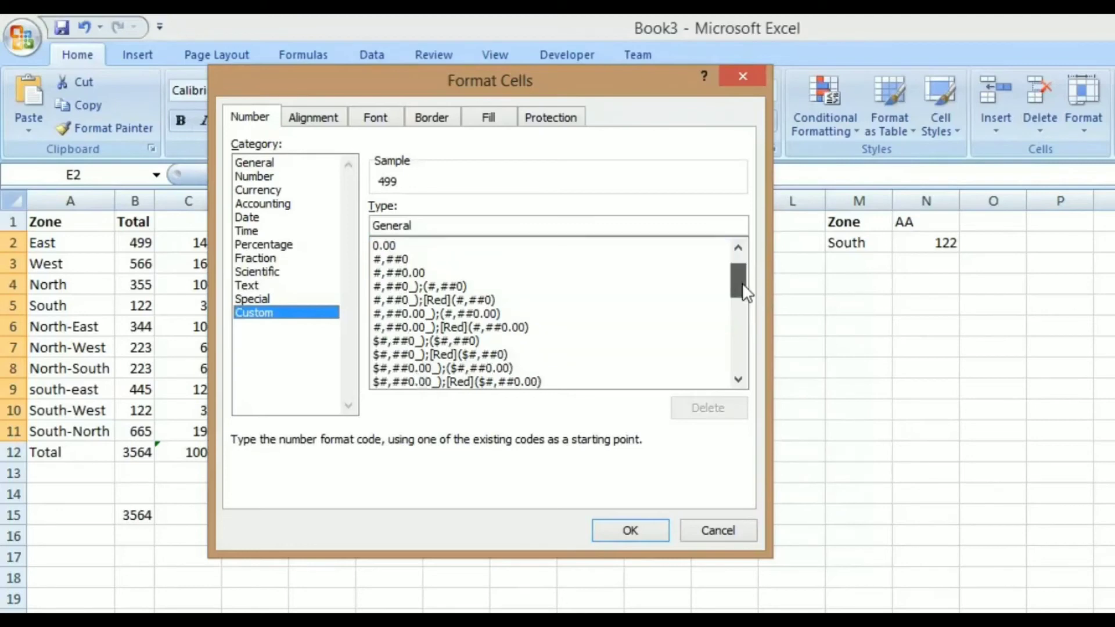
drag(740, 285, 739, 334)
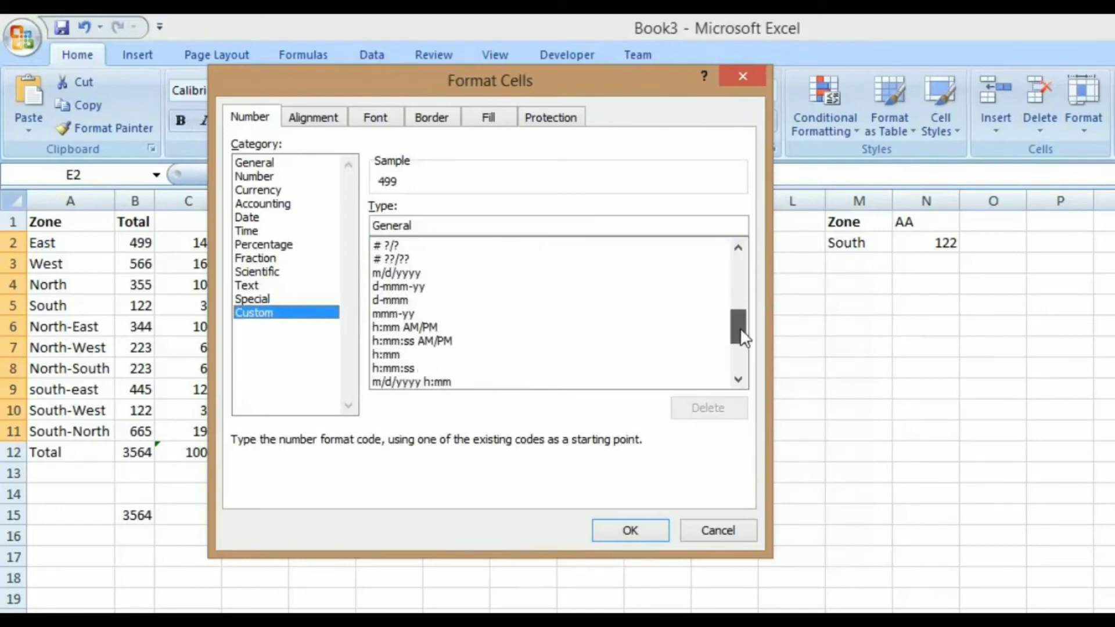
scroll(down, 3)
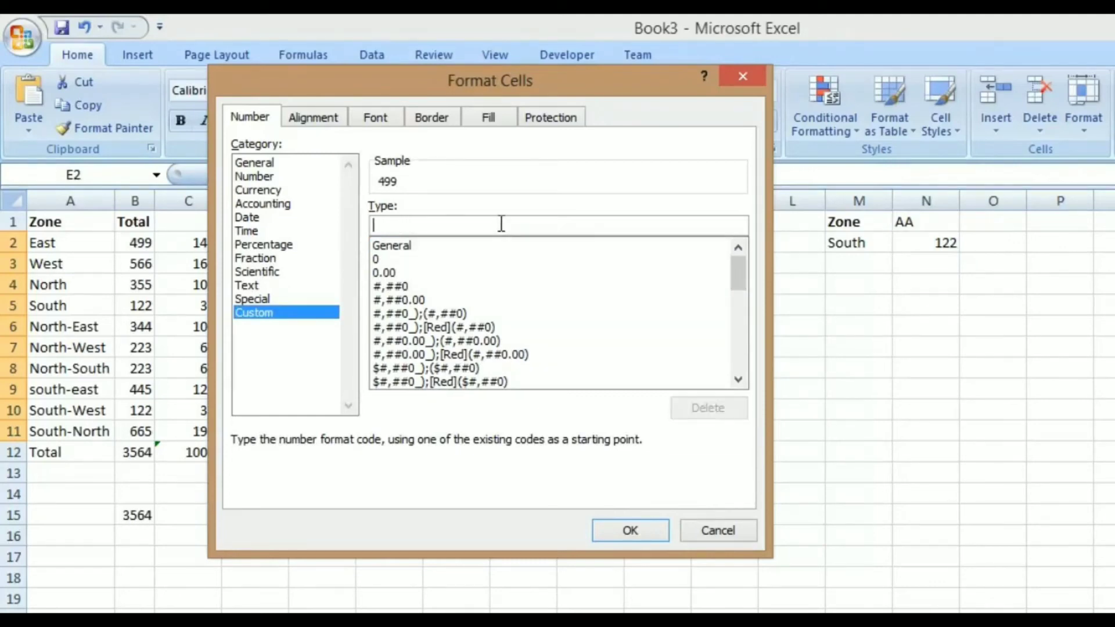
text("Rs)
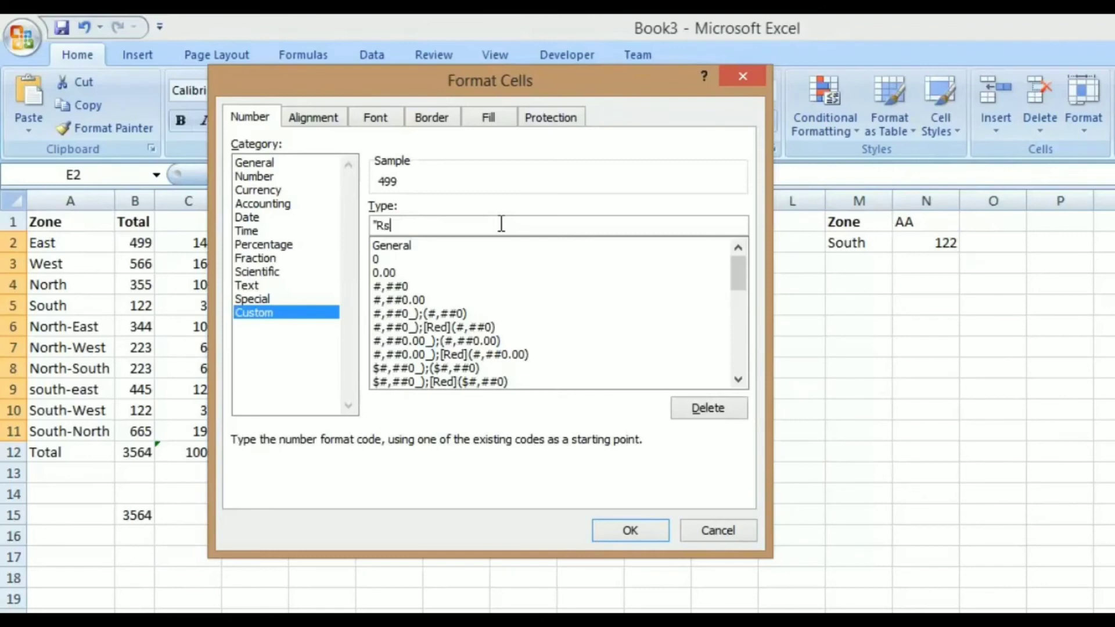
text(.)
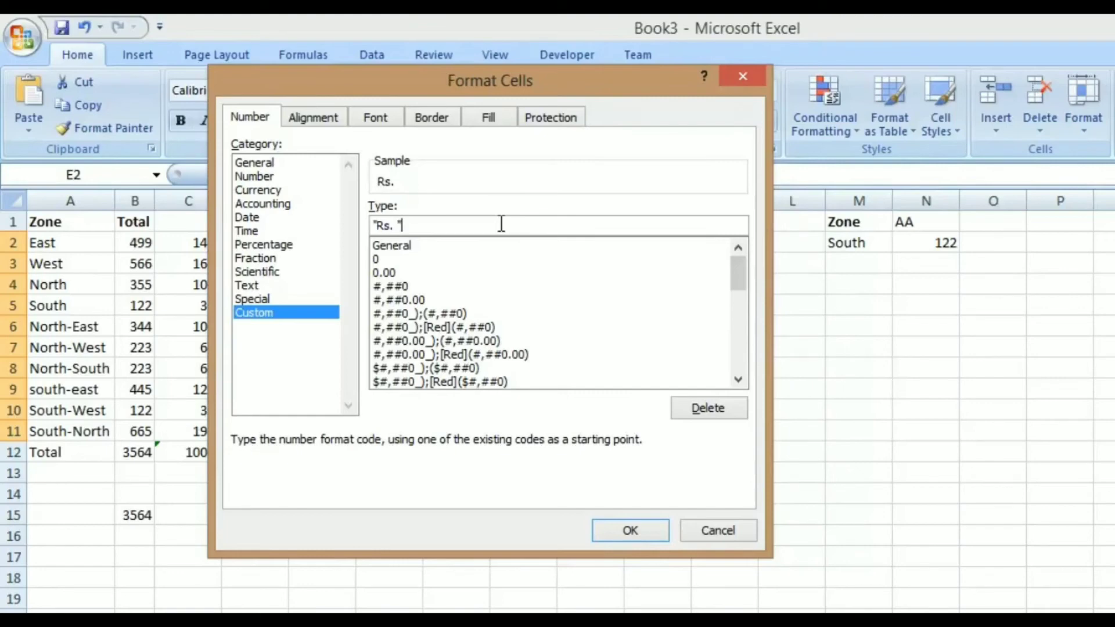
text(0.)
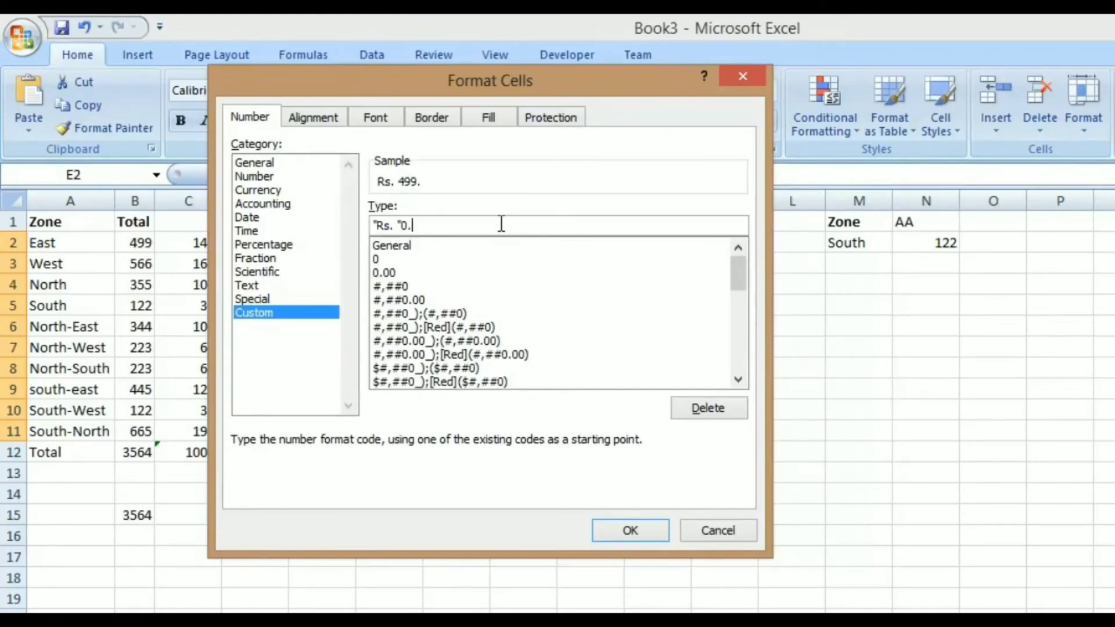
click(629, 530)
text(=)
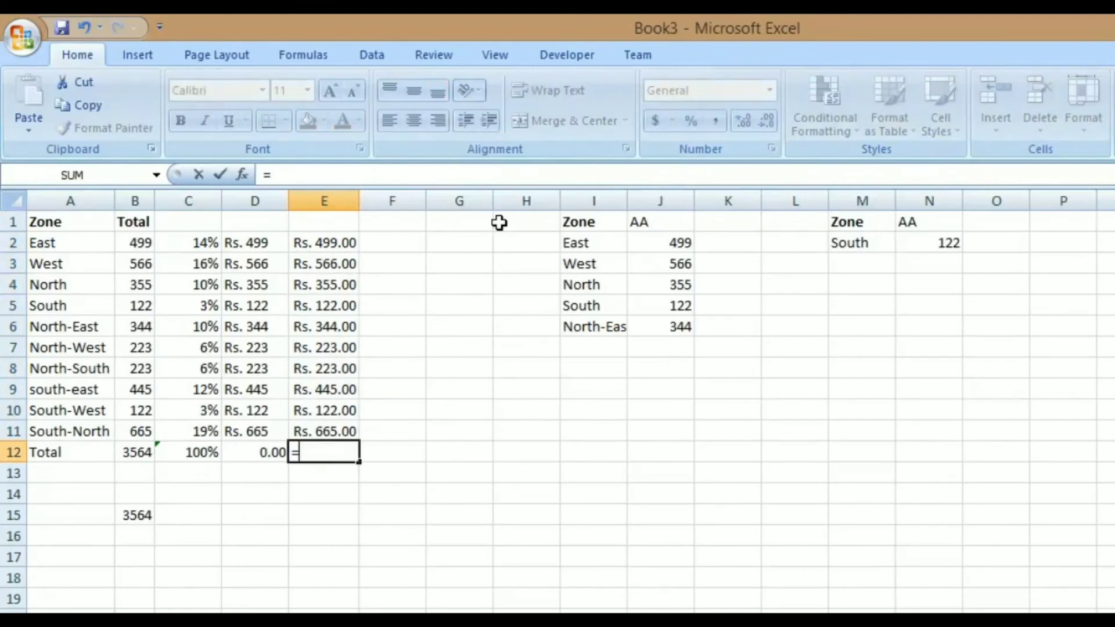
Total column E with =SUM(E2:E11), check the D12 formula, and select the zone list for copying.
text(s)
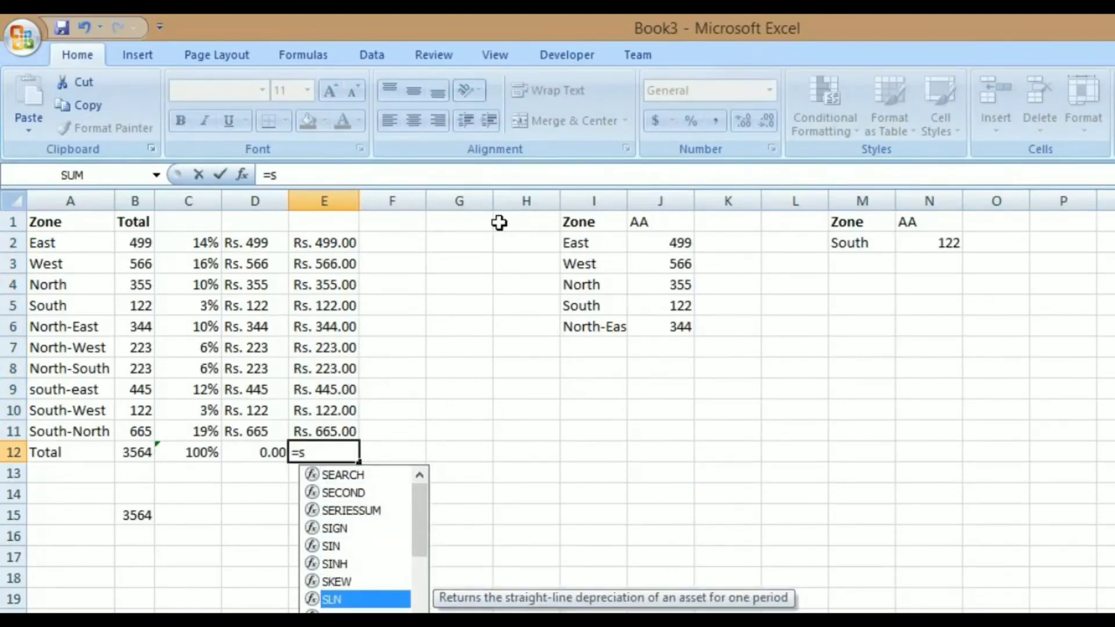
text(UM()
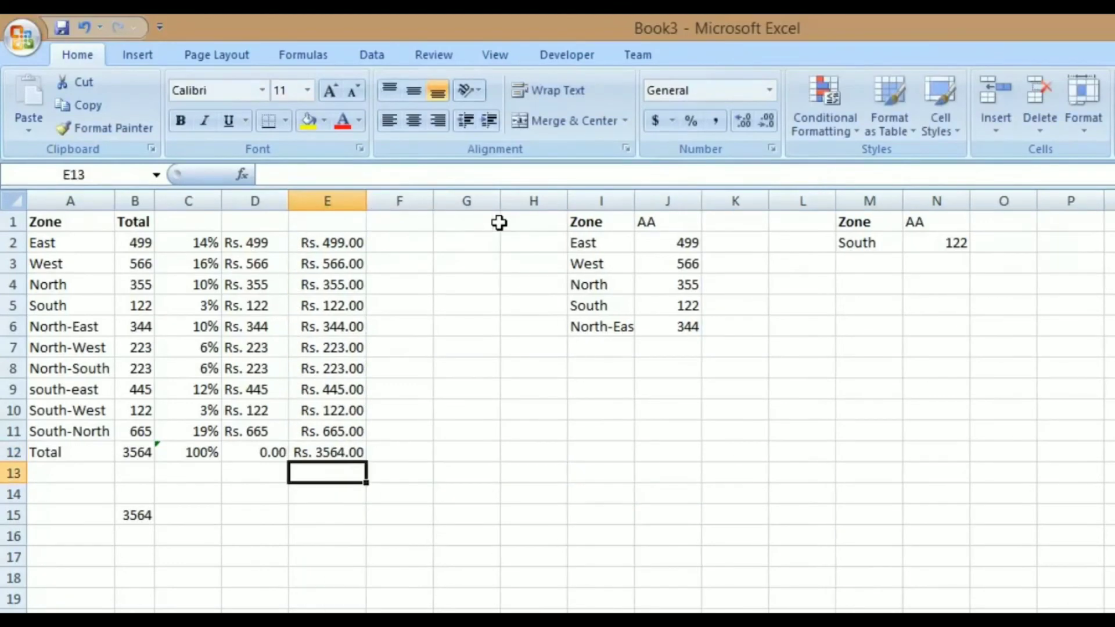
click(327, 452)
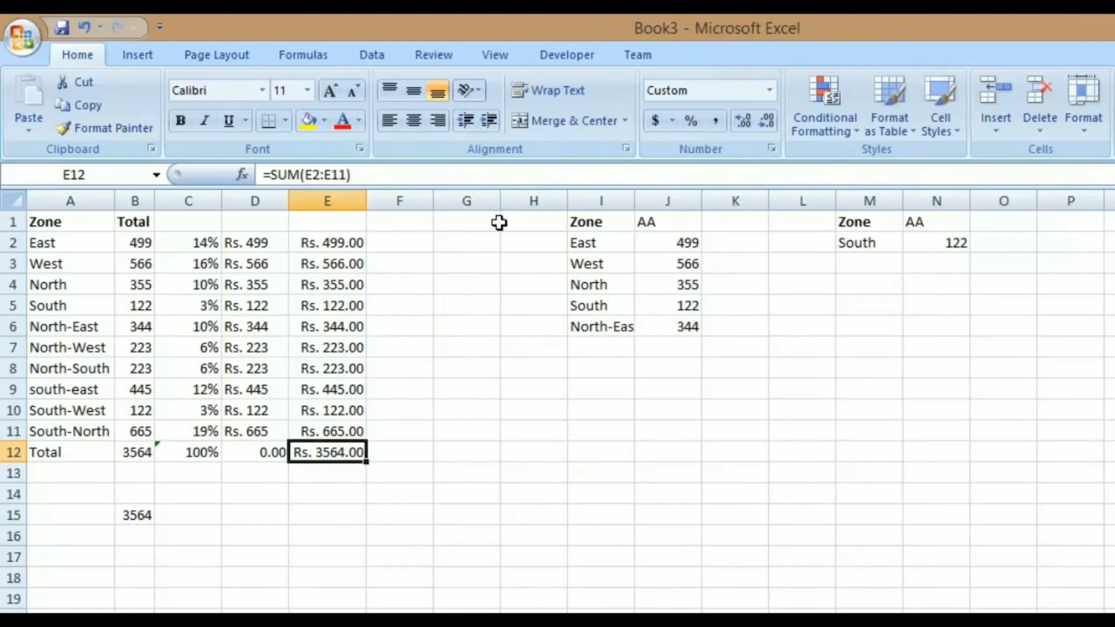
click(254, 452)
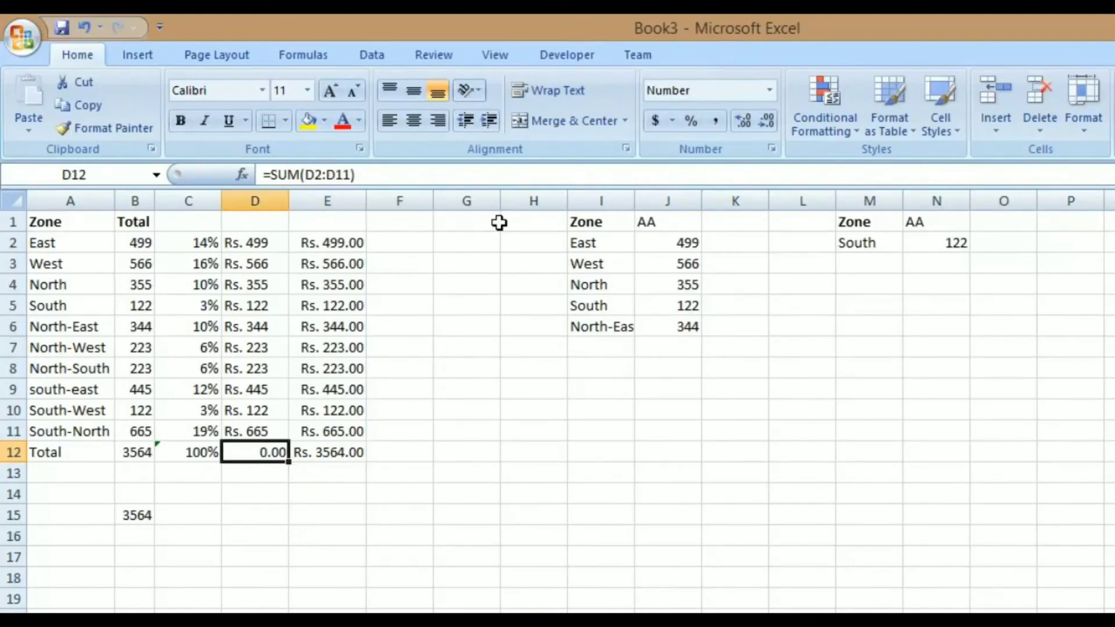
drag(70, 243, 134, 243)
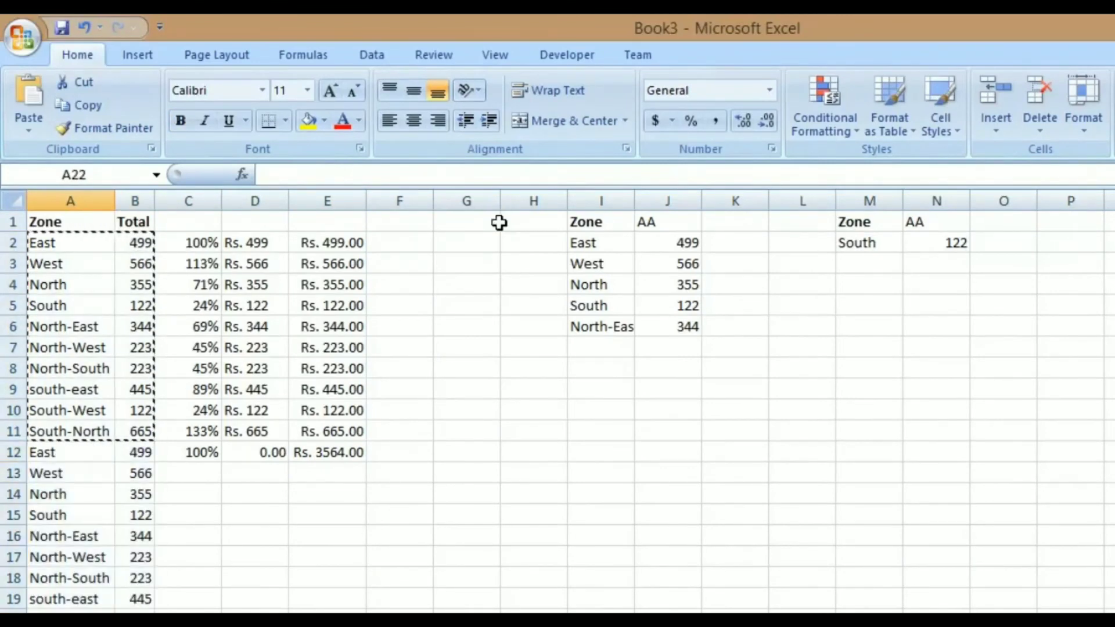
Insert a PivotTable from the zone data A1:B31 on a new worksheet.
drag(69, 222, 134, 221)
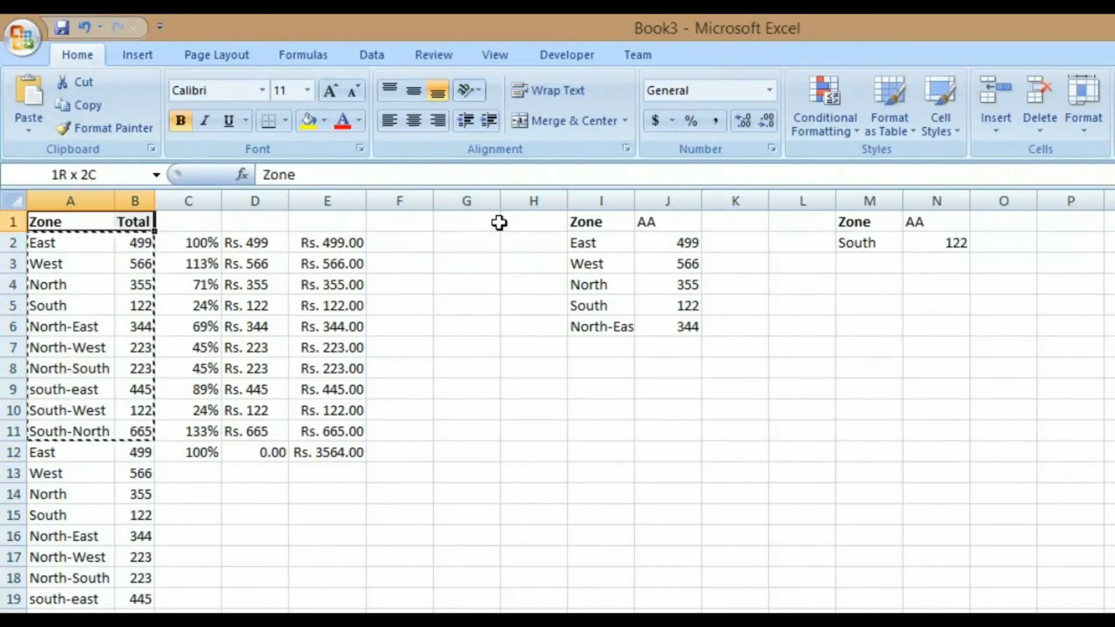
scroll(down, 3)
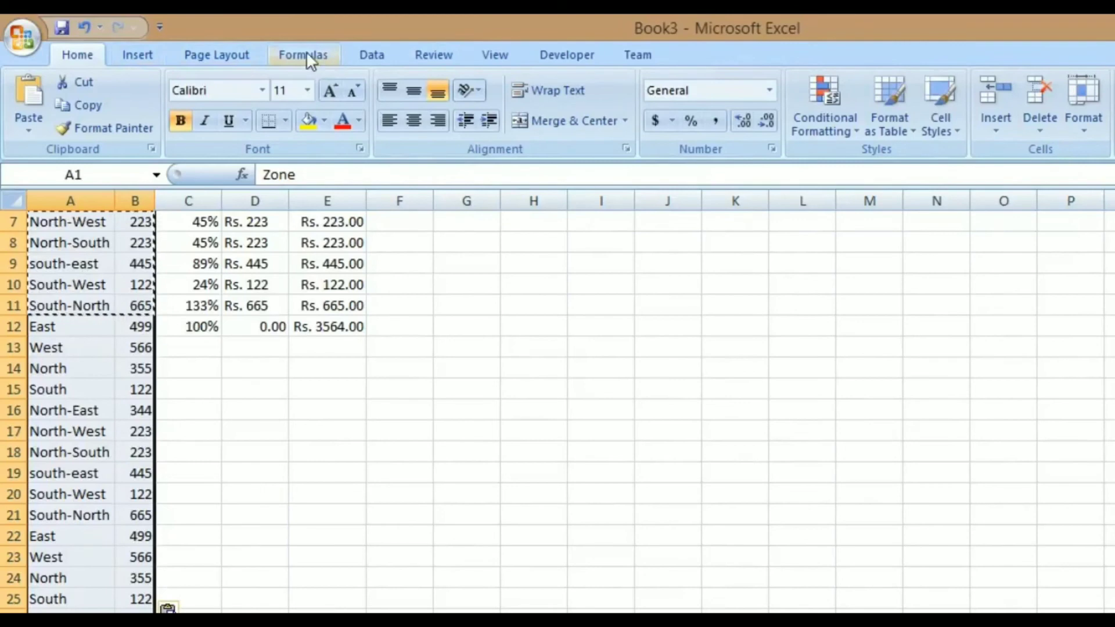
click(138, 54)
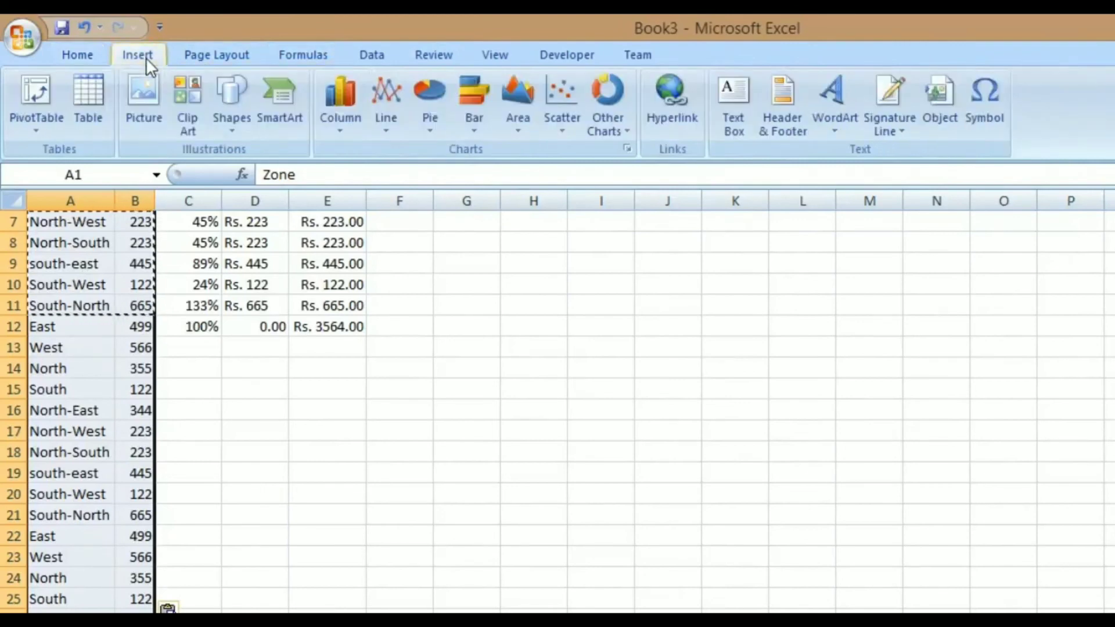
click(35, 100)
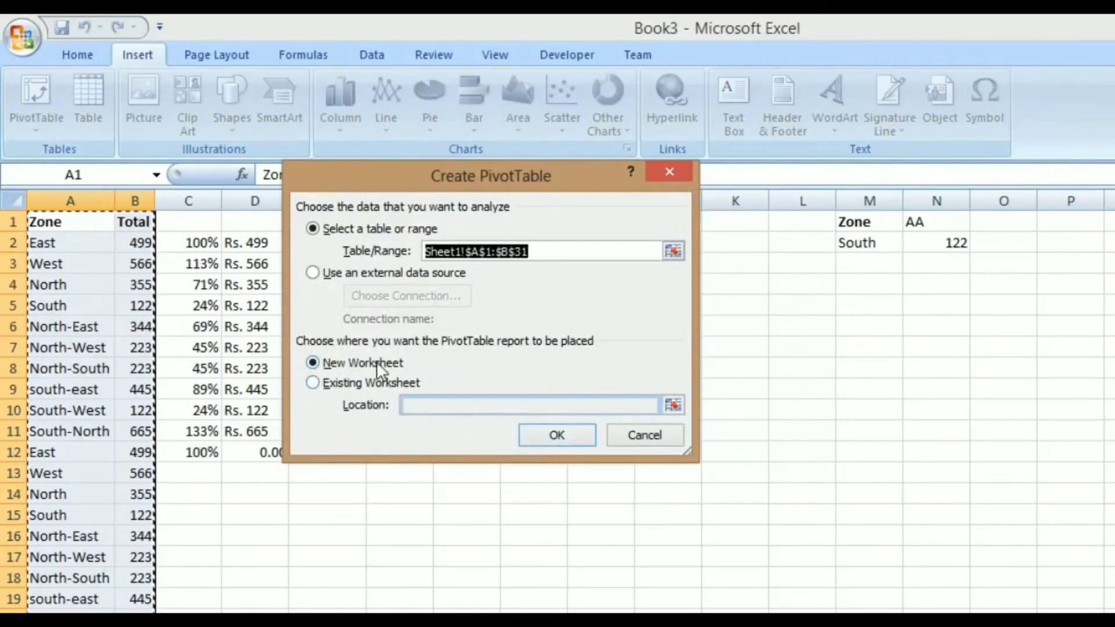
mouse_move(502, 447)
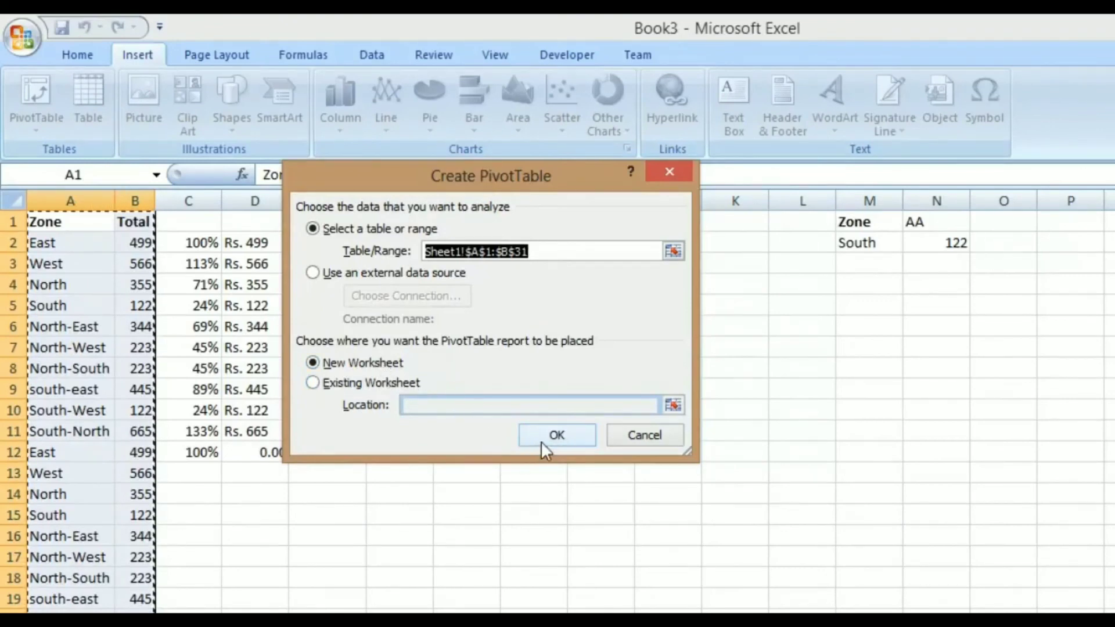
click(557, 434)
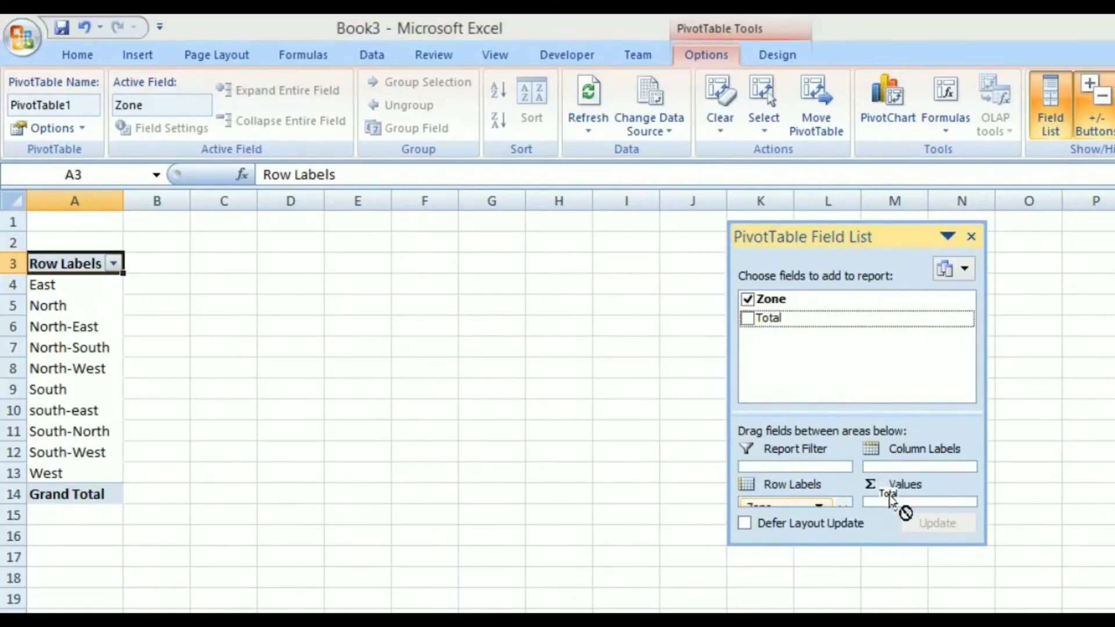
Add Total to Values and summarize the second Total column as Count instead of Sum.
click(747, 318)
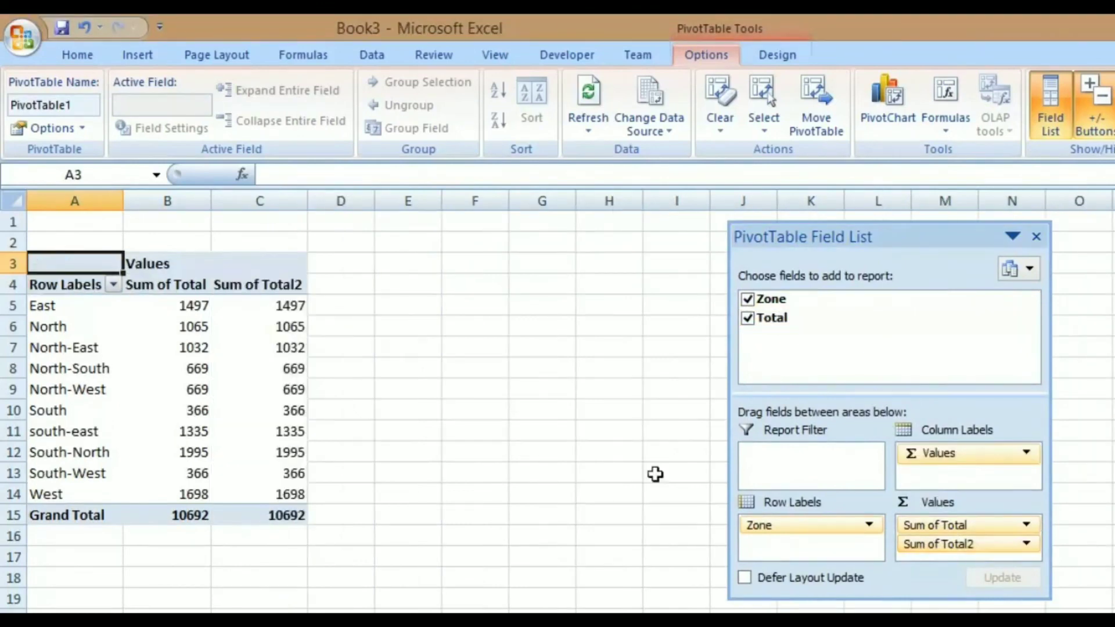
click(260, 348)
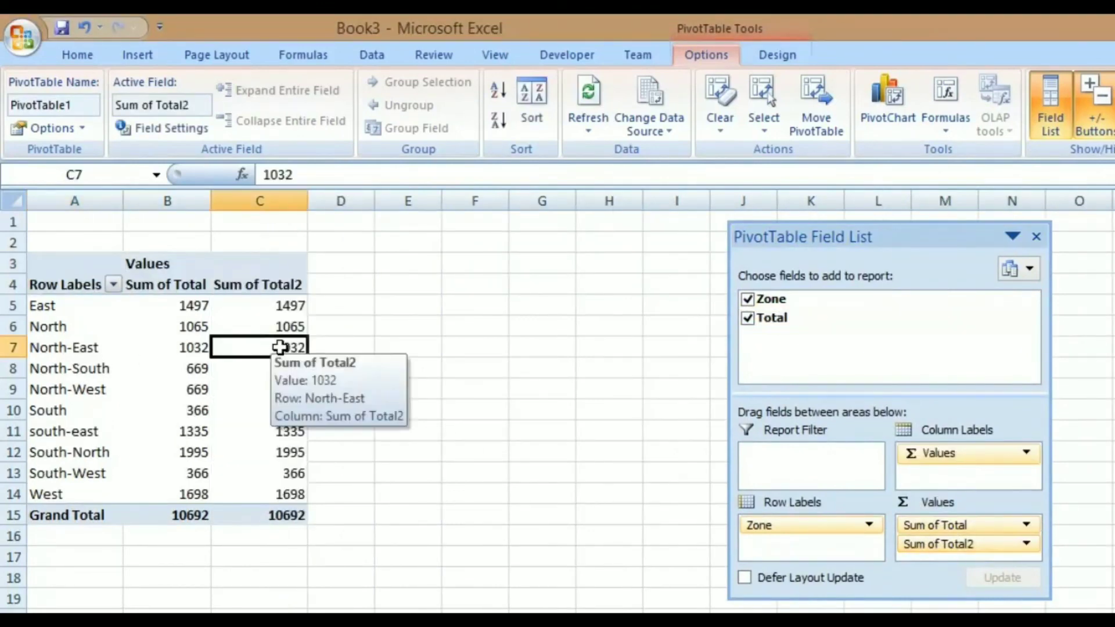
right_click(288, 348)
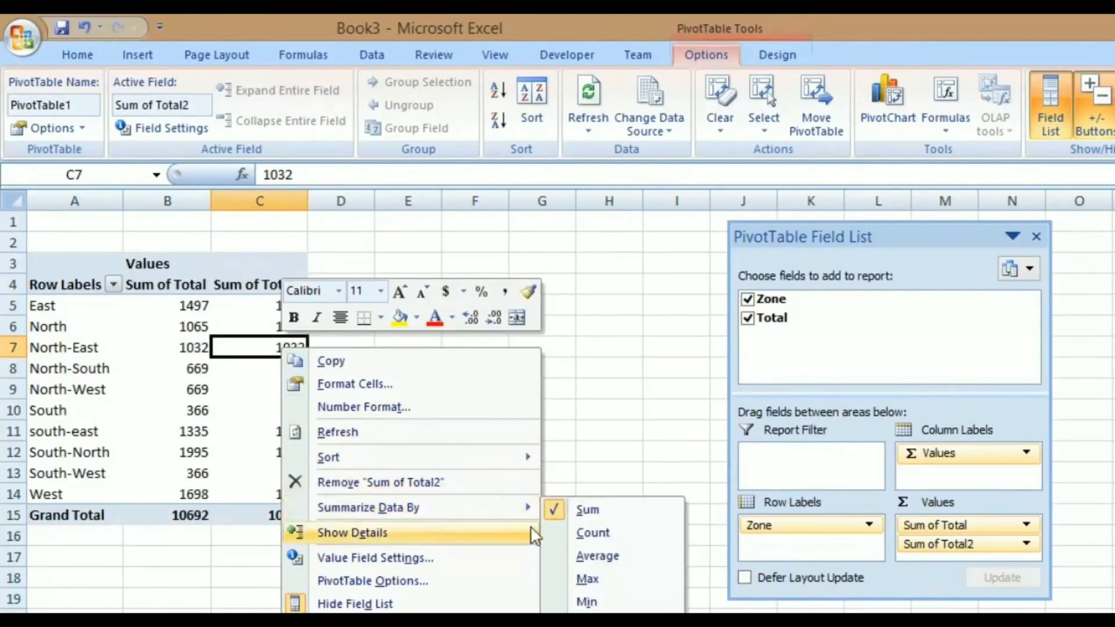
click(592, 532)
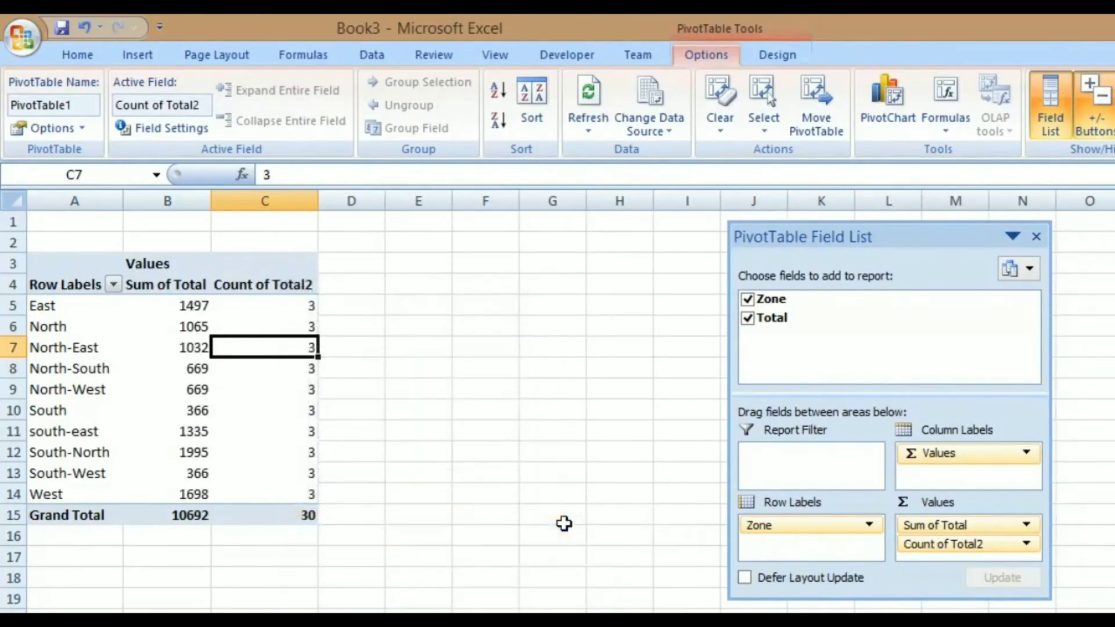
click(65, 284)
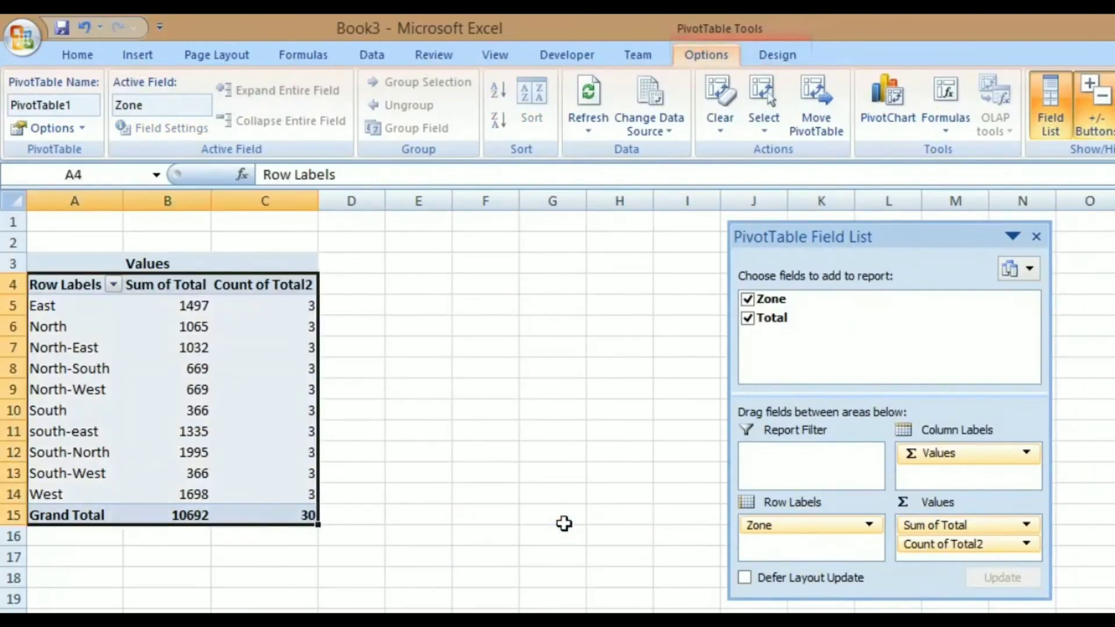
click(77, 54)
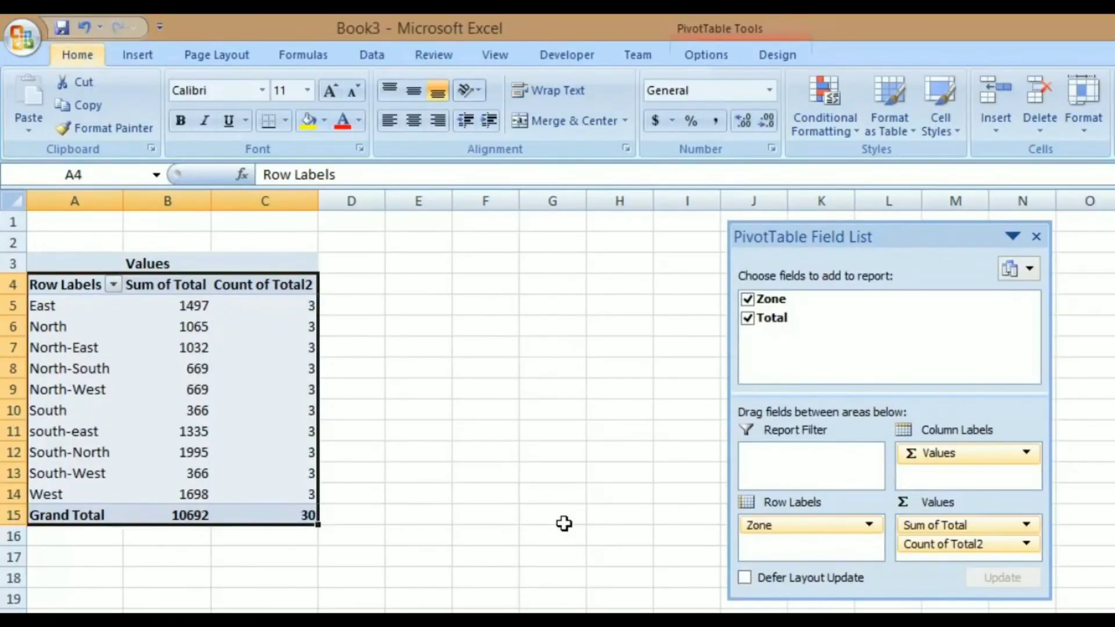